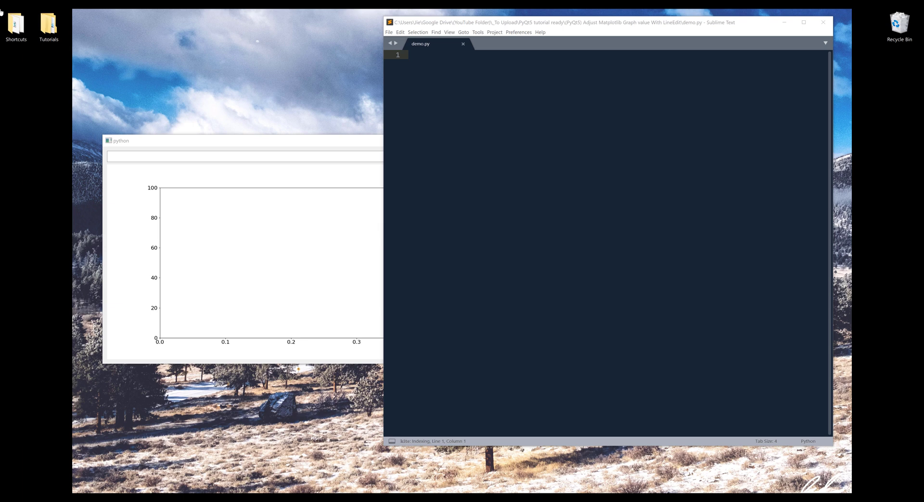
mouse_move(353, 211)
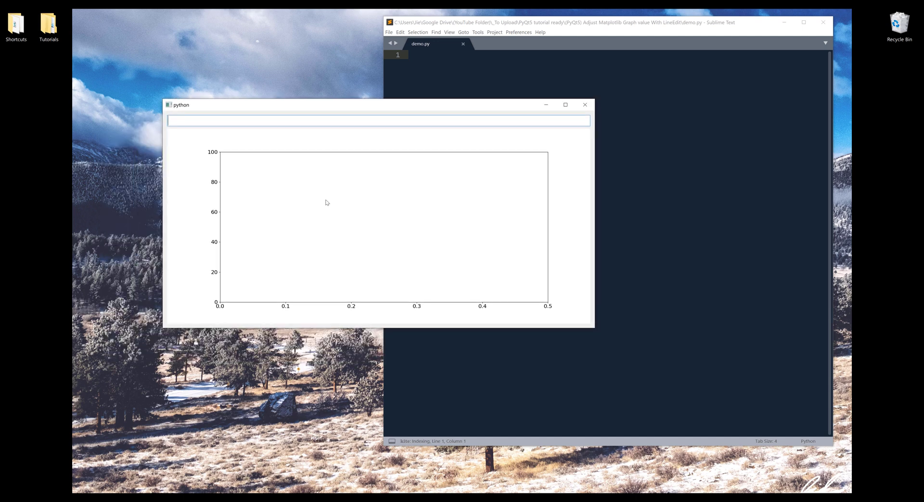
mouse_move(174, 135)
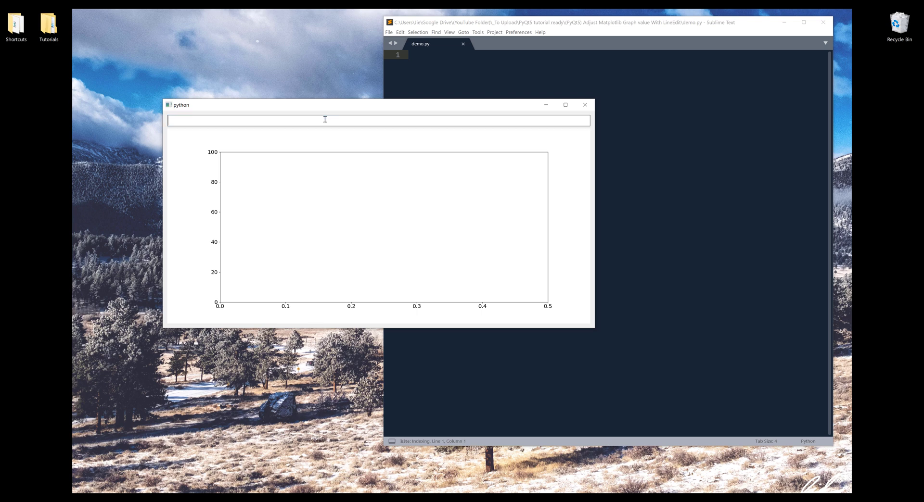
- Enter 50, 100, abc, 12.9, then 50.99 into the input, watching the green bar update
type("50")
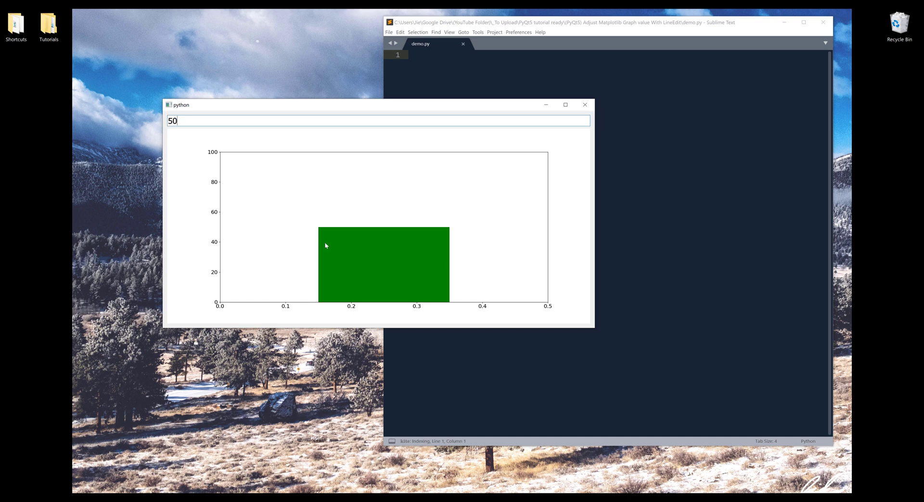
mouse_move(323, 231)
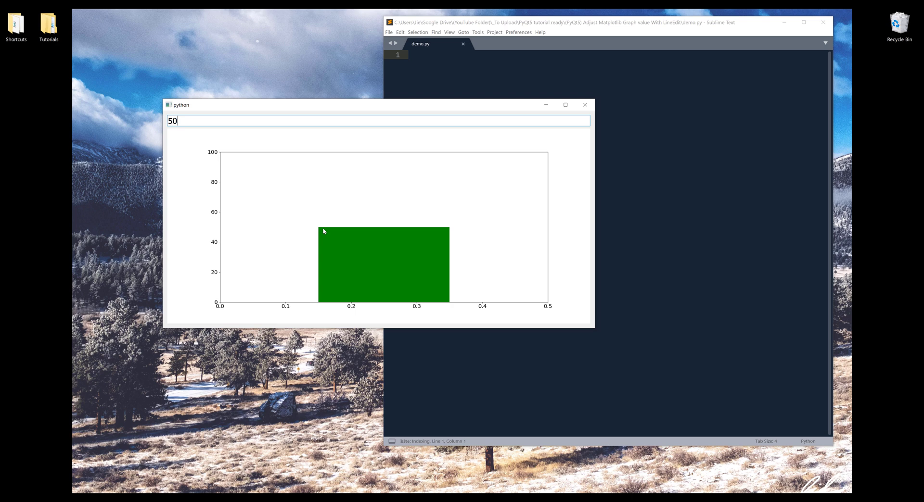
mouse_move(323, 133)
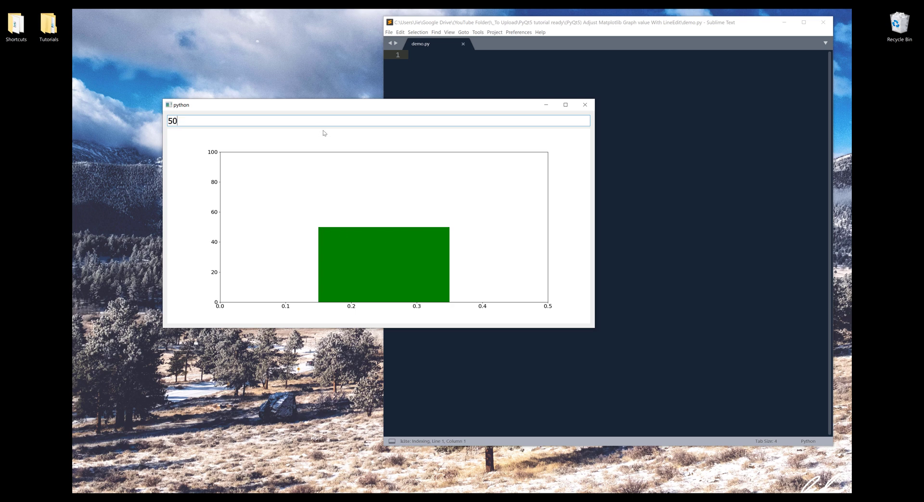
type("100")
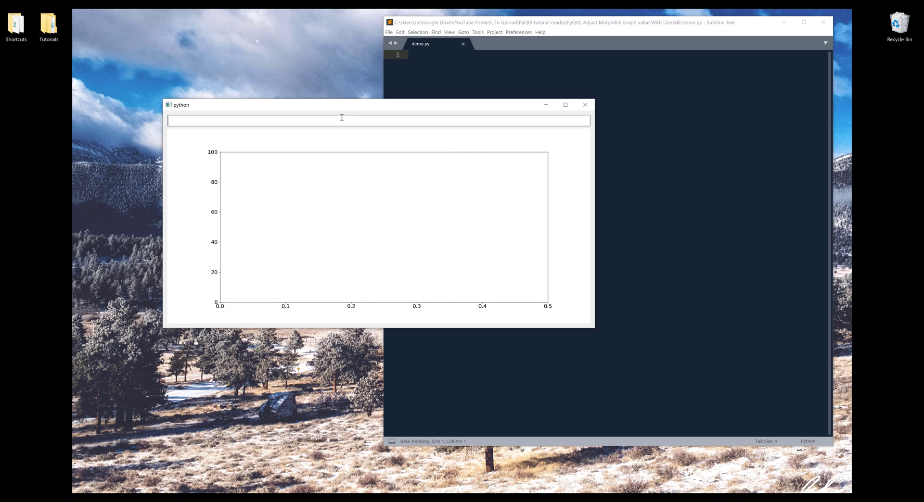
type("ab")
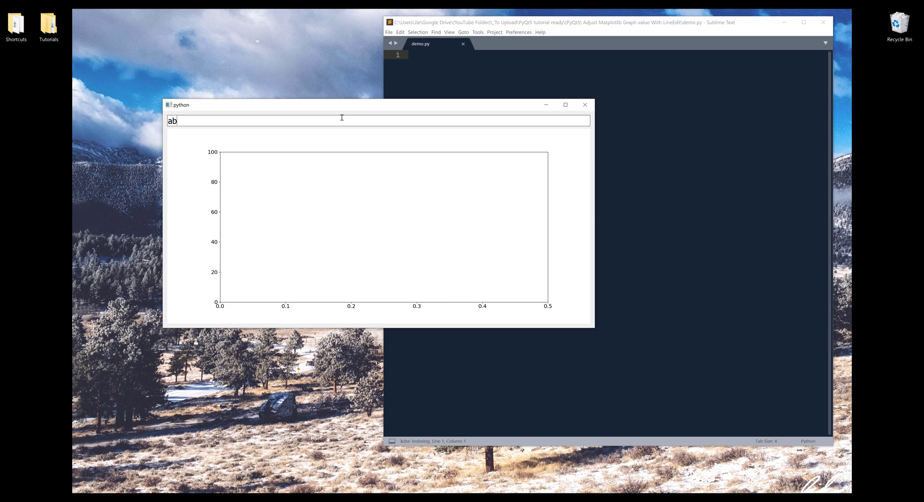
type("c")
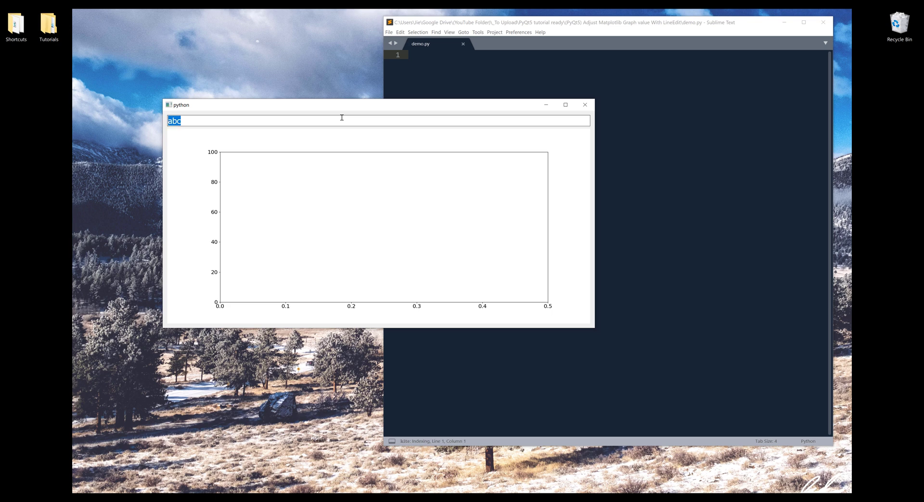
type("12.")
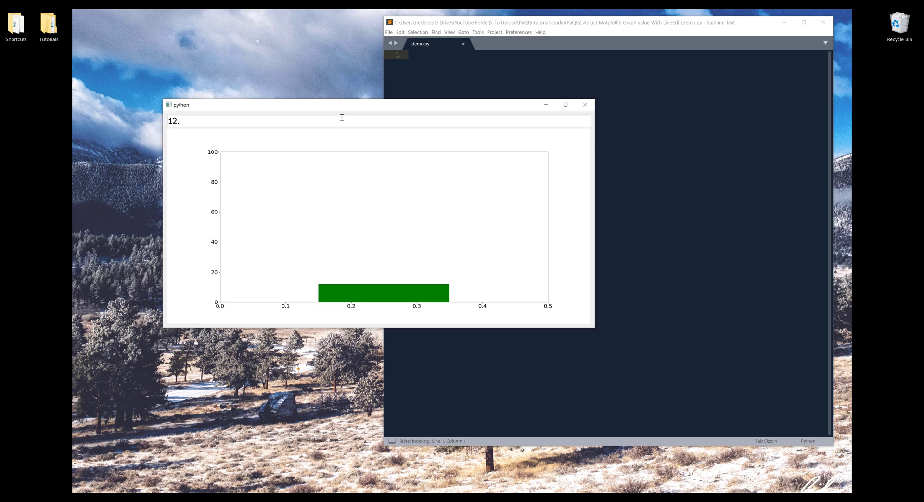
type("9")
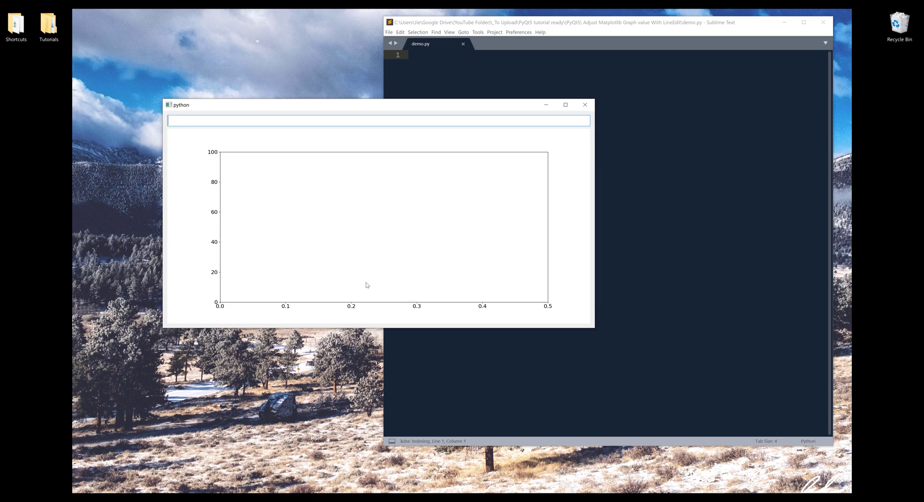
type("50.12")
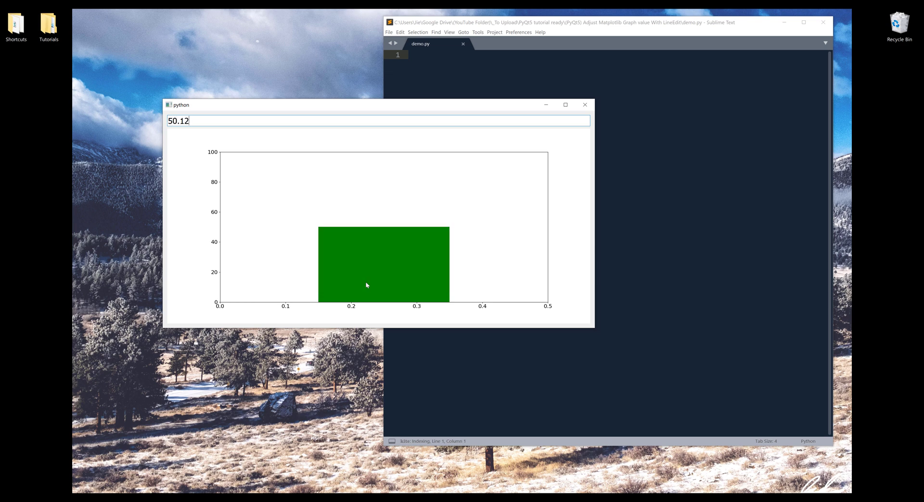
key("Backspace")
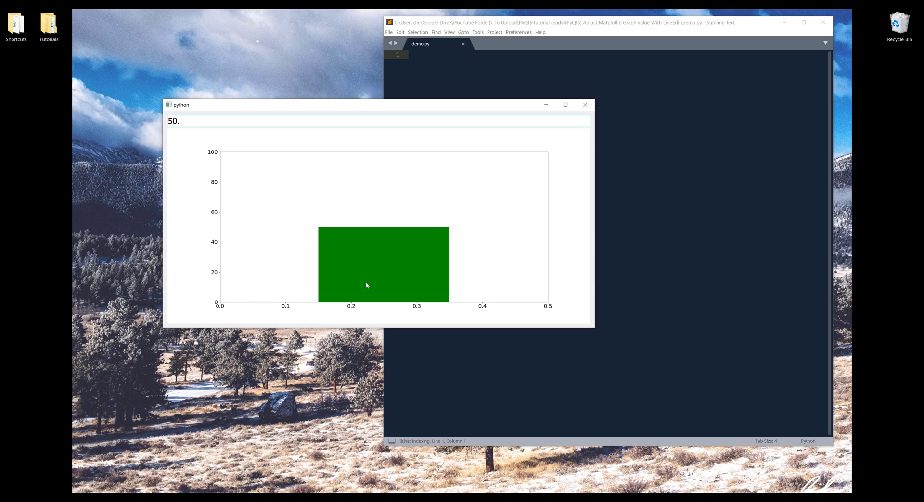
type("99")
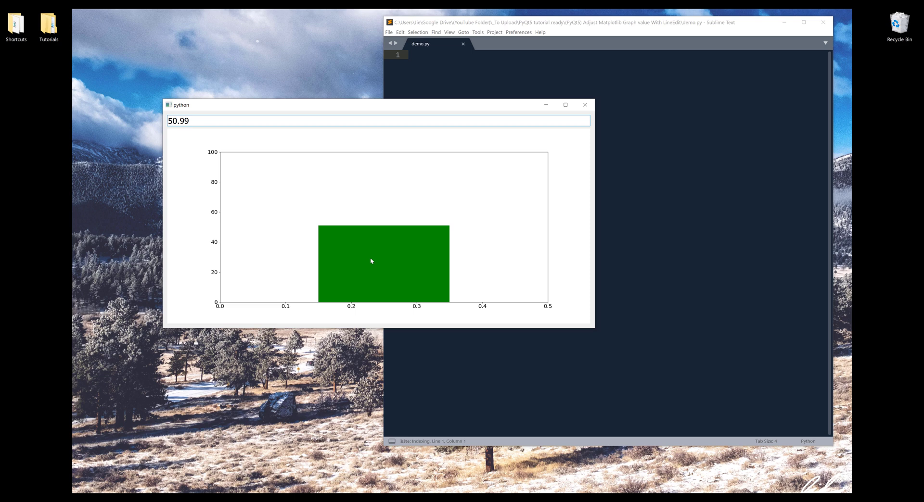
mouse_move(354, 235)
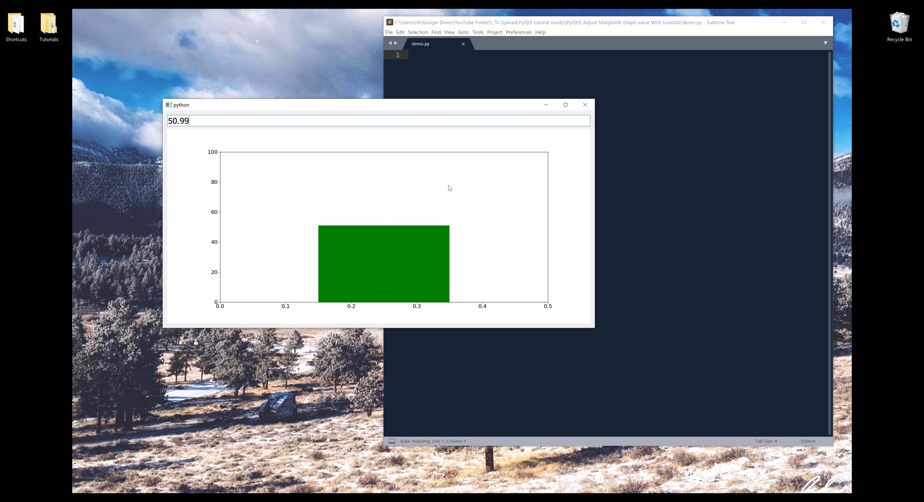
- Close the demo, maximize the editor, and enter the PyQt5 QWidget boilerplate starting with 'import sys'
left_click(584, 105)
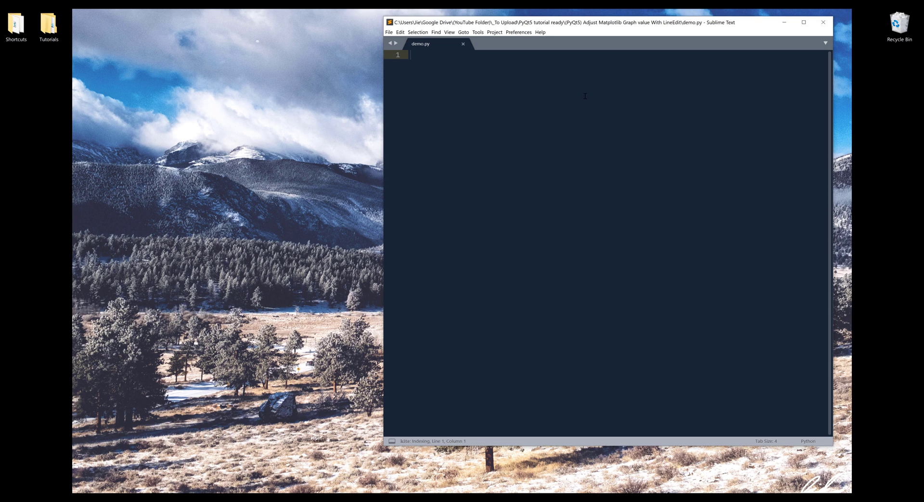
left_click(803, 22)
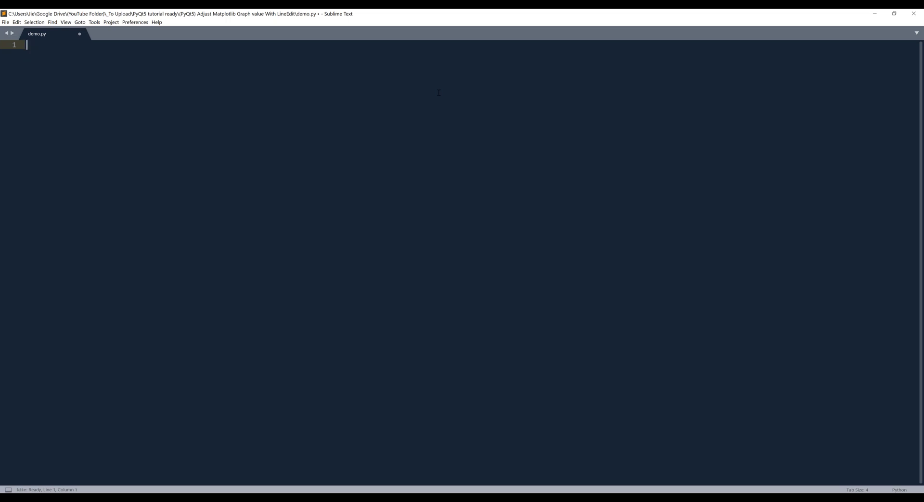
type("import sys")
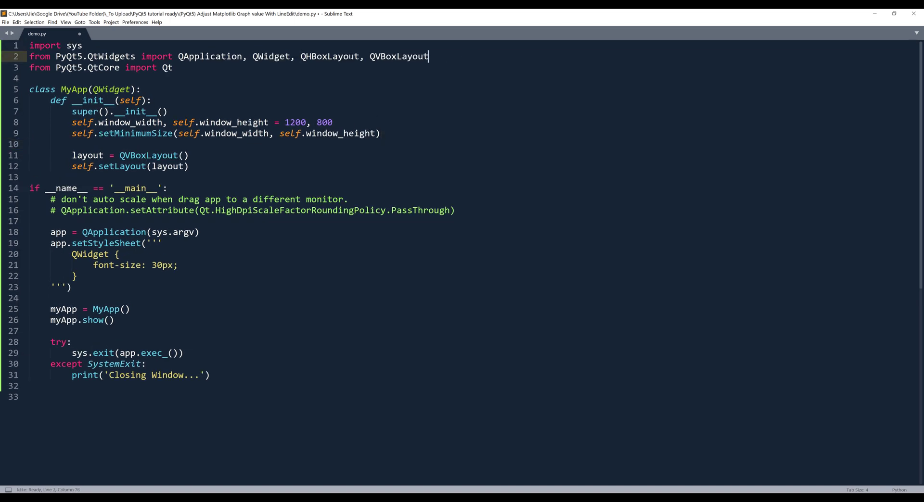
- Add QLineEdit to the QtWidgets import and remove the QtCore import line
left_click(300, 56)
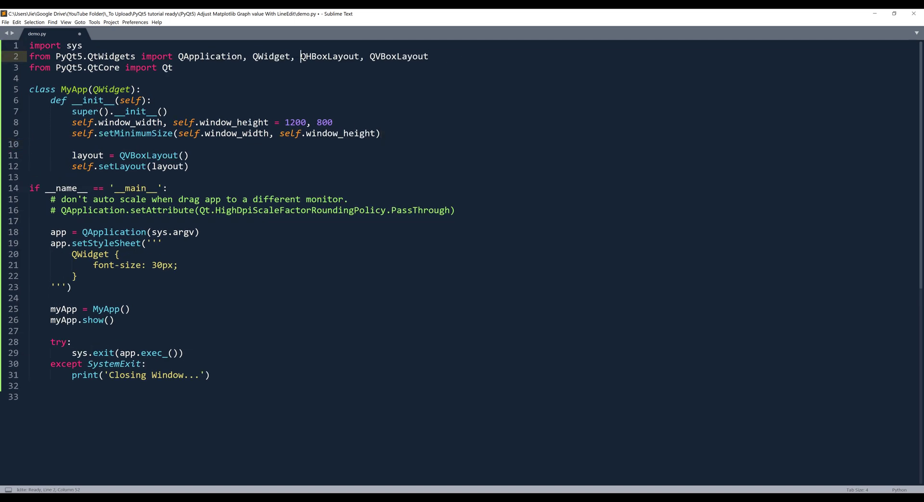
left_click(82, 45)
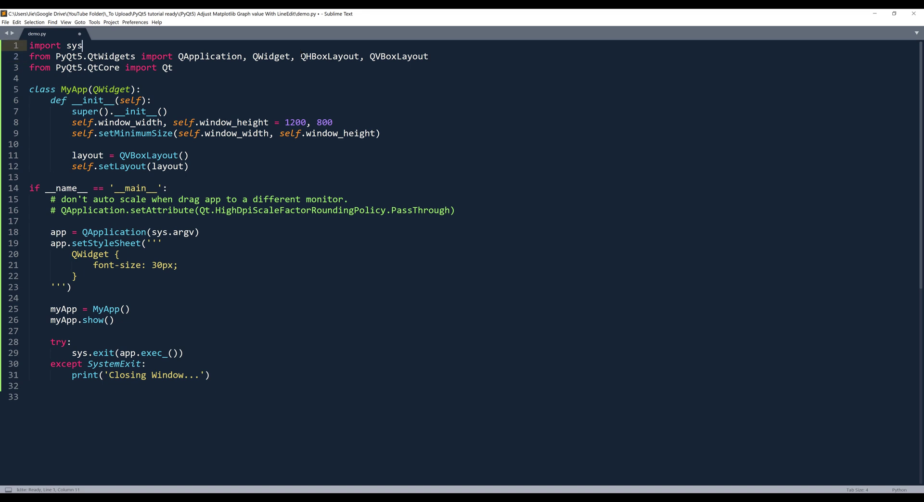
left_click(300, 56)
type("LineEdit, Q")
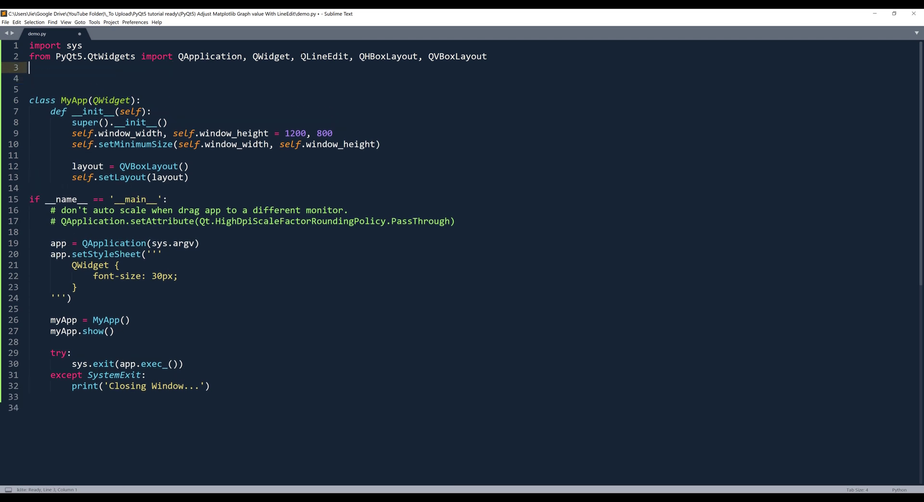
- Add 'from matplotlib.backends.backend_qt5agg import FigureCanvasQTAgg as FigureCanvas' and run the script
type("from matplotlib.backends.backend_qt5")
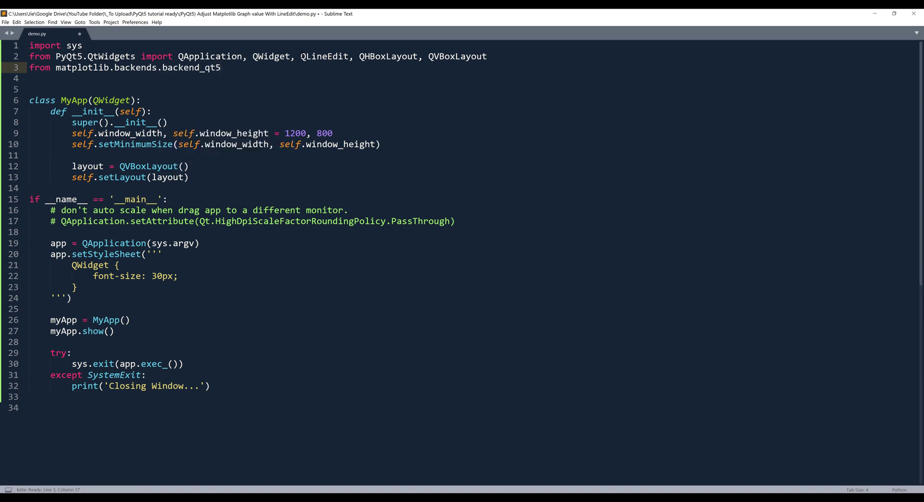
type("agg")
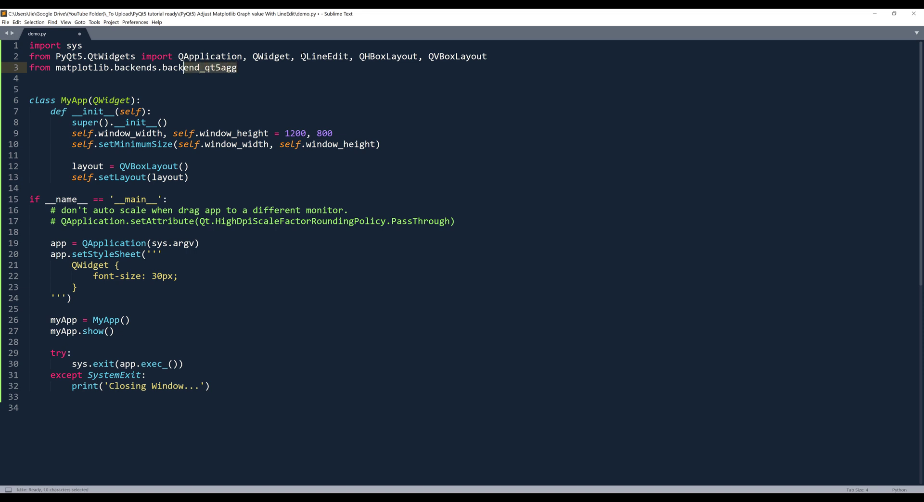
left_click(237, 67)
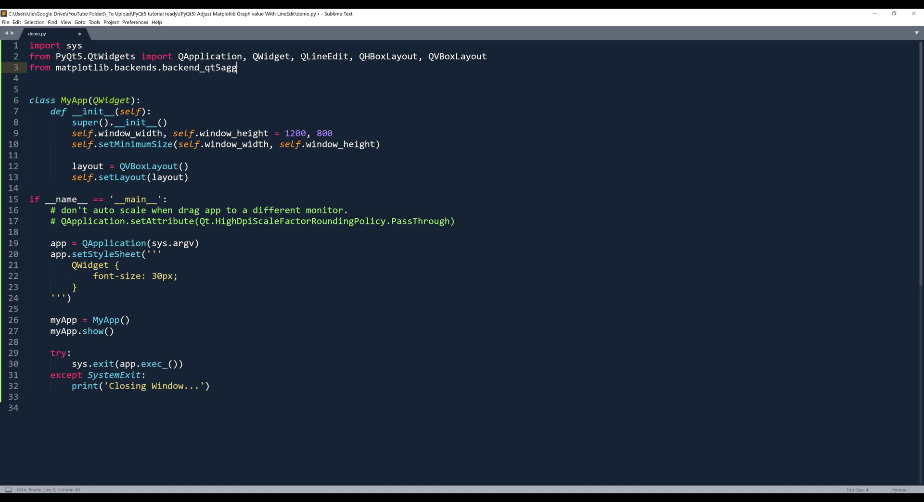
type("m")
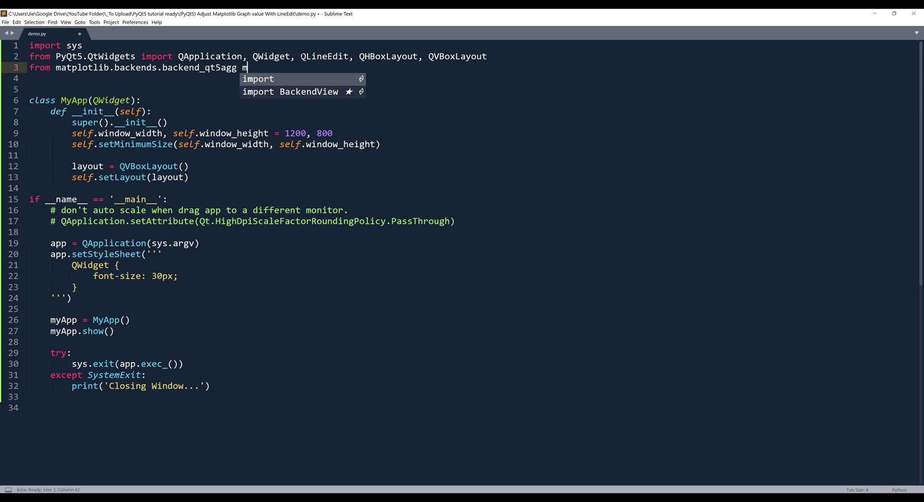
type("import FIgure")
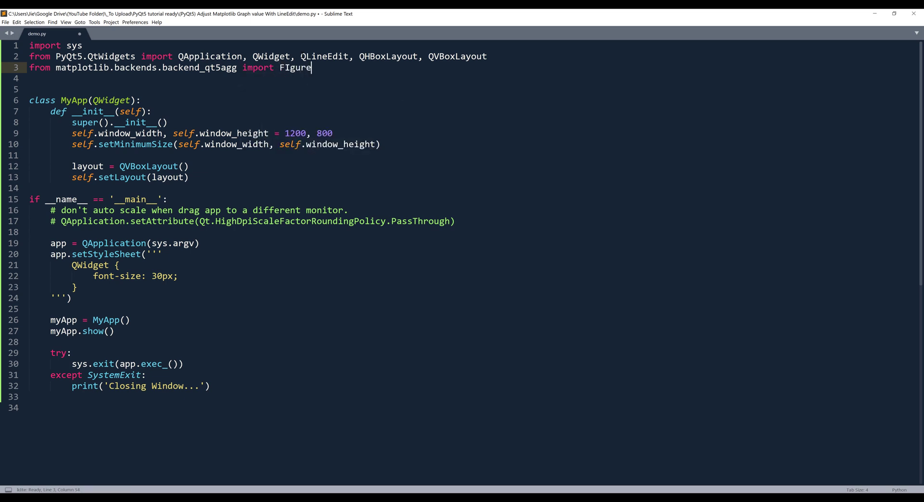
type("CanvasQt")
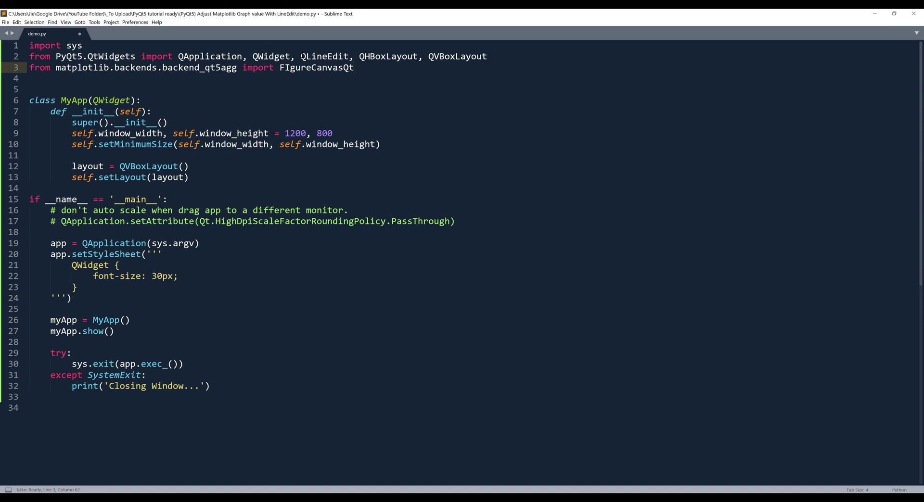
type("Agg")
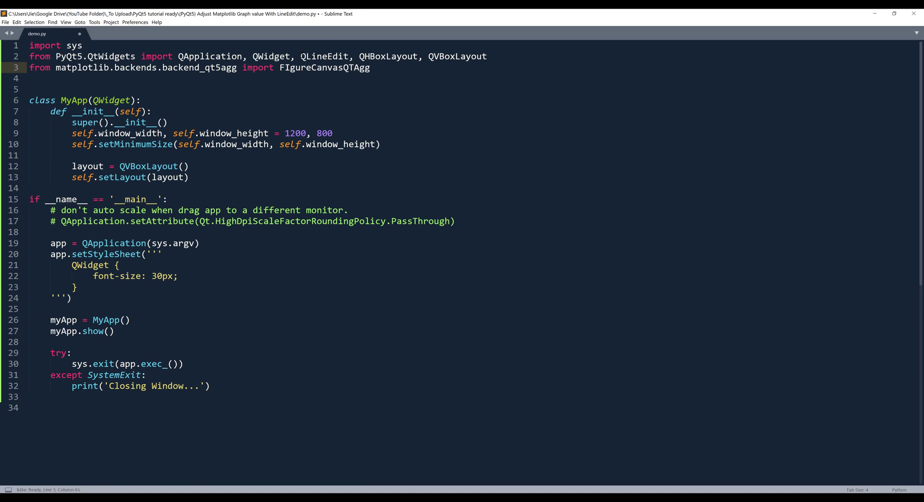
type("as F")
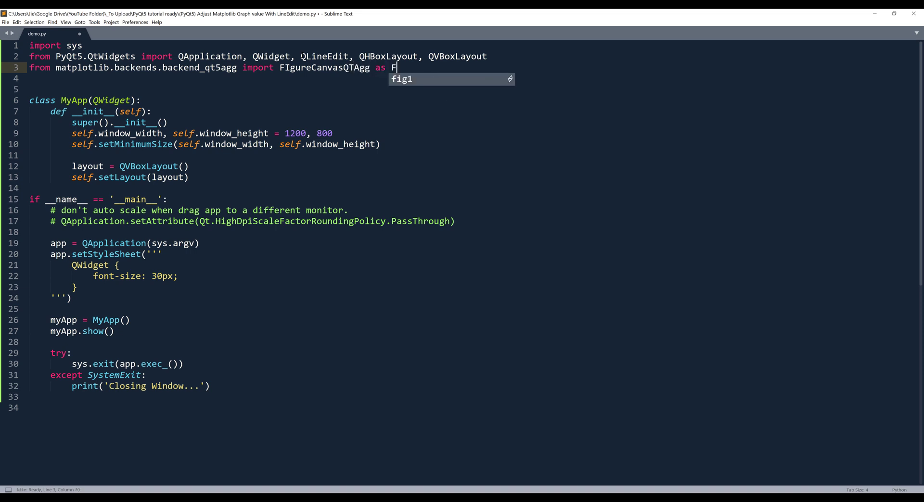
type("igureCanvas")
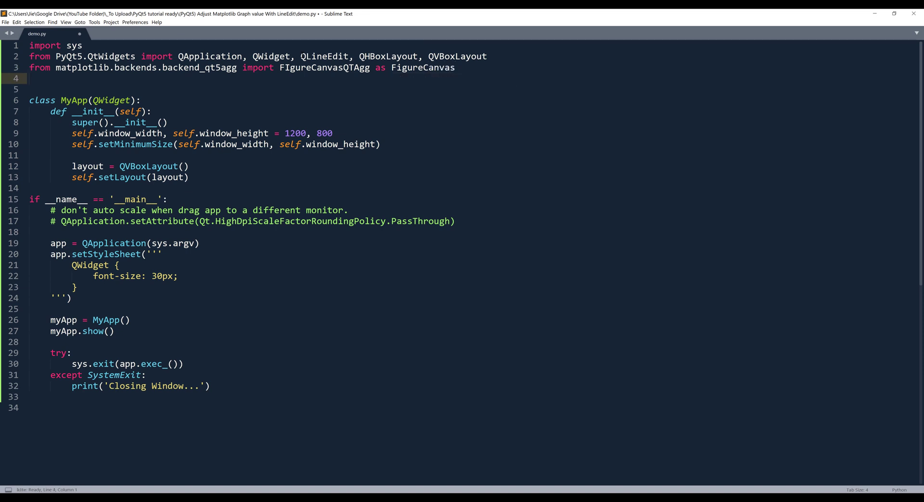
key("ctrl+b")
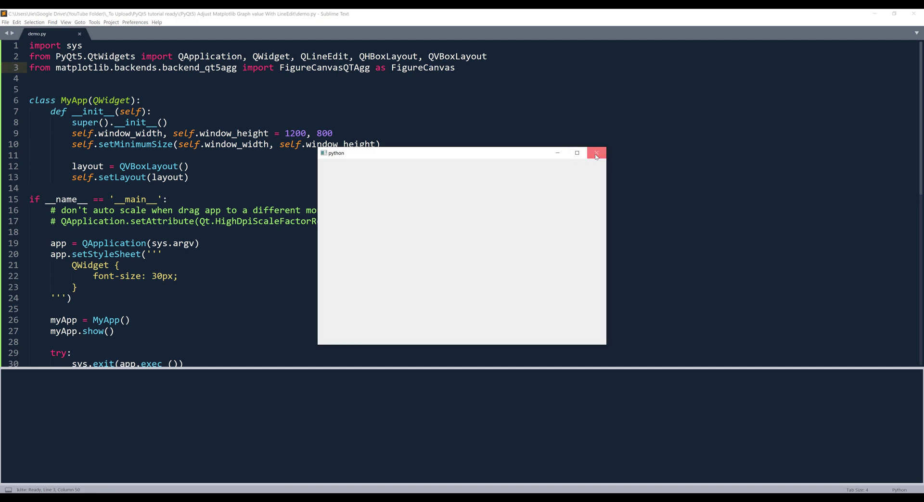
left_click(596, 153)
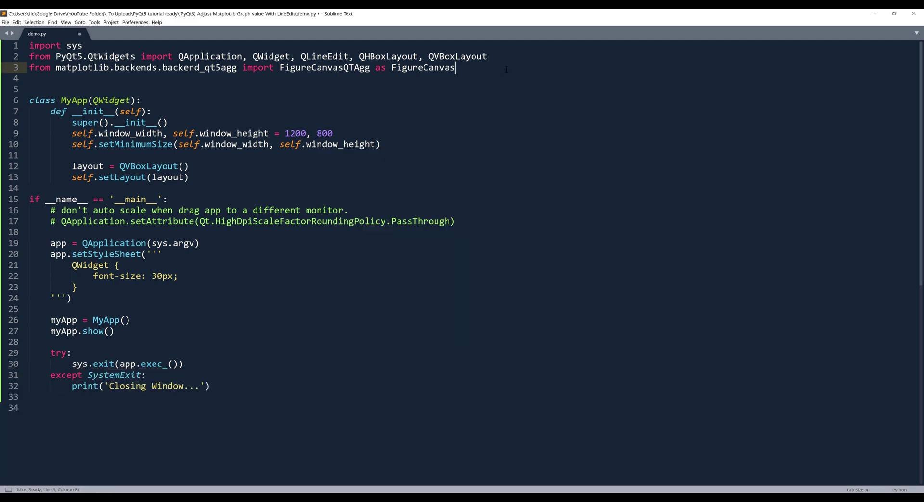
- Add 'import matplotlib.pyplot as plt' and 'import matplotlib', then open blank lines after the layout setup
type("import")
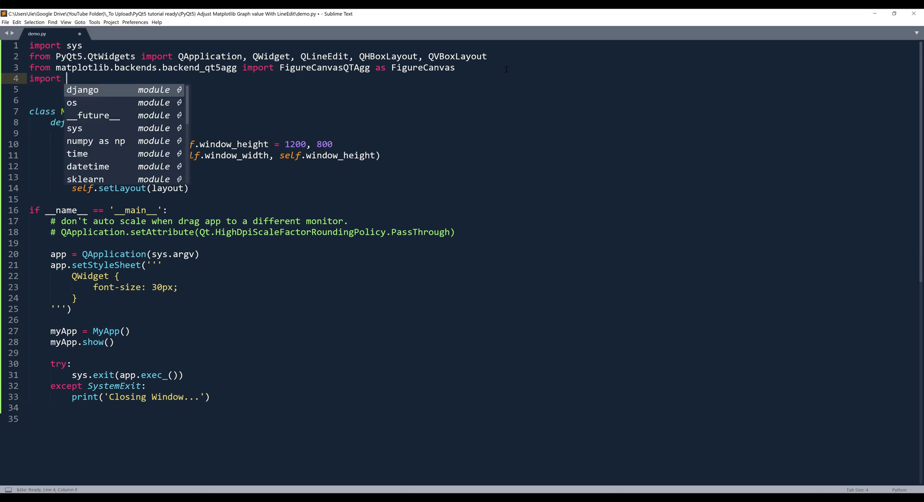
type("matplotlib")
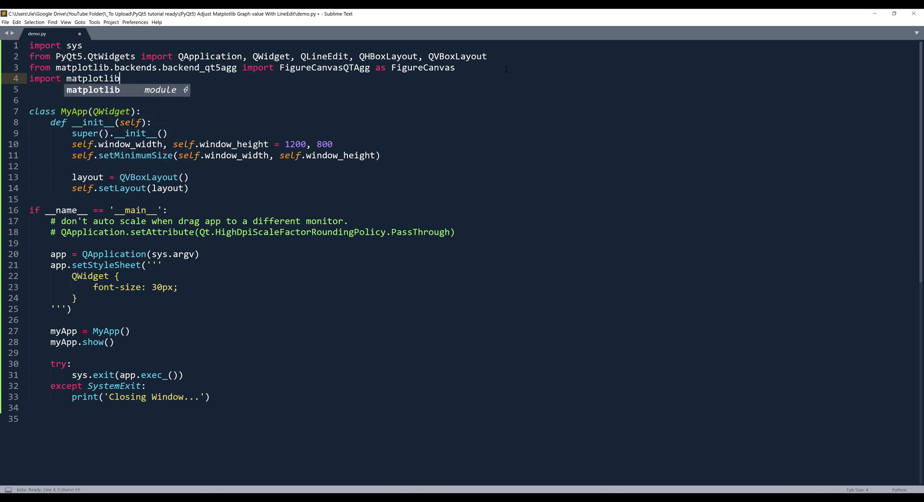
type(".pyplot as")
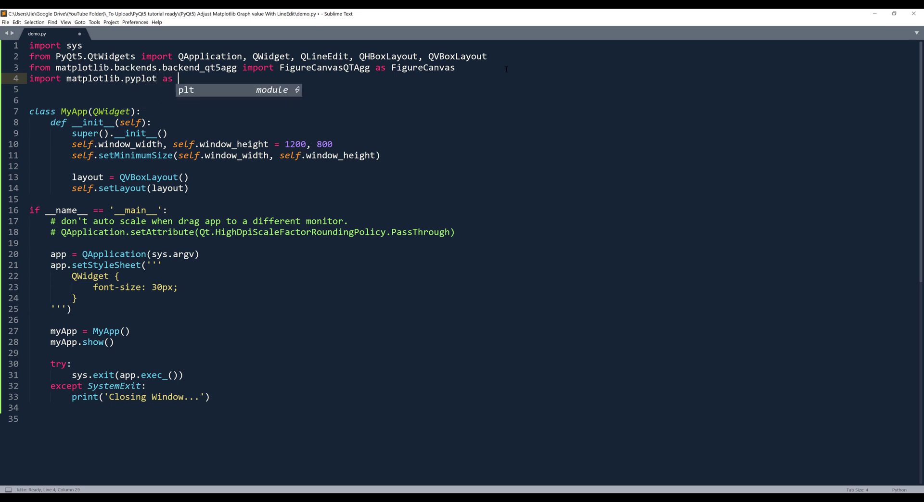
type("plt")
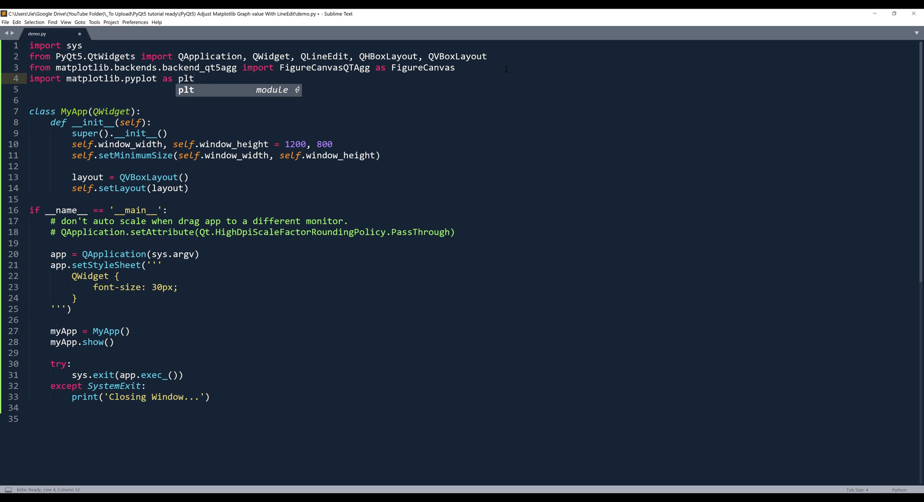
type("import")
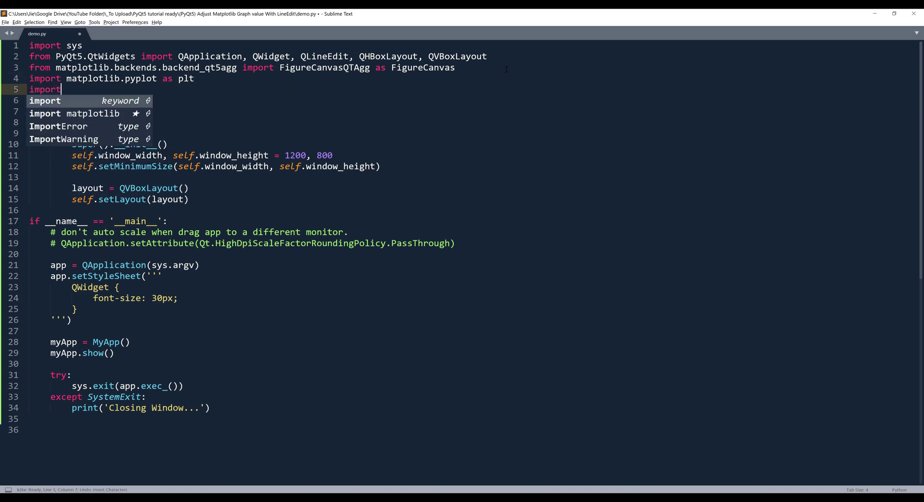
type("matplotlib")
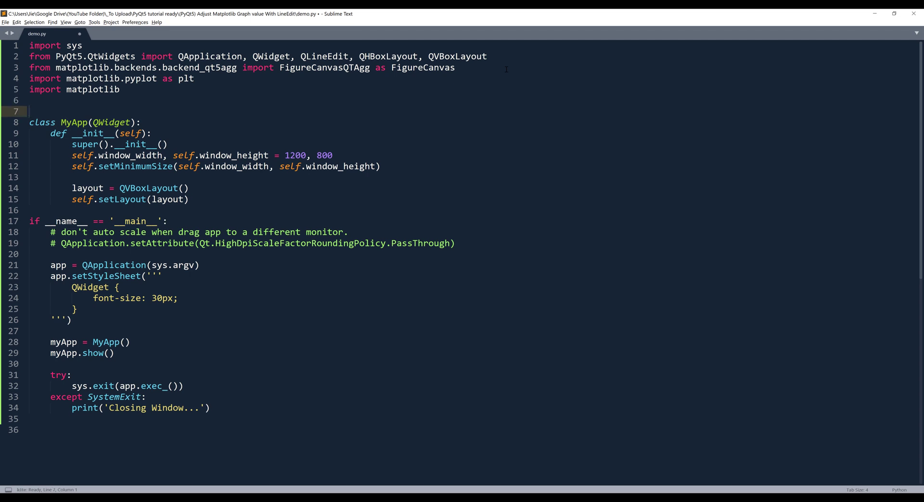
left_click(28, 111)
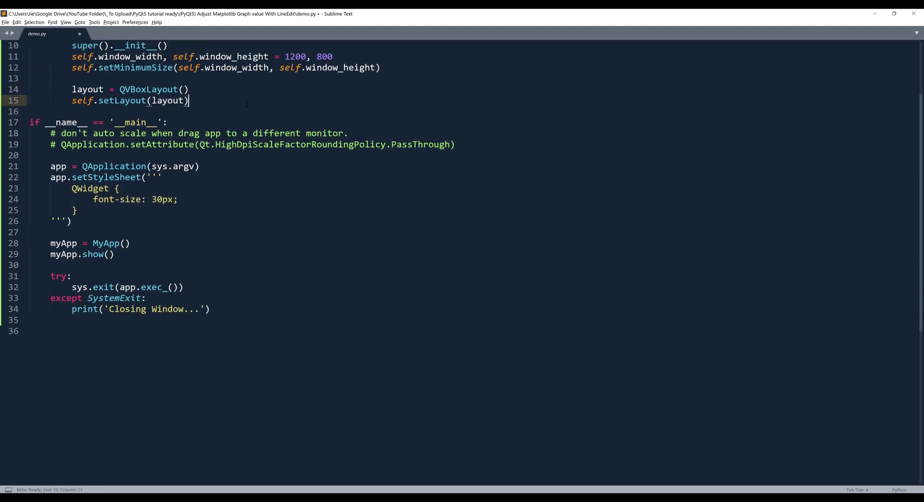
key("enter")
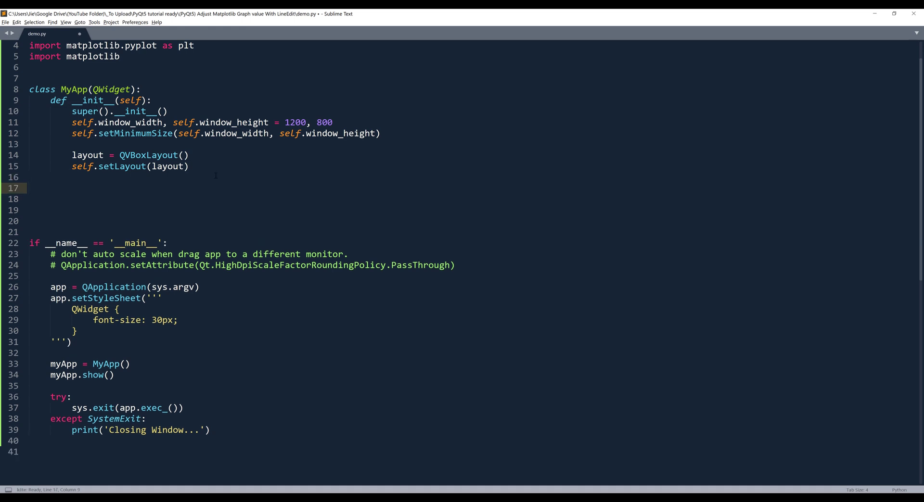
- Add self.input = QLineEdit(), a commented TODO textChanged.connect line, and layout.addWidget(self.input)
type("self.")
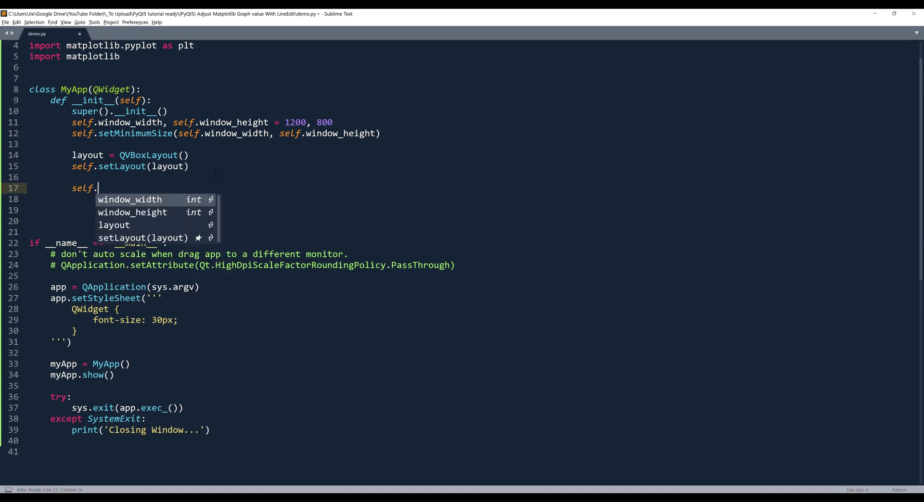
type("input =")
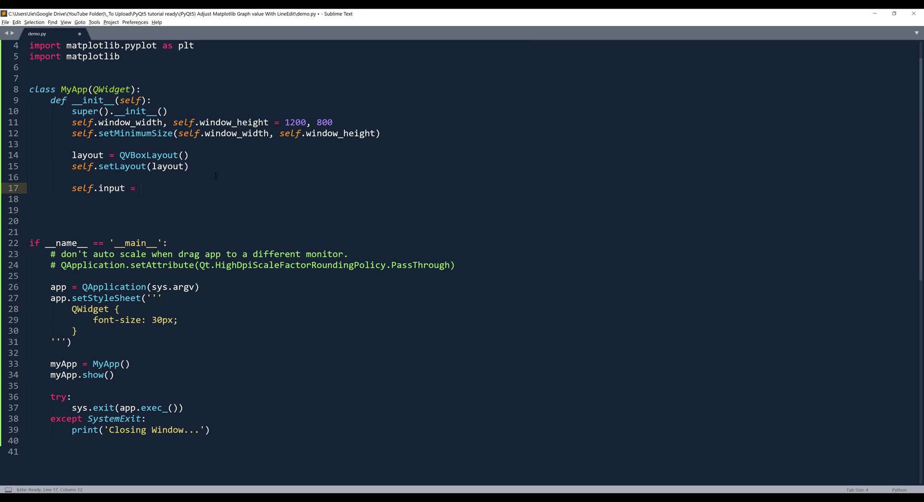
type("QL")
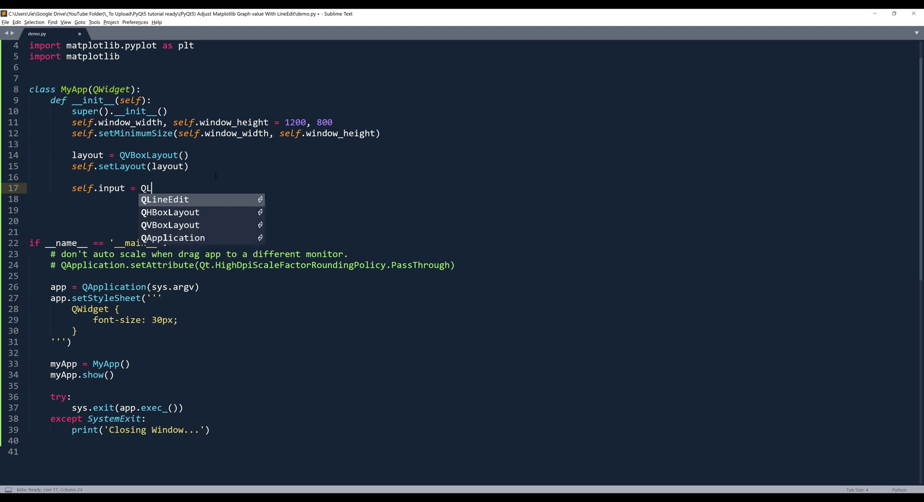
type("ineEdit(")
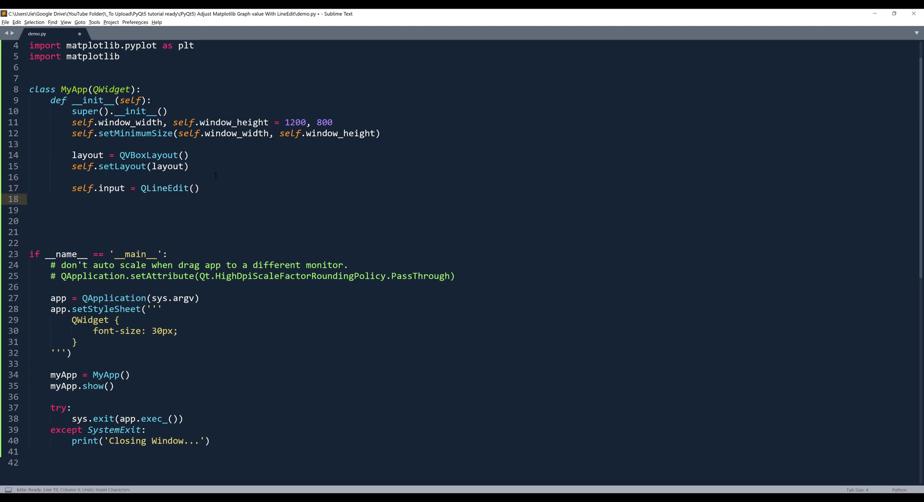
type("self.intput.te")
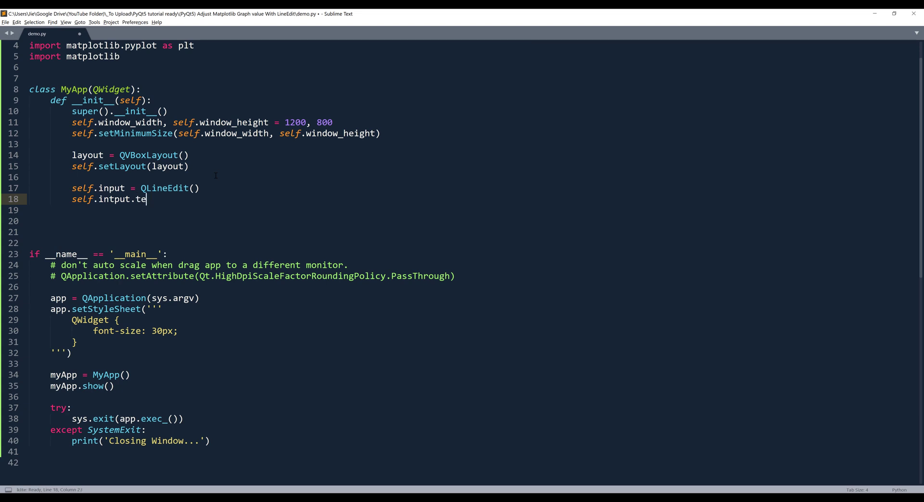
type("xtChanged.connect() #TODO")
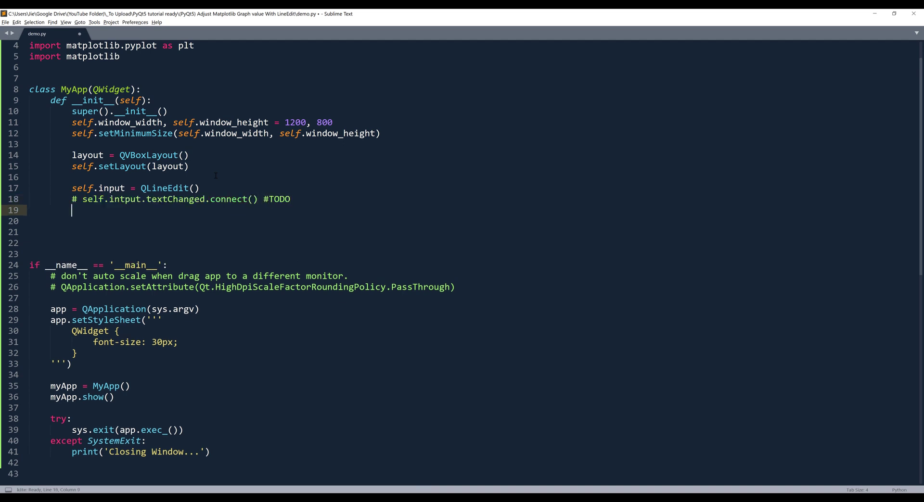
type("layout.addWidget(self.input")
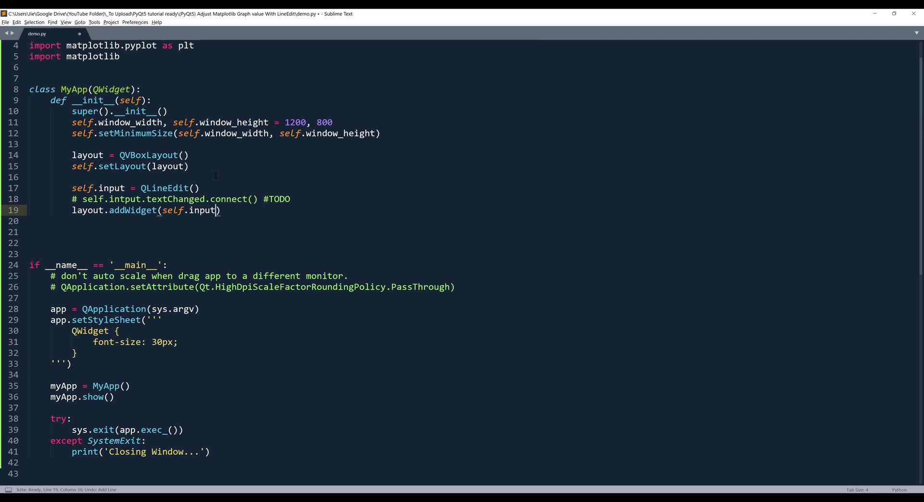
- Create self.canvas = FigureCanvas(plt.Figure(figsize=(15, 6)))
type("self.figure")
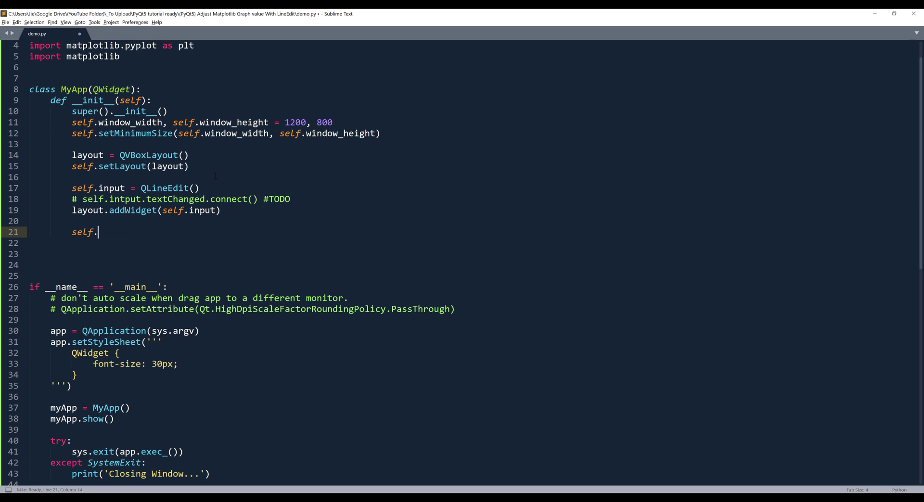
type("c")
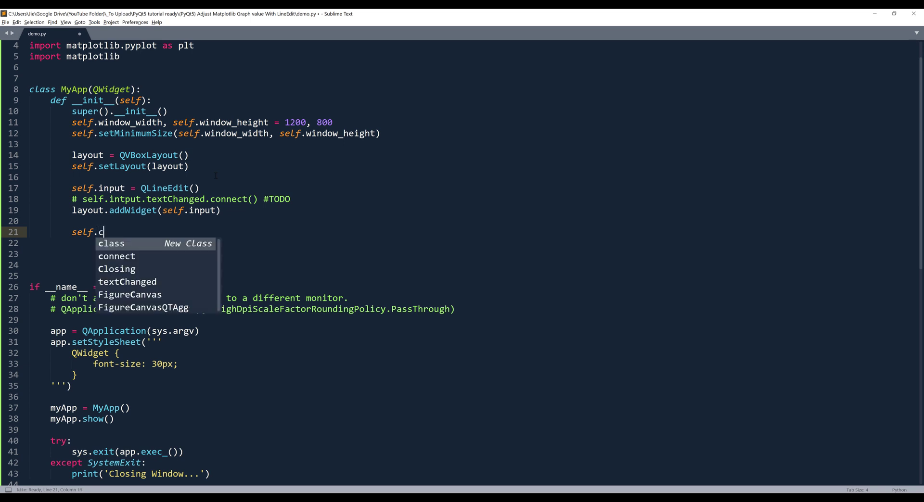
type("anvas =")
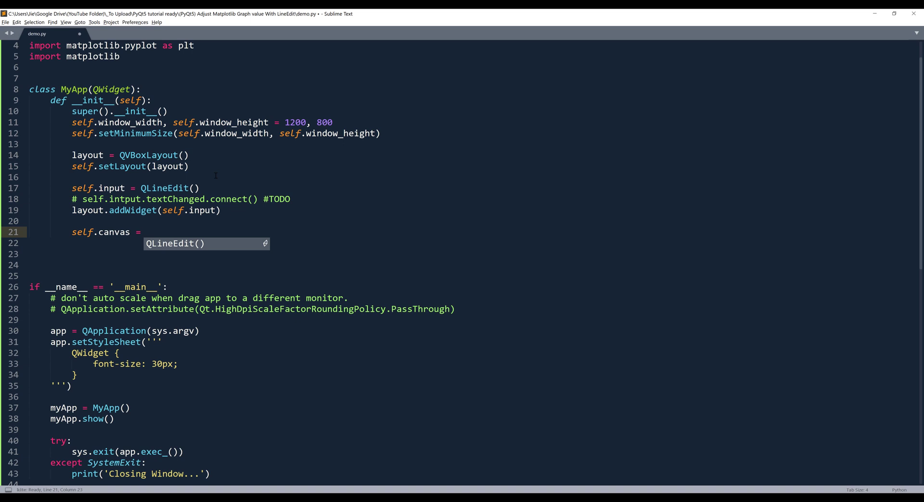
type("FigureCanvas(")
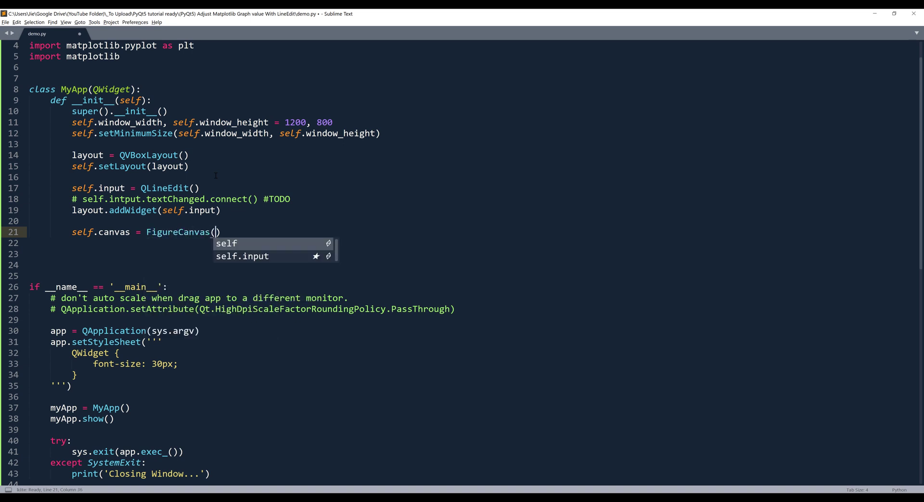
type("plt.")
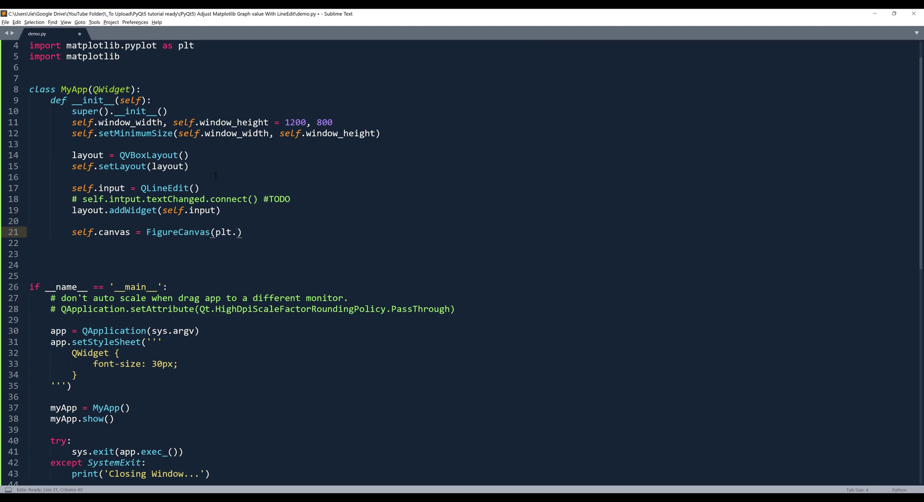
type("Figure(figsize=")
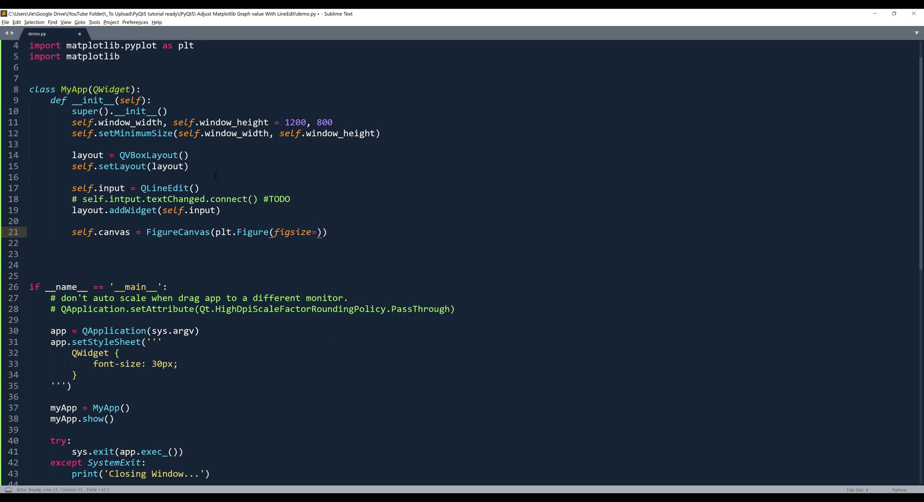
type("(")
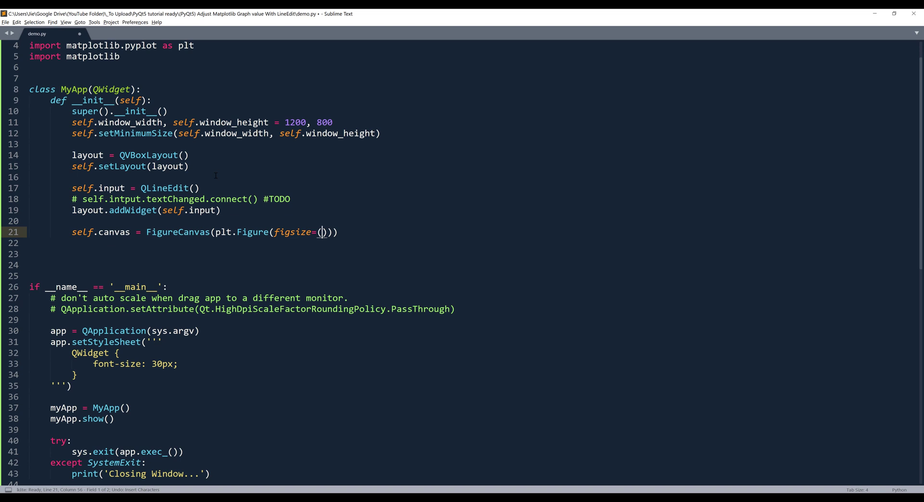
type("15, 6")
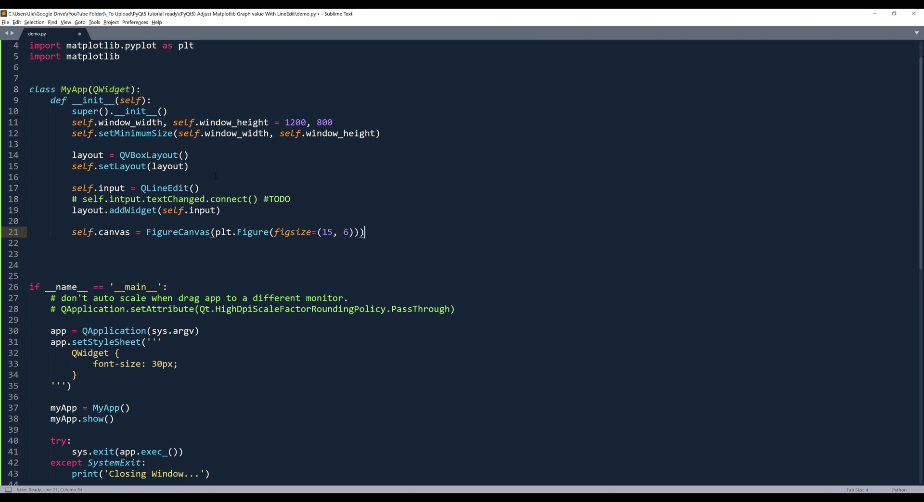
- Add layout.addWidget(self.canvas) and highlight the FigureCanvas class name for explanation
type("layout.")
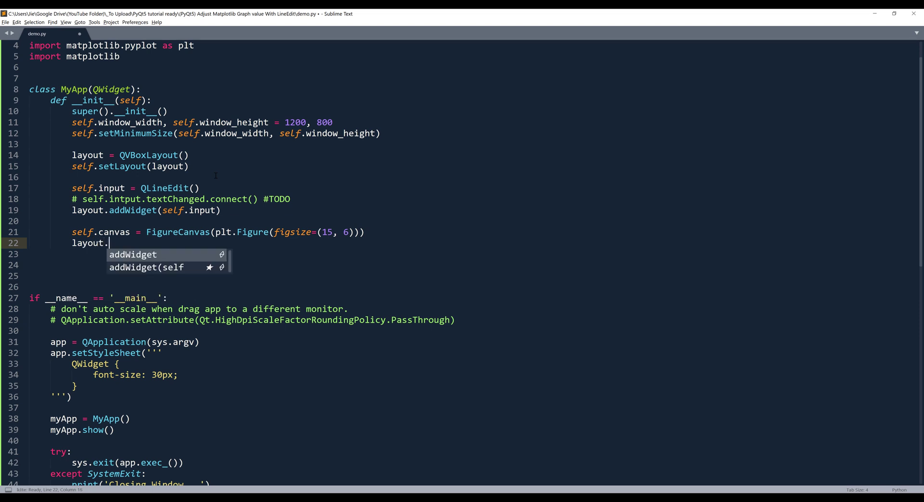
type("addWidget")
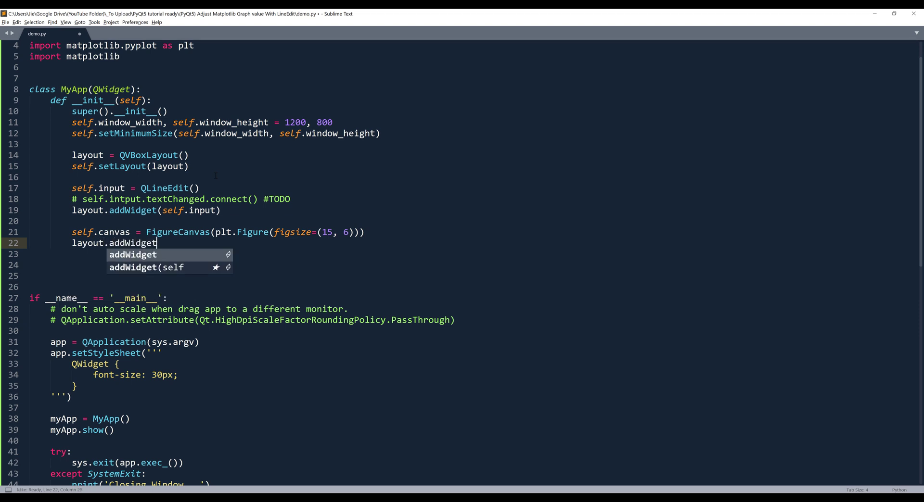
type("(self.canvas")
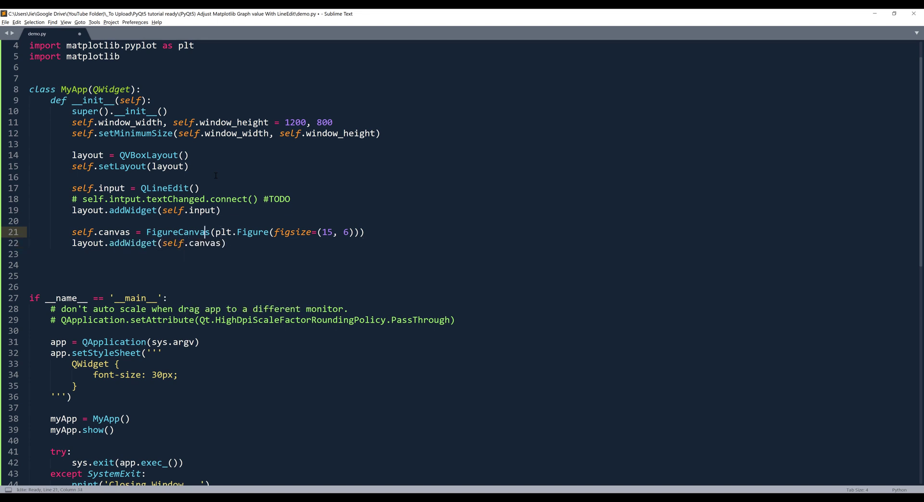
left_click(147, 232)
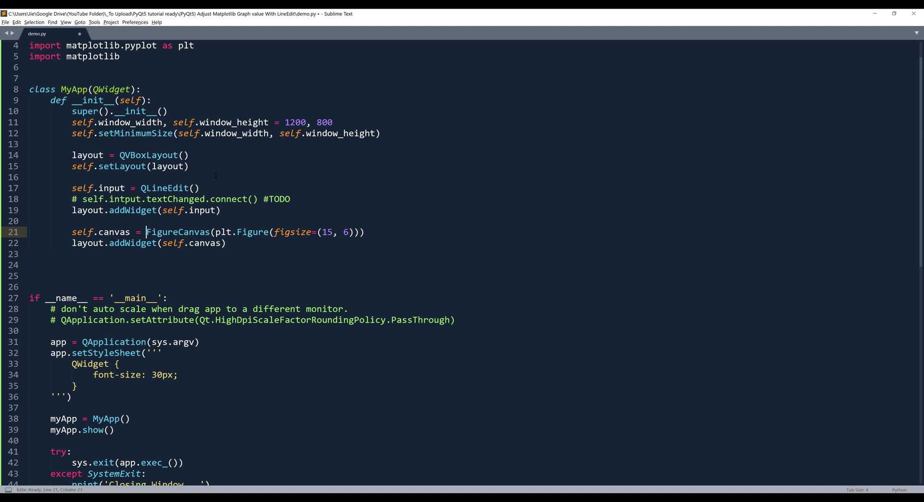
double_click(177, 232)
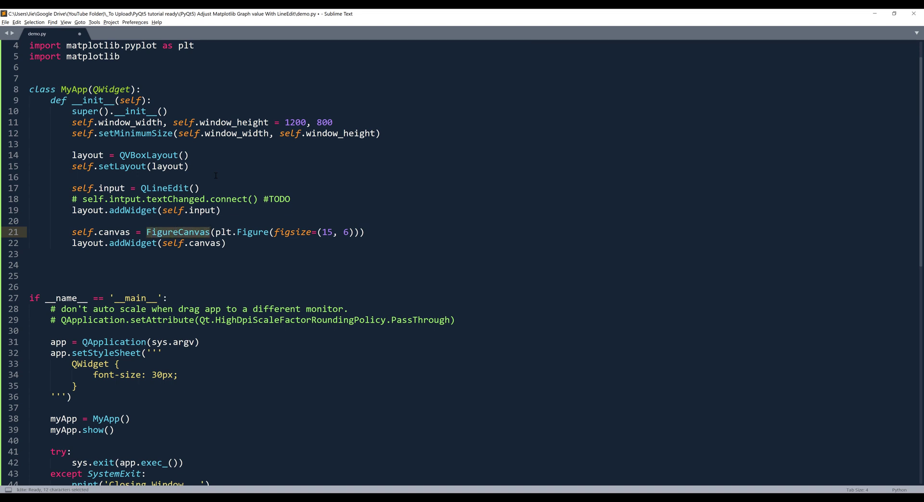
scroll("up", 3)
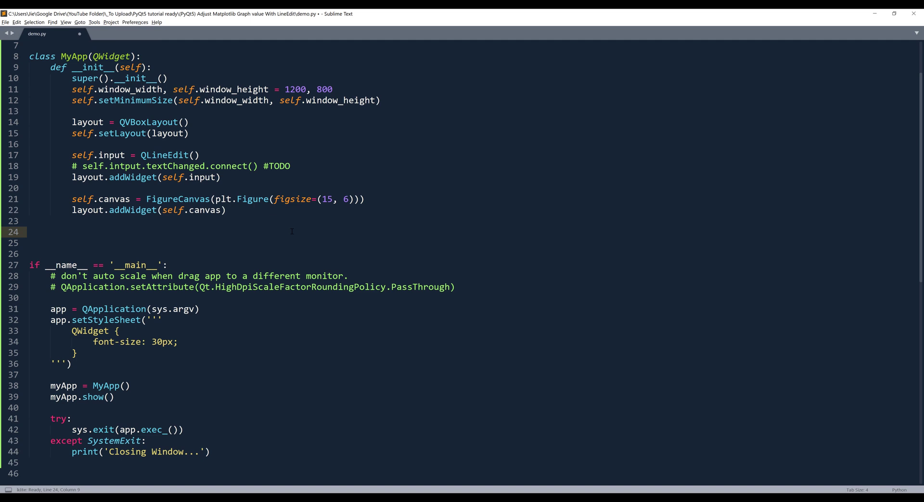
- Run demo.py, reposition the app window showing the input above a blank canvas, then close it
key("ctrl+b")
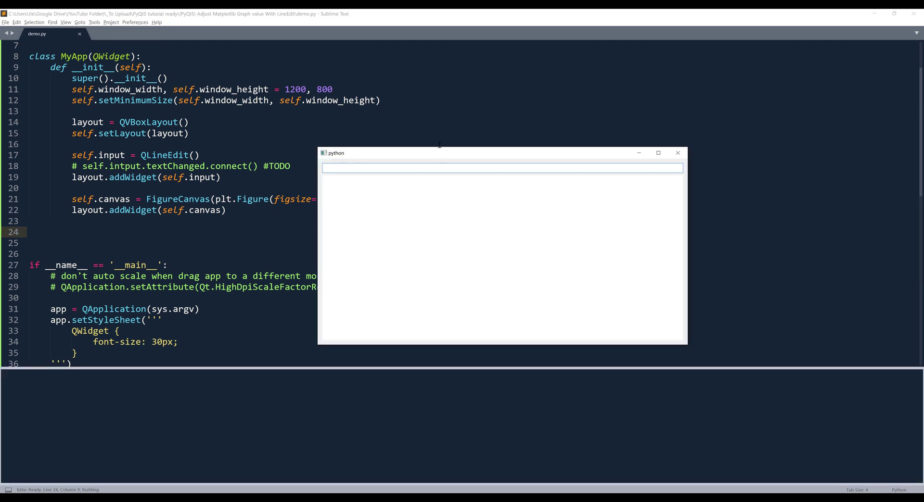
left_click_drag(503, 153, 465, 113)
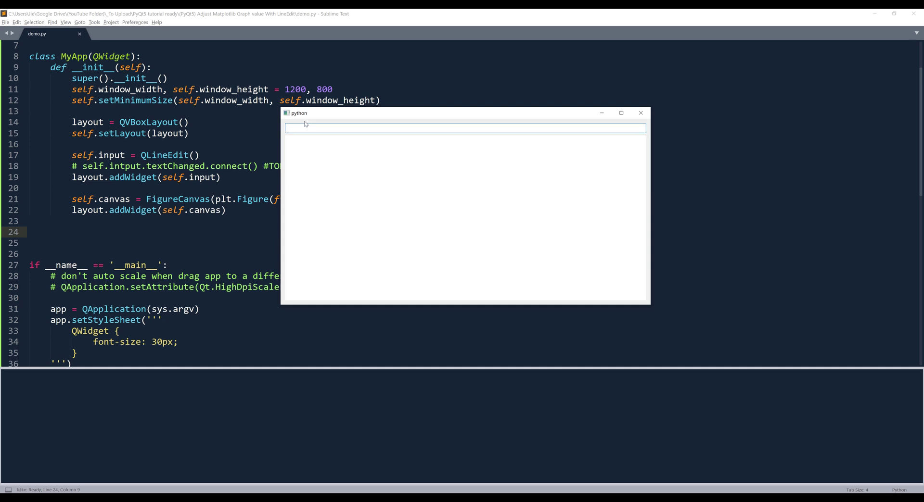
mouse_move(328, 161)
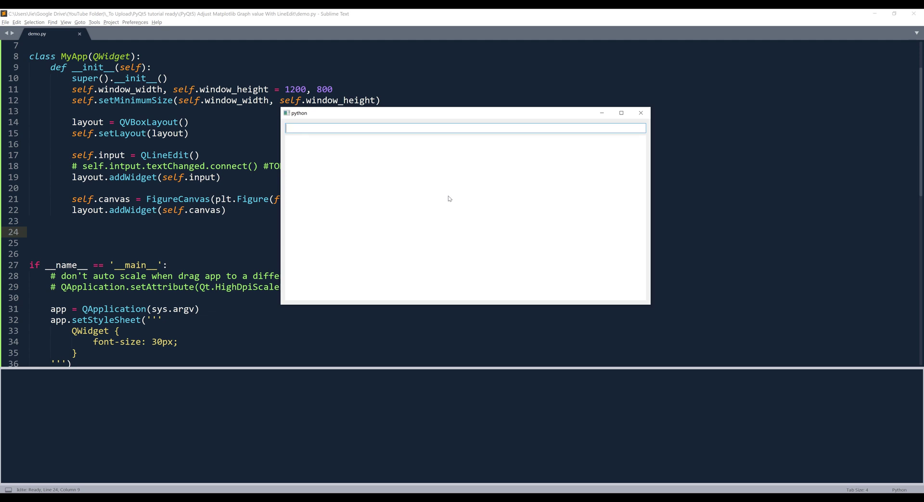
mouse_move(640, 112)
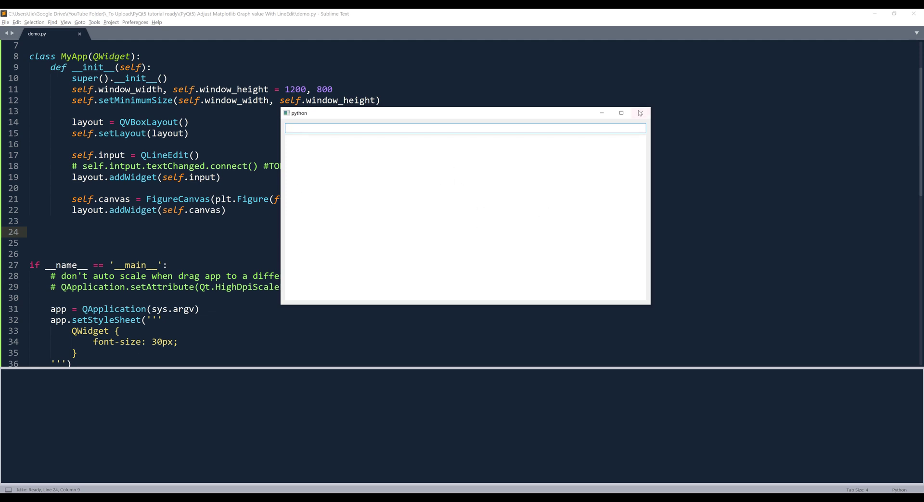
left_click(640, 112)
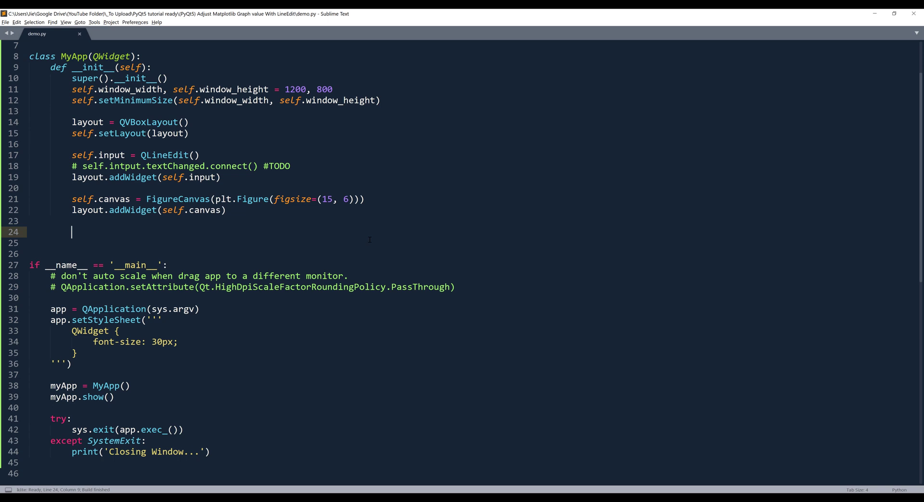
- Define insert_ax(self) creating self.ax from self.canvas.figure.subplots()
type("self")
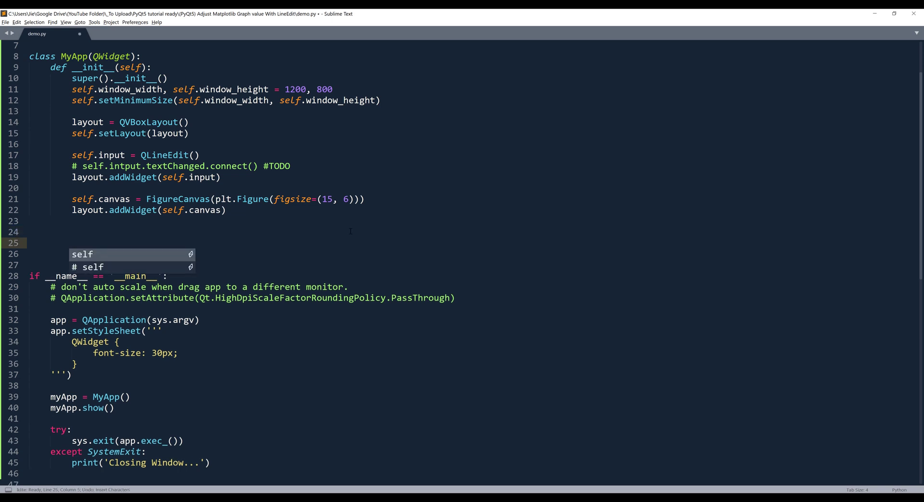
type("def")
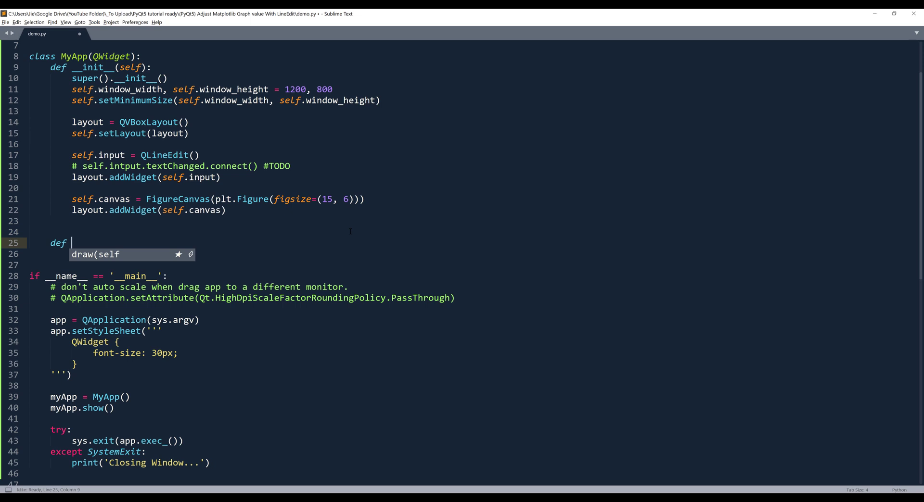
type("insert")
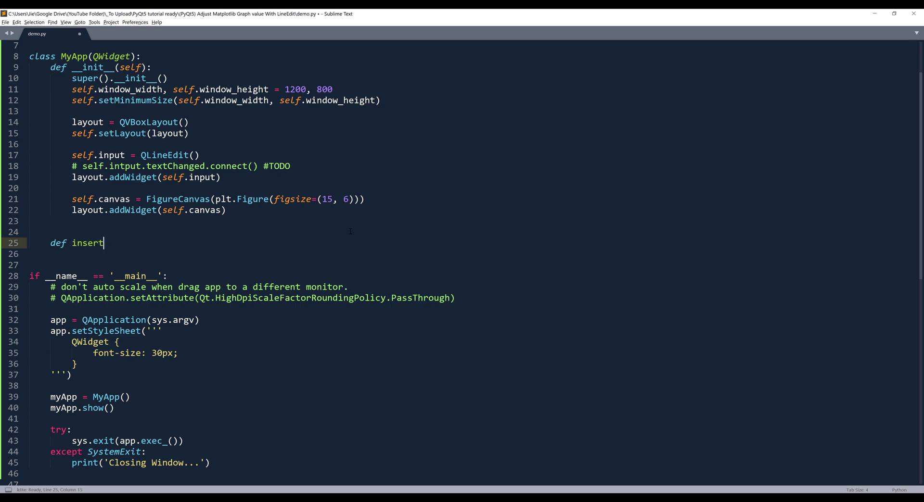
type("_ax(self):")
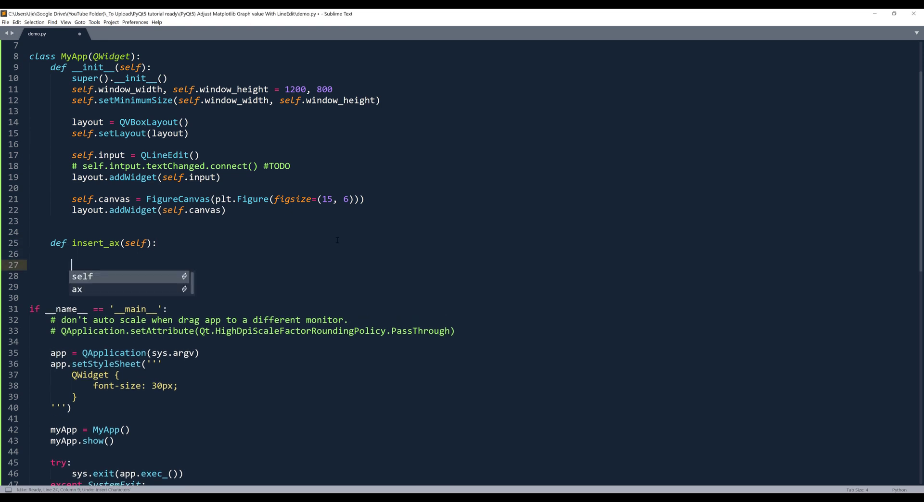
type("self.")
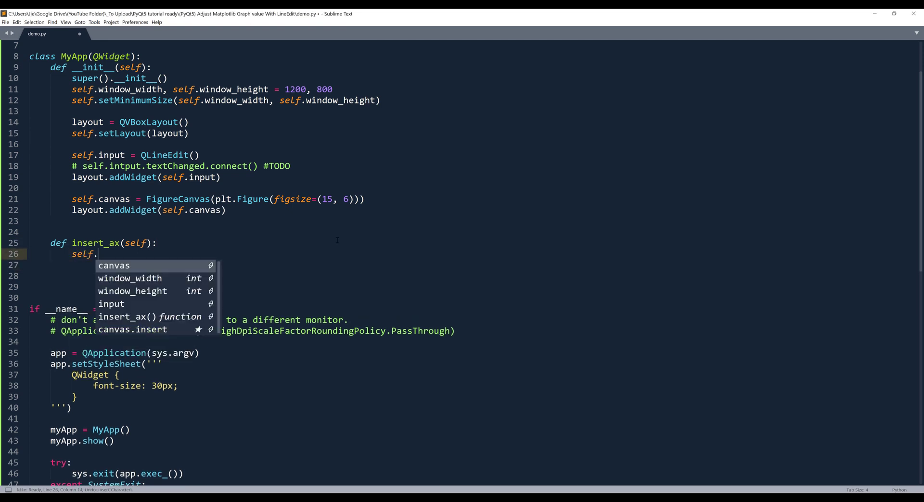
type("ax = self.")
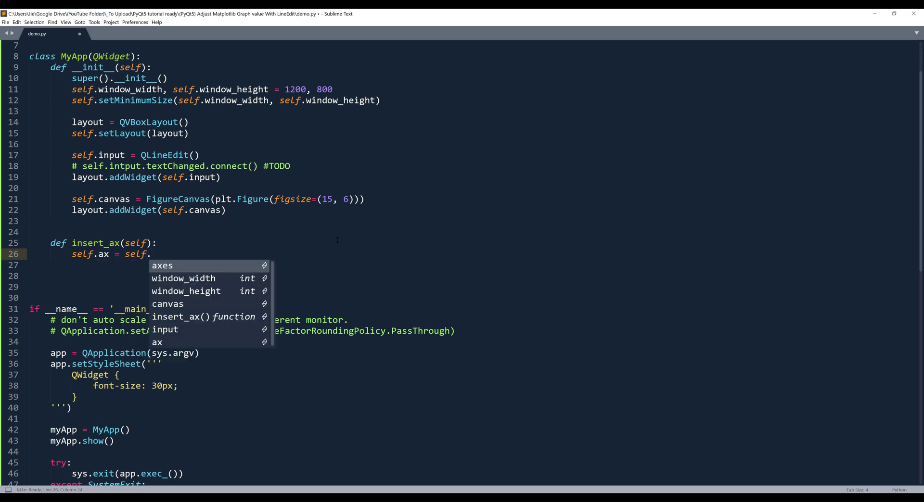
type("canvas.figure")
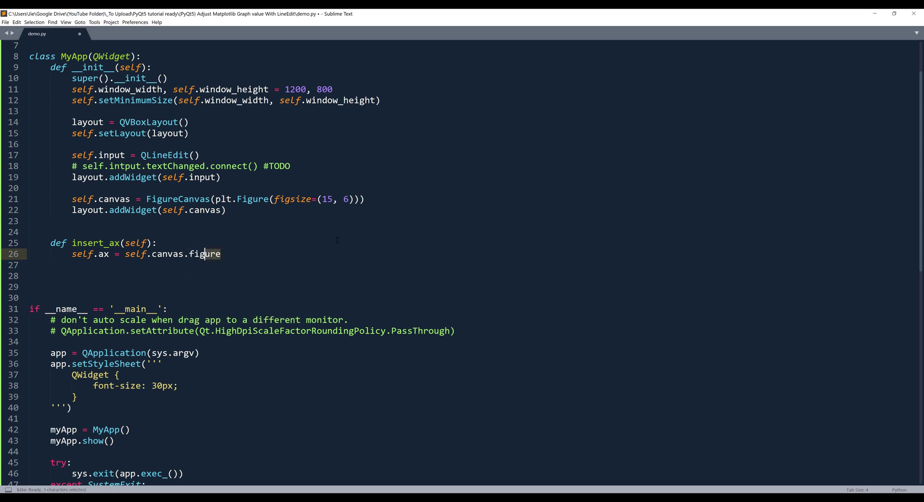
left_click(222, 254)
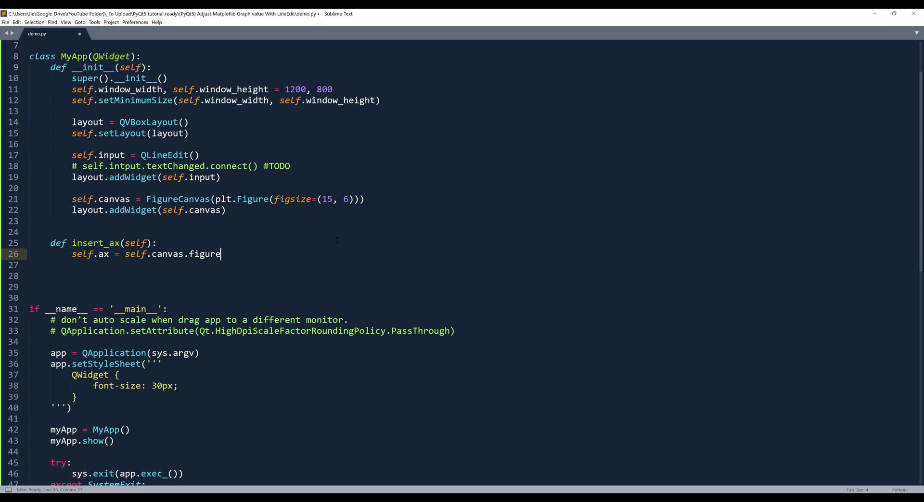
type(".subplots(")
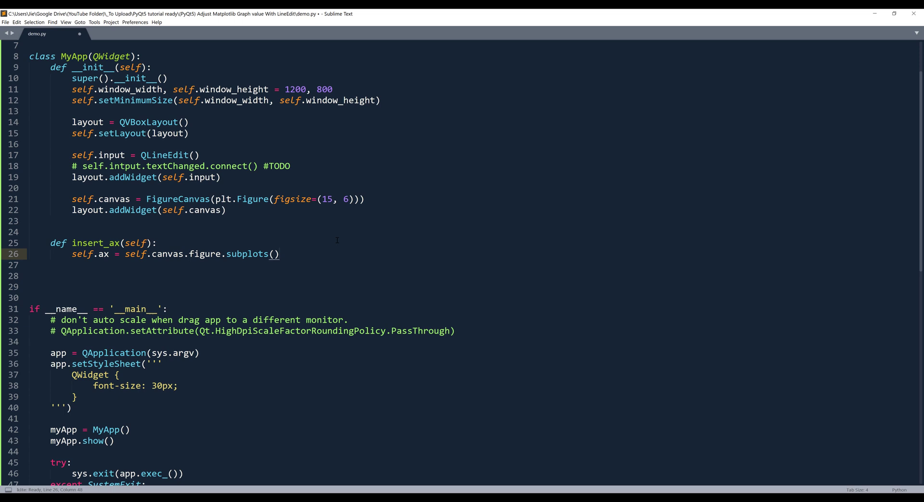
- Set y limits [0, 100] and x limits [0, 1], set self.bar = None, and call self.insert_ax() in __init__
type("self.ax")
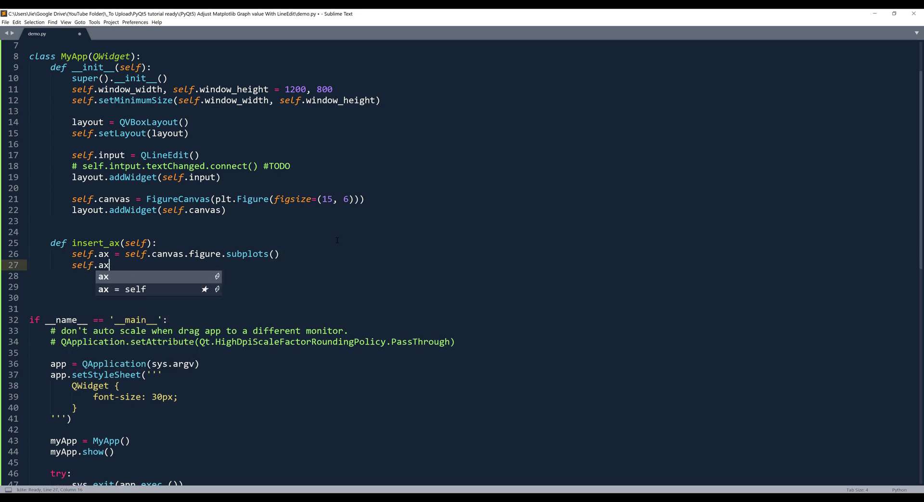
type(".set")
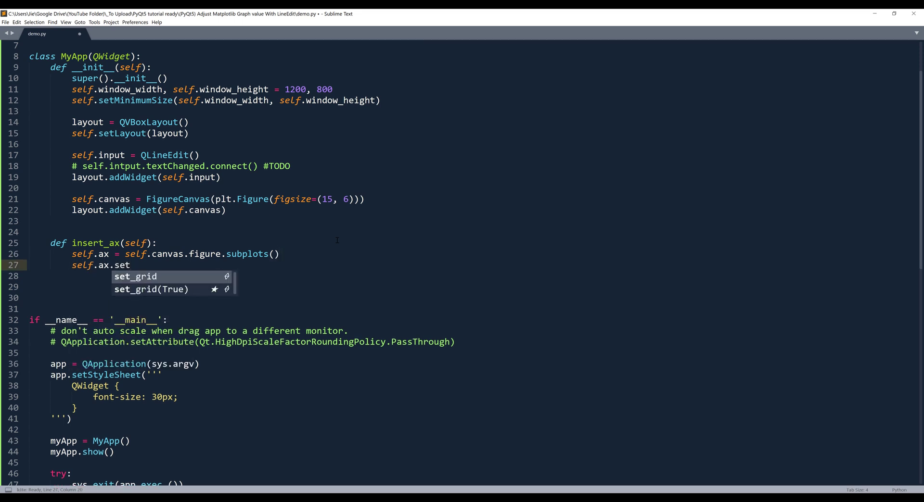
type("_ylim(")
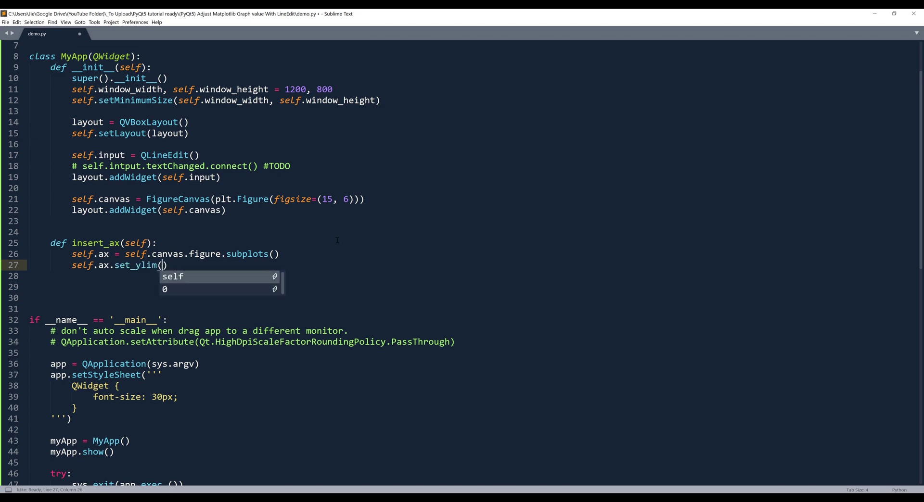
type("0, 100]")
left_click(473, 276)
type("self.ax.set_xlim([0, 100")
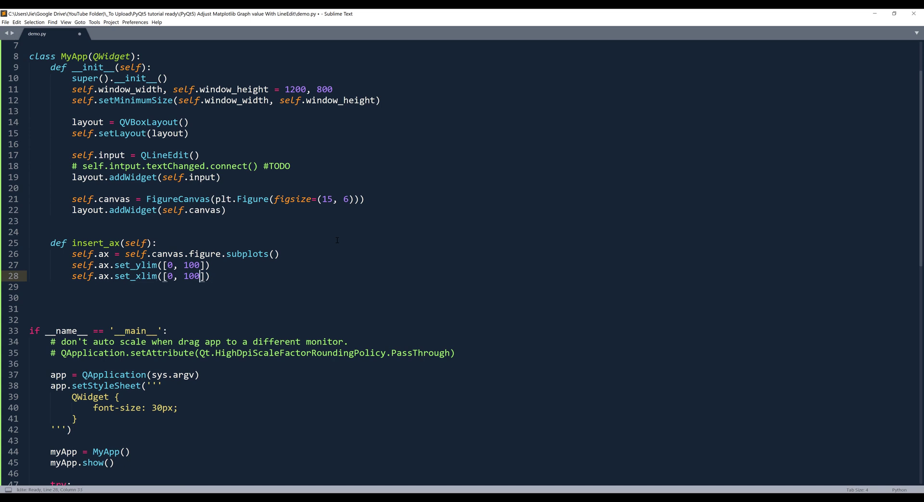
type(".")
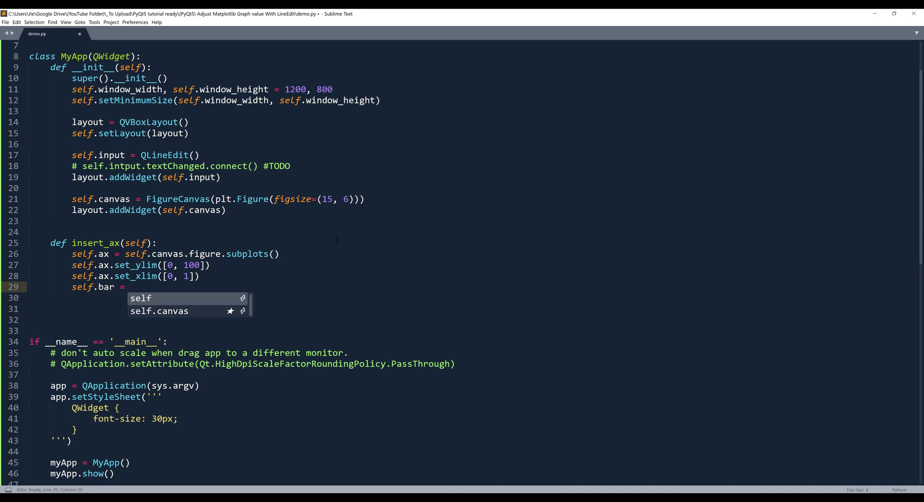
type("None")
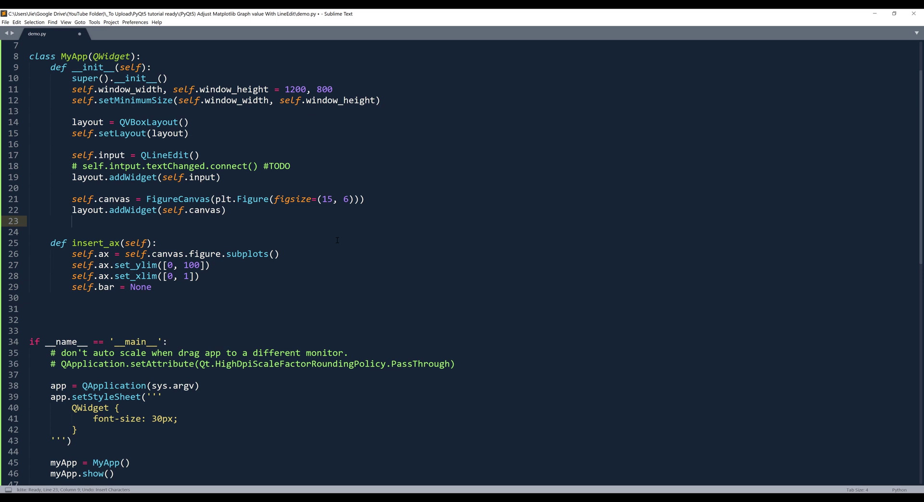
type("se")
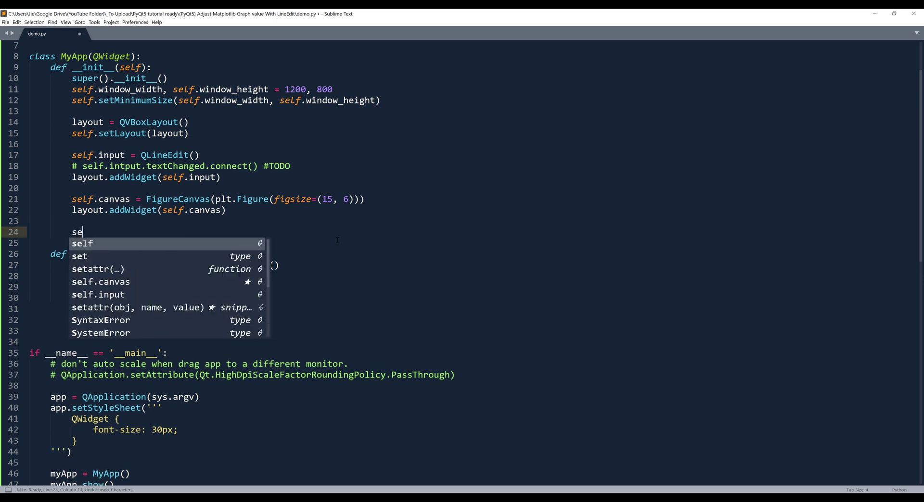
type("lf.")
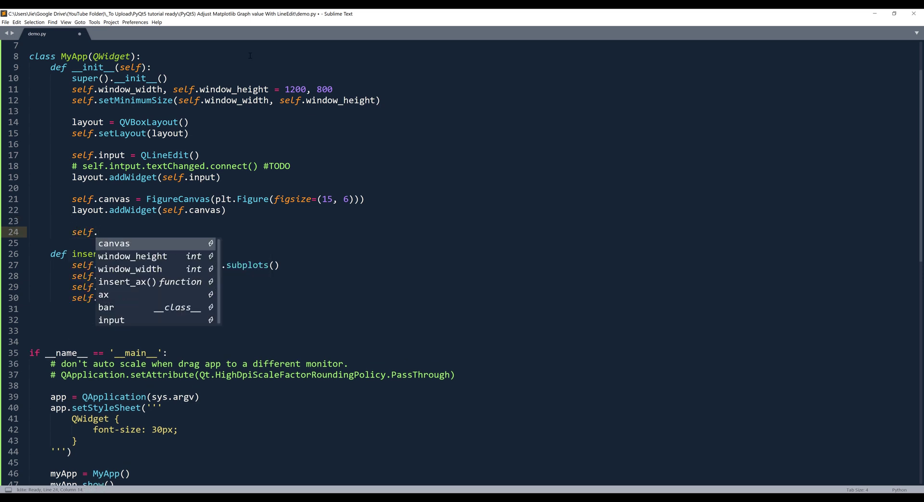
type("insert_ax(")
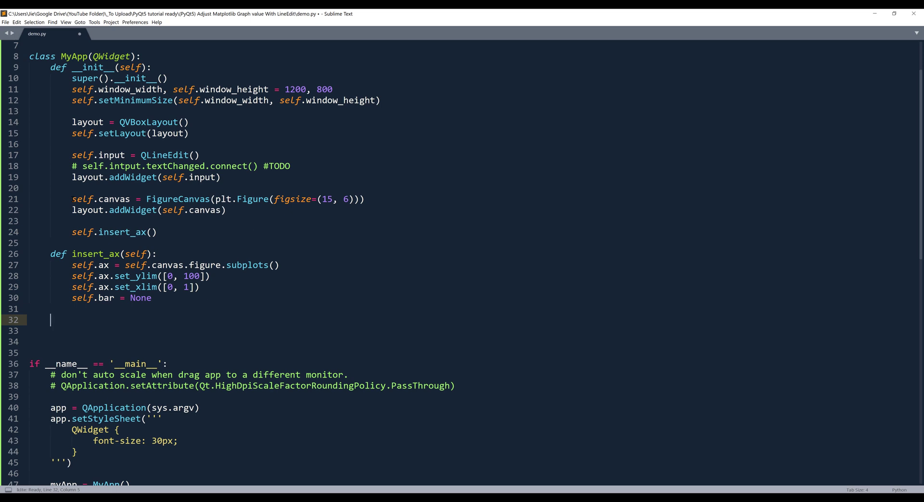
- Declare the method def update_chart(self):
type("def u")
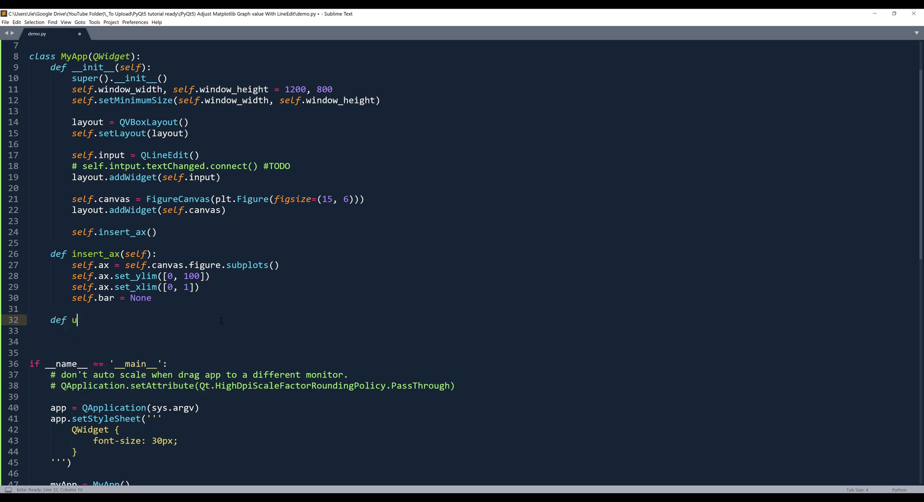
type("pdate")
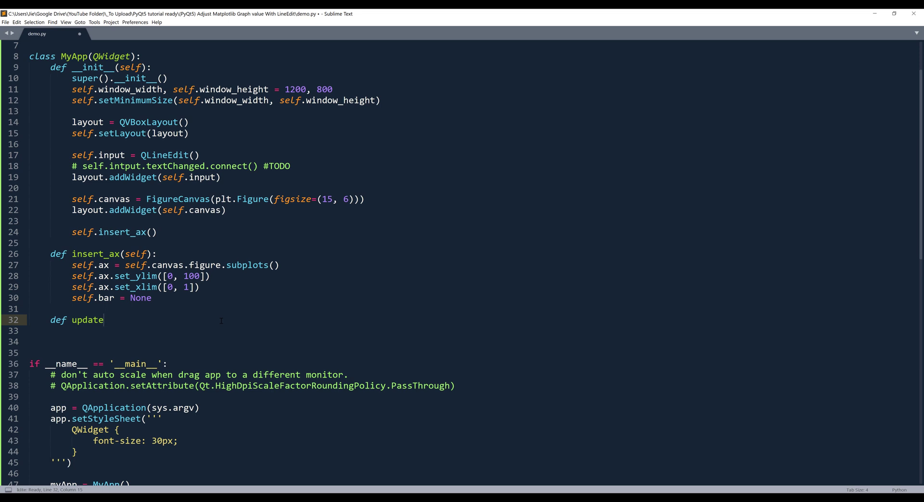
type("_chart")
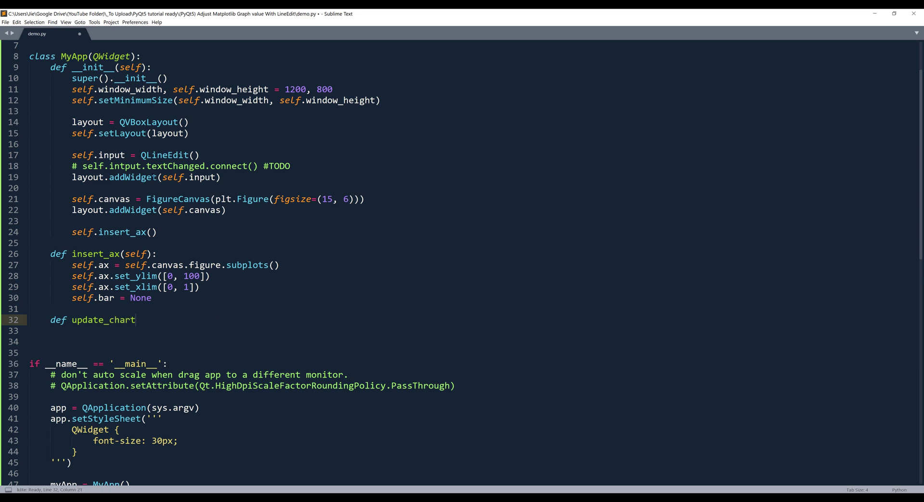
left_click(73, 166)
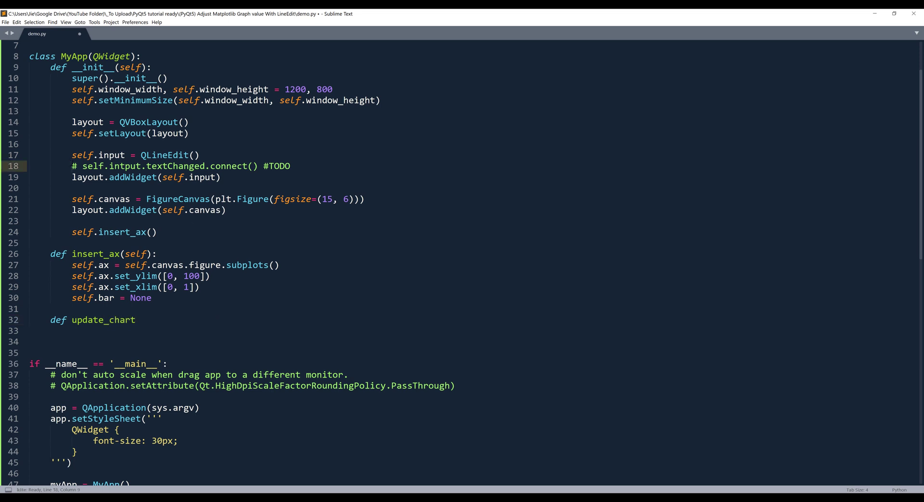
scroll("down", 3)
type("(")
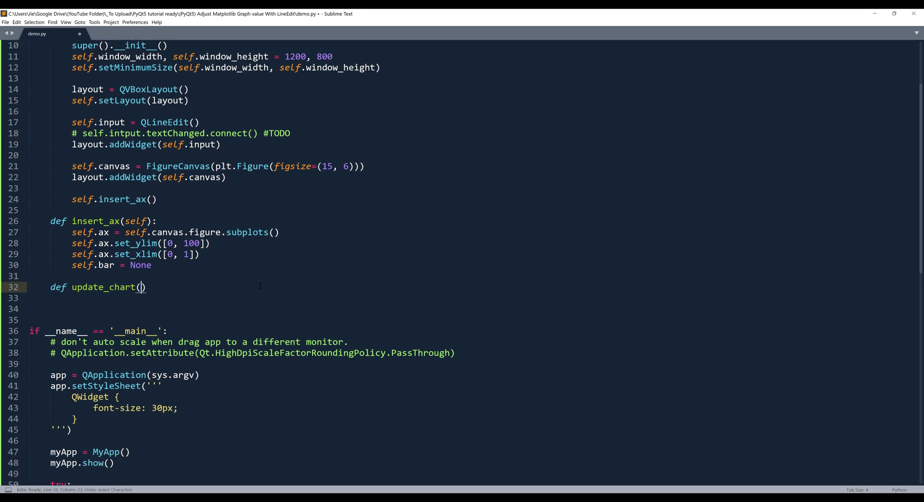
type("self):")
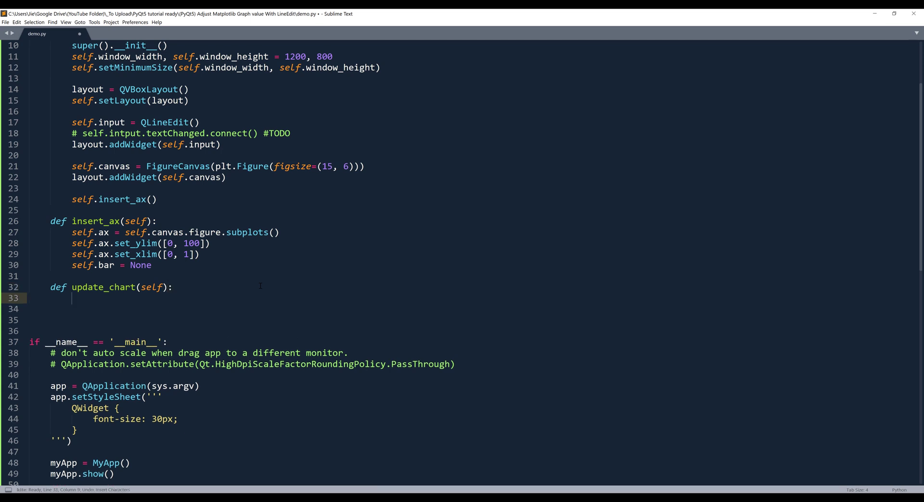
- Read value = self.input.text(), try float(value), and set value = 0 on except ValueError
type("value = self.input.text()")
left_click(472, 309)
type("try:")
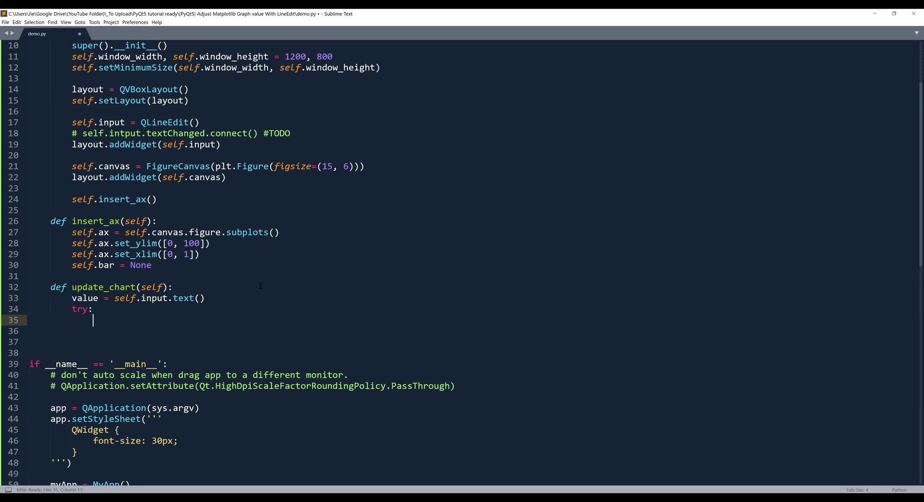
type("val =")
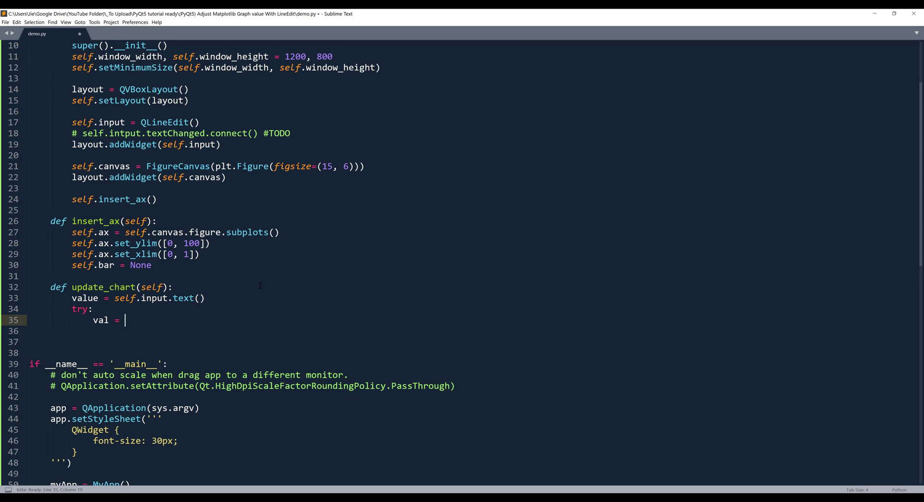
type("float(val)")
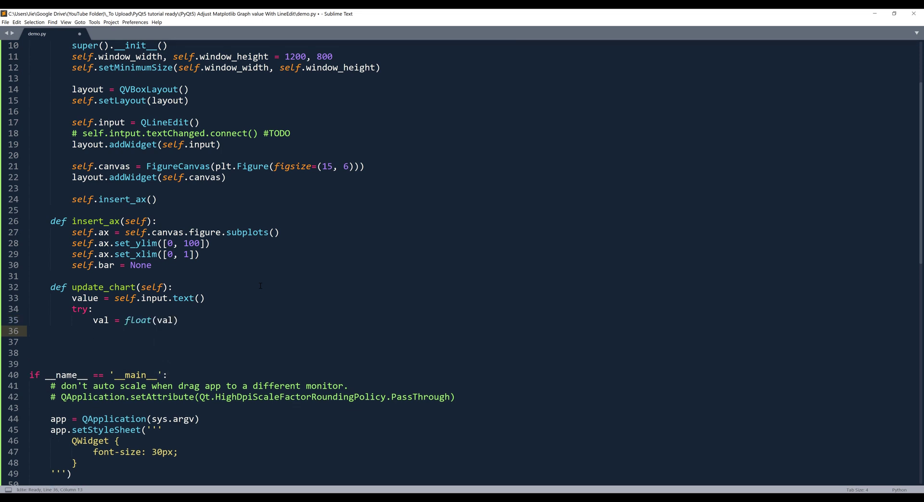
left_click(177, 320)
type("u")
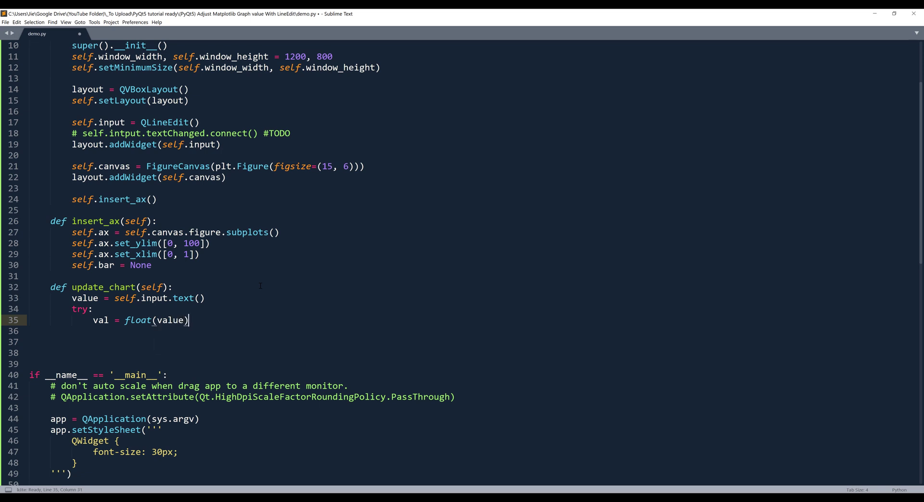
type("e")
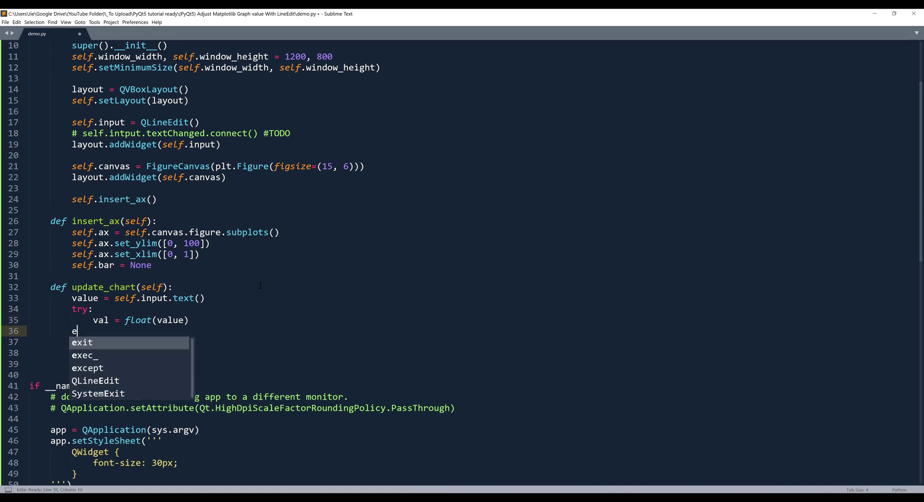
type("xcept ValueError:")
left_click(473, 342)
type("value = 0")
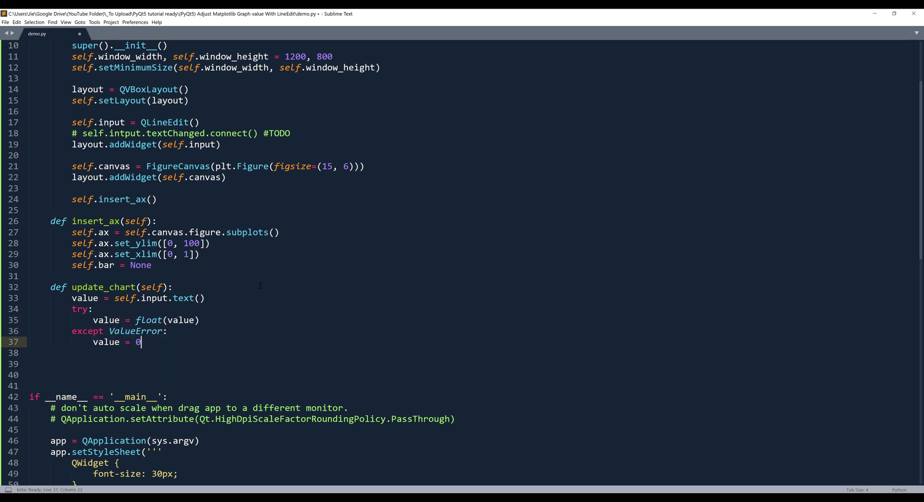
- Add x_position = [0.5] on line 39 and start an if self.bar: block on line 41
type("x")
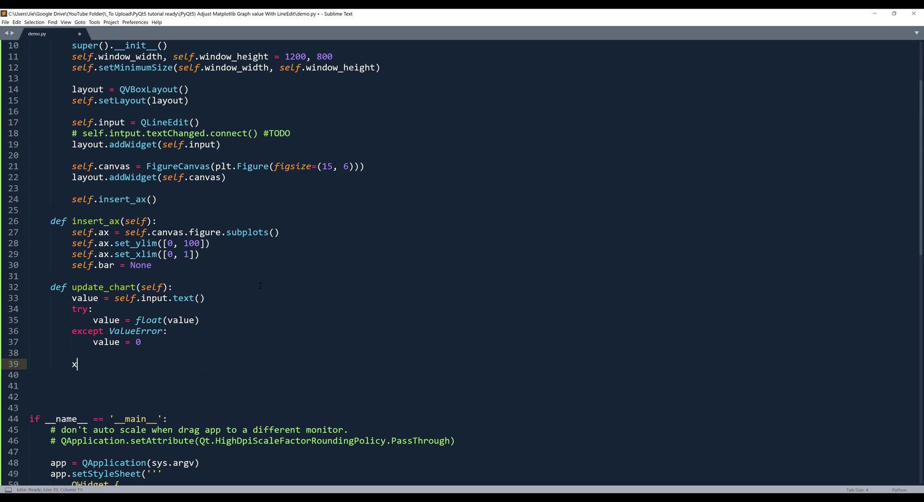
type("_pos")
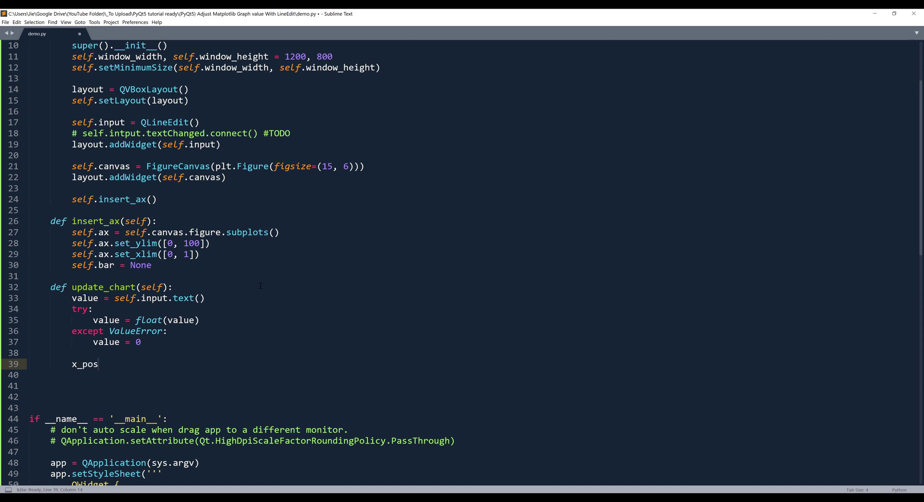
type("ition =")
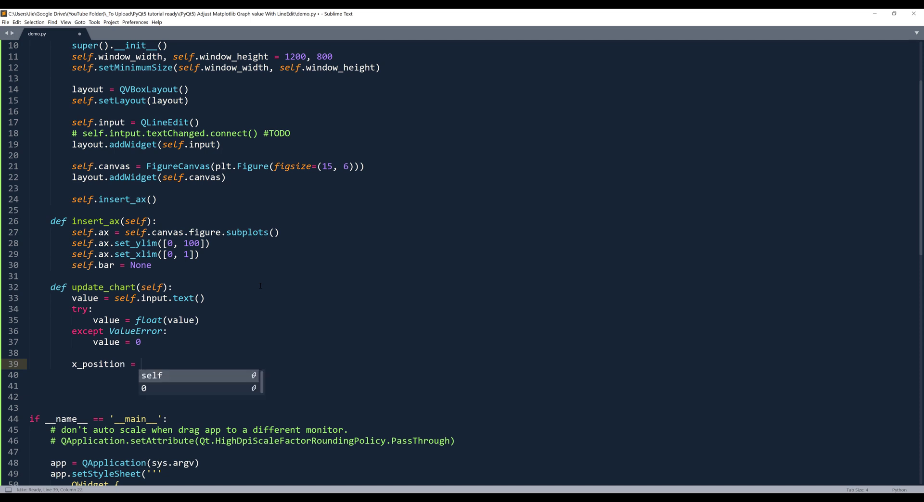
type("[]")
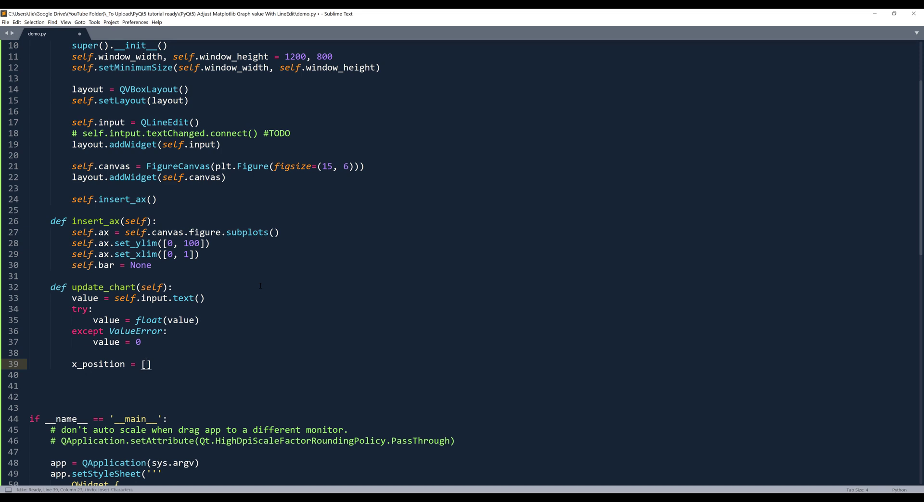
type("0.5")
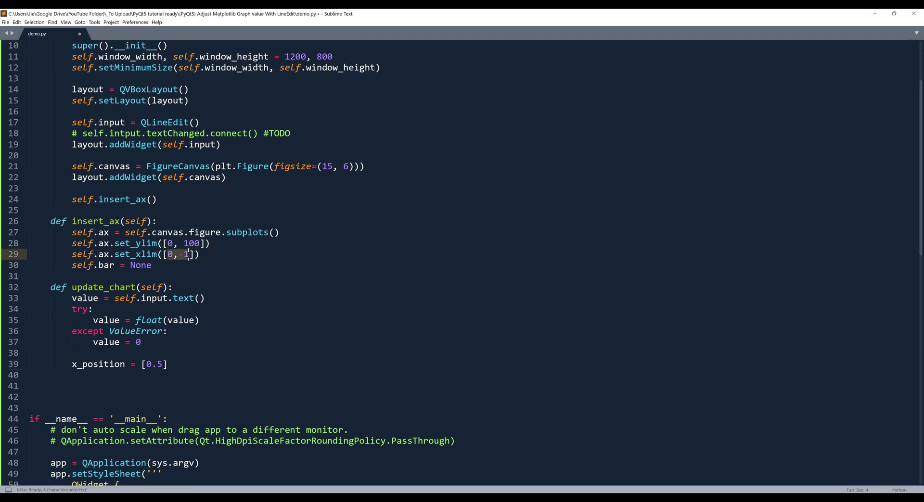
scroll("down", 3)
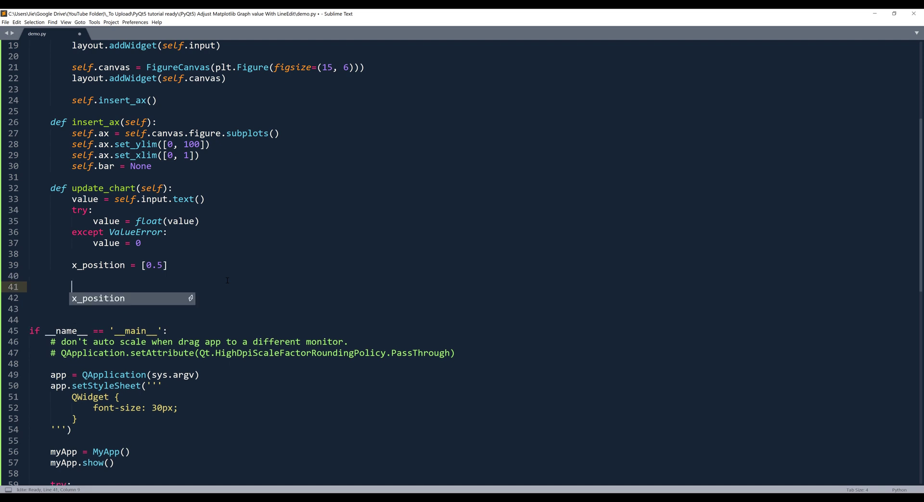
type("if self.bar:")
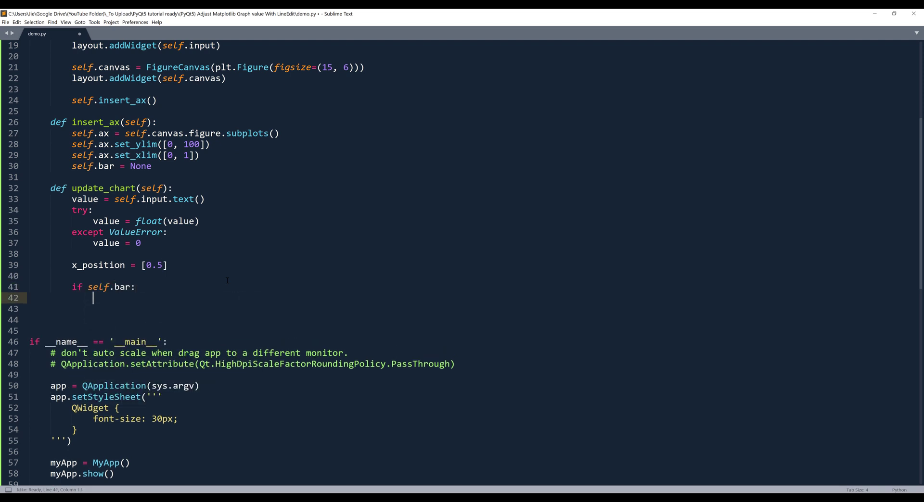
- Add self.bar.remove() under the if to delete the old bar
scroll("down", 3)
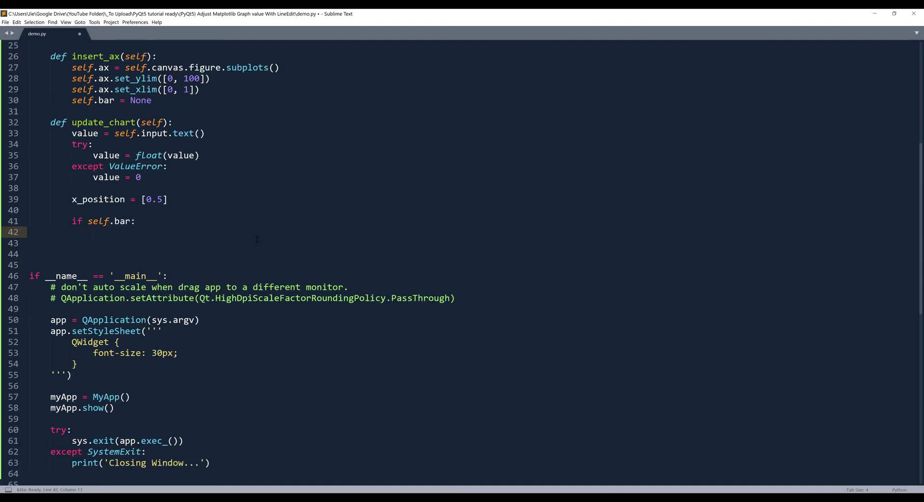
type("self.bar.")
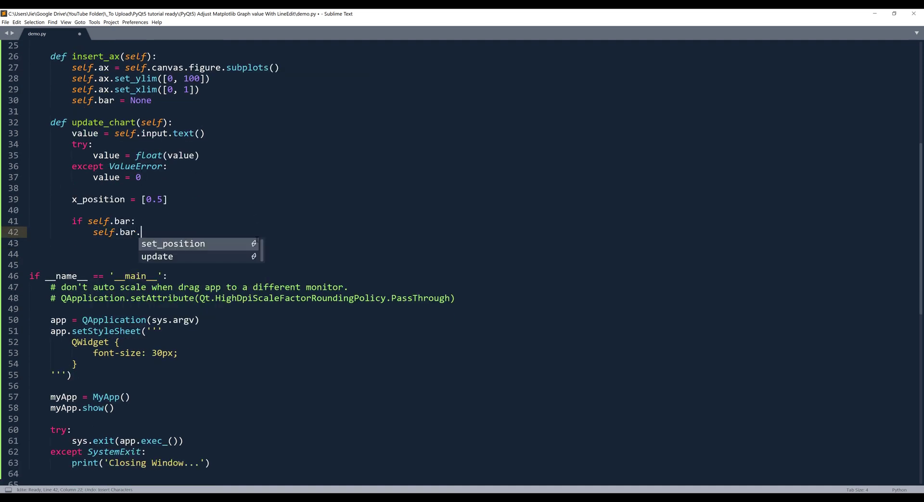
type("remove()")
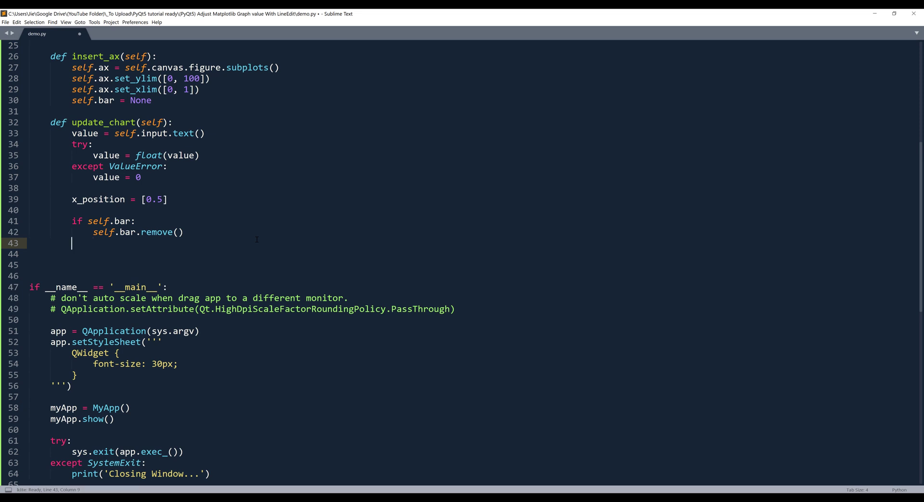
- Assign self.bar = self.ax.bar(x_position, value, width=0.2, color='g'), then begin a self.canvas line
type("self.")
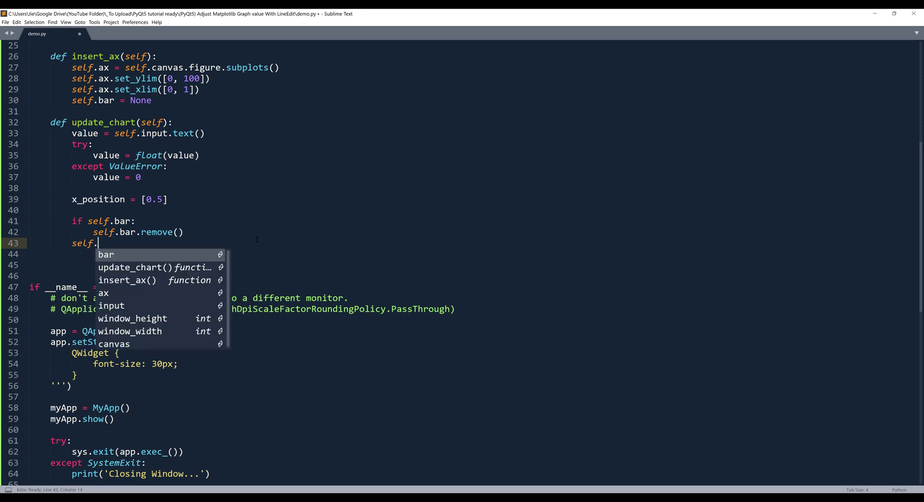
type("bar = self.")
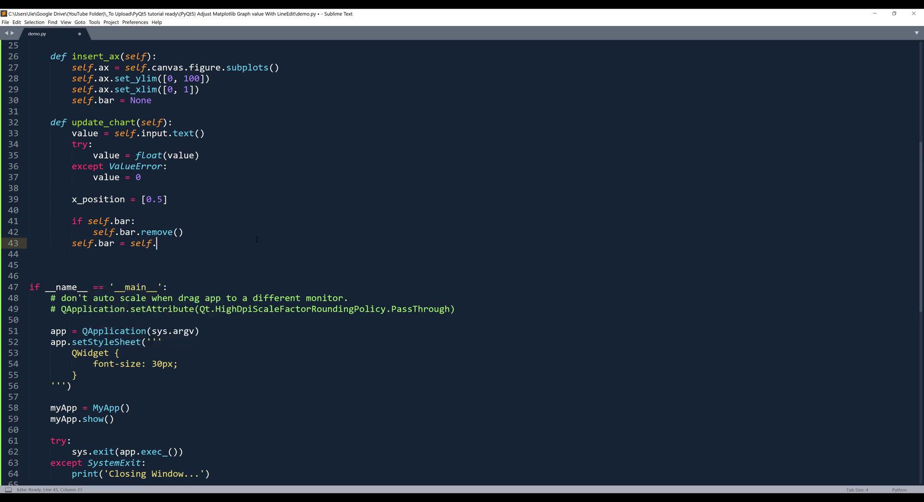
type("ax")
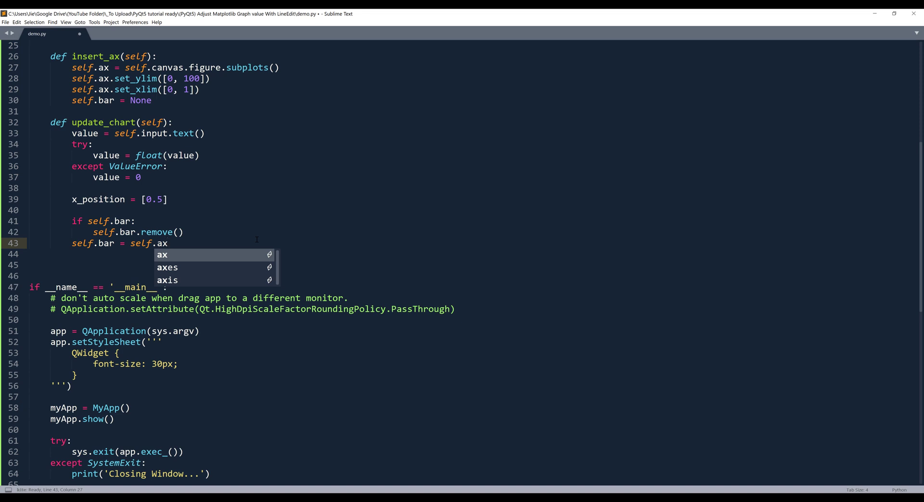
type(".bar")
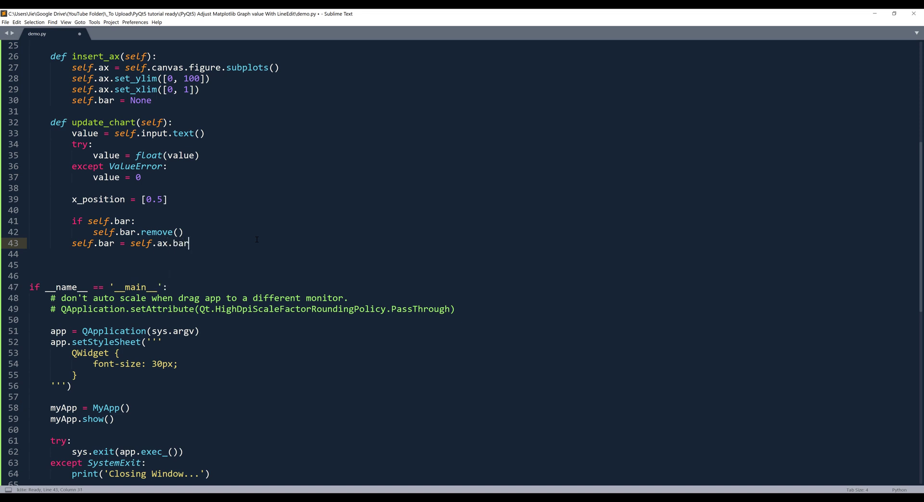
type("(x_position,")
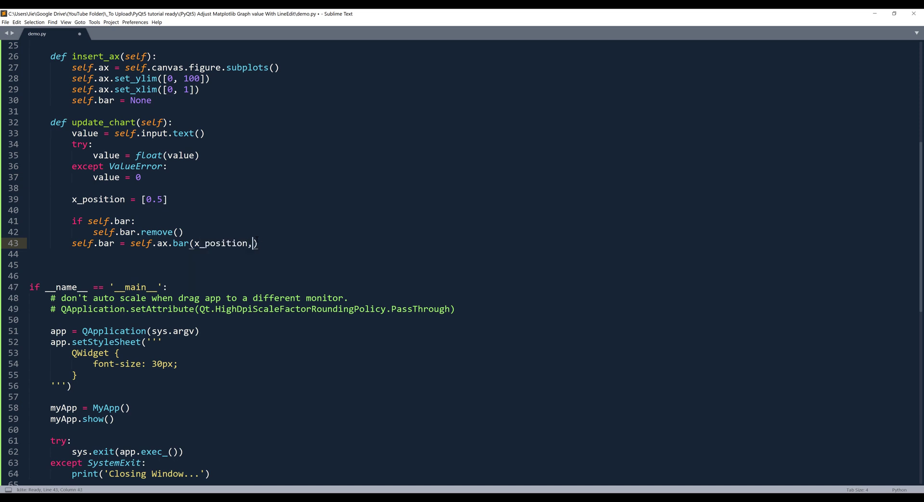
type("value,")
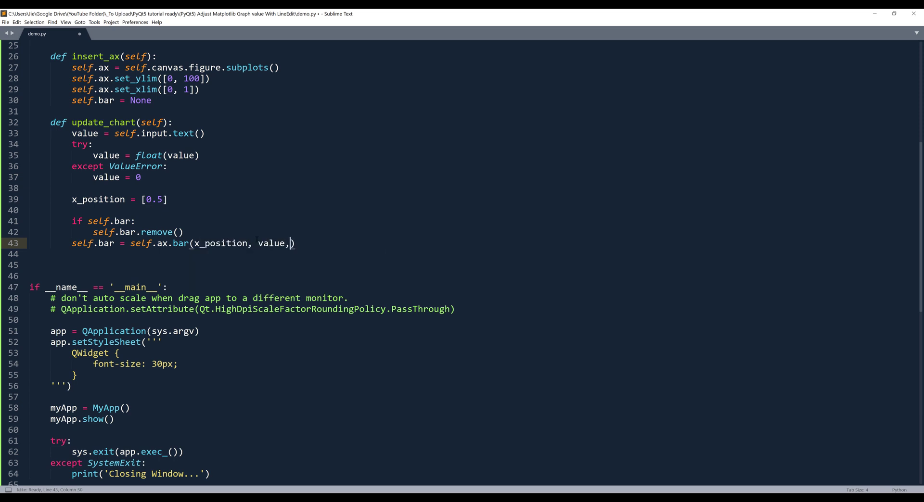
type("width=")
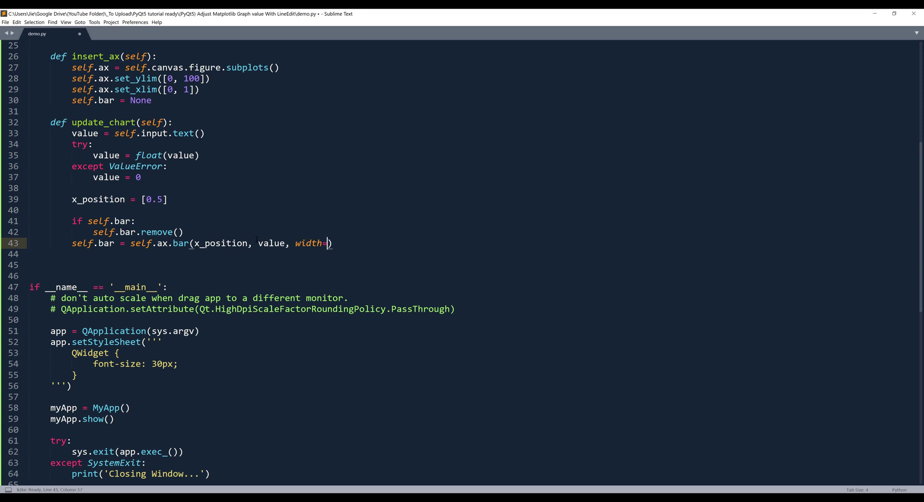
type("0.2, color=")
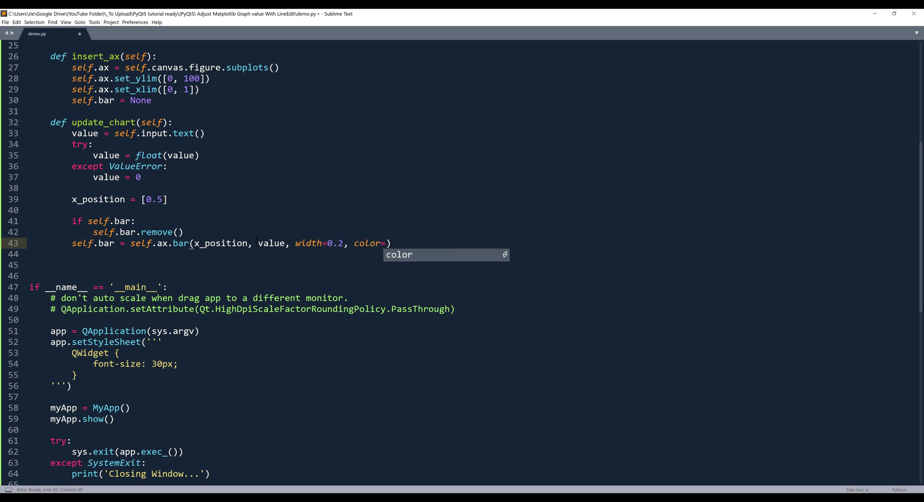
type("'g'")
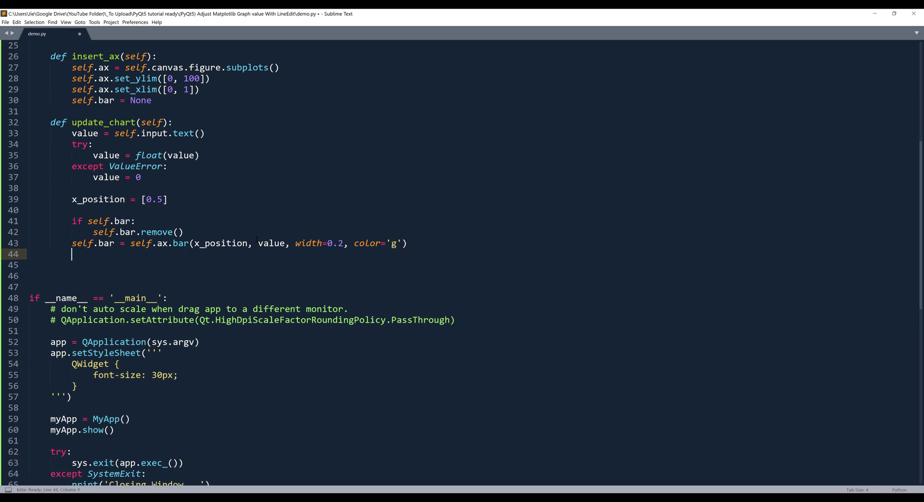
type("self.canva")
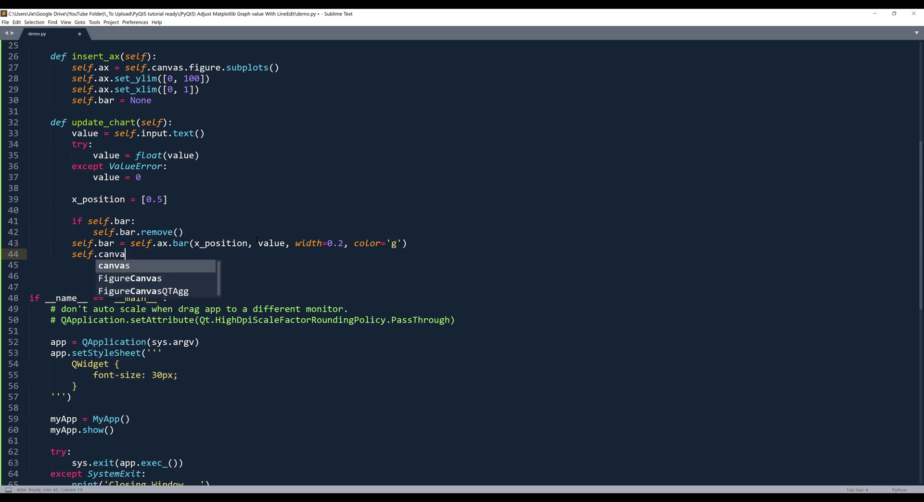
type("s")
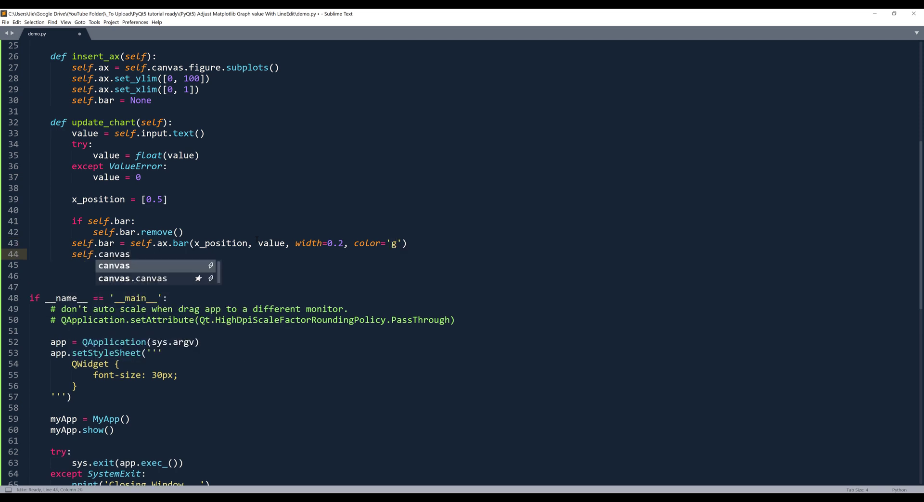
- Finish self.canvas.draw() and edit line 18 to connect textChanged to self.update_chart
type(".draw")
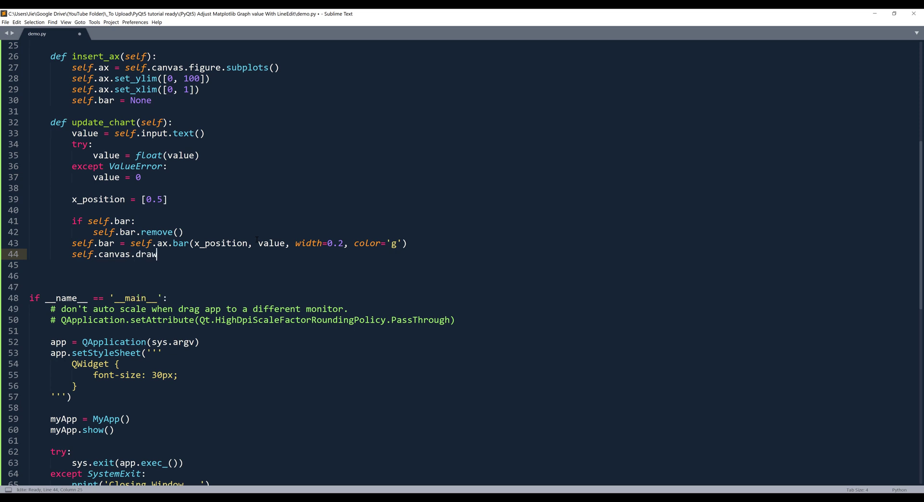
type("()")
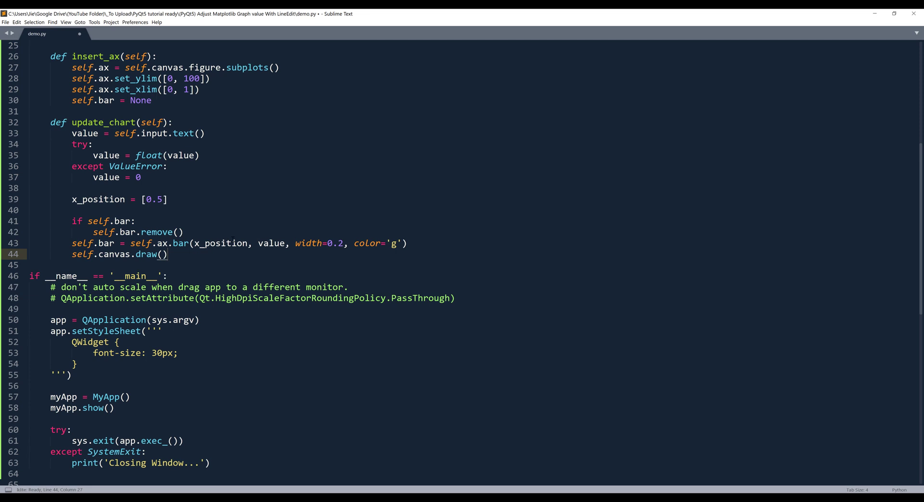
scroll("up", 3)
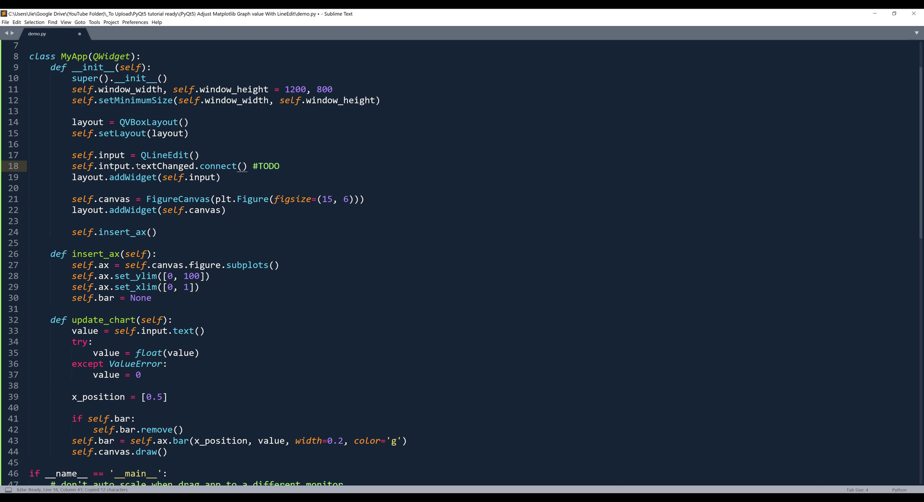
type("self.update_chart")
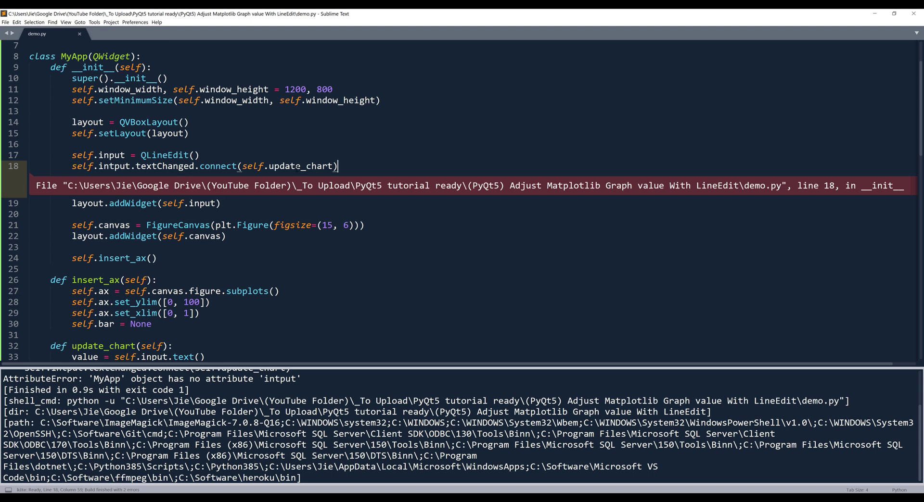
- Correct 'intput' to 'input' on line 18, run the app, and close it
double_click(109, 155)
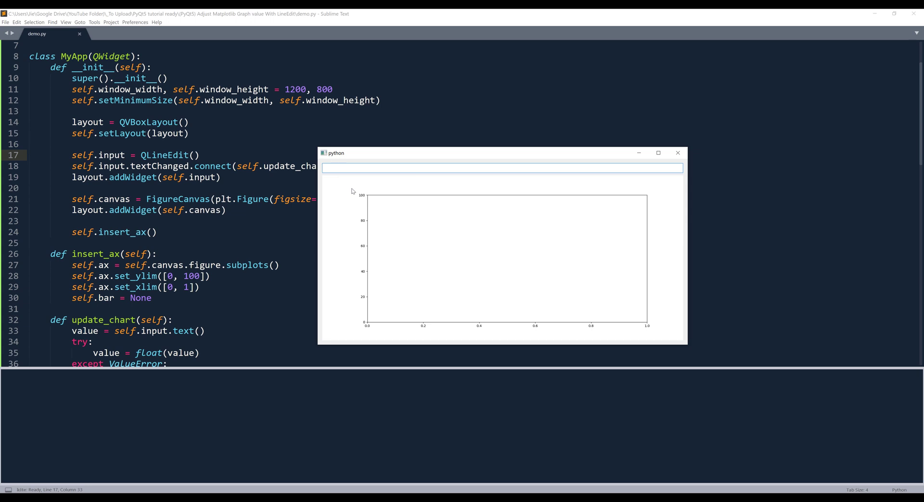
mouse_move(357, 192)
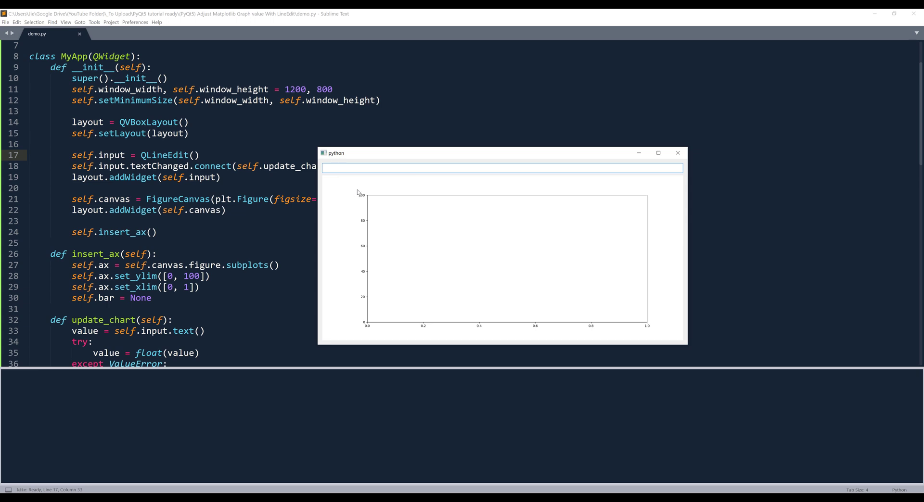
mouse_move(658, 153)
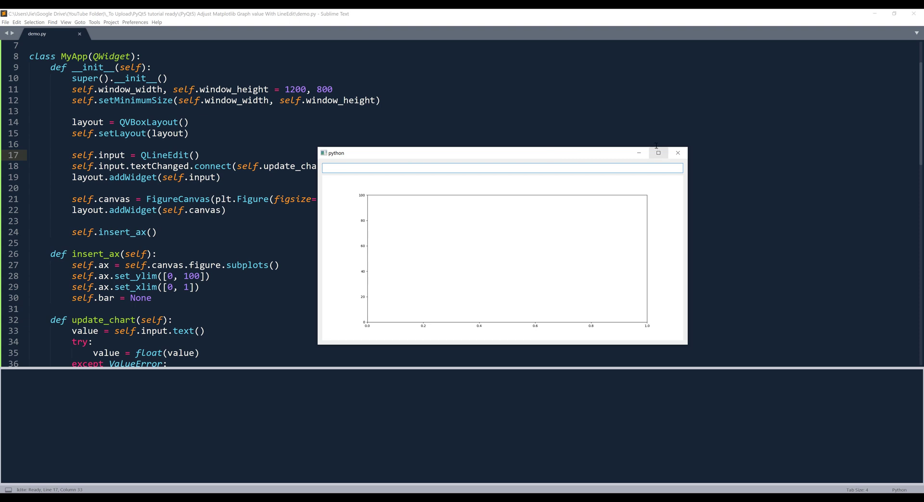
left_click(677, 153)
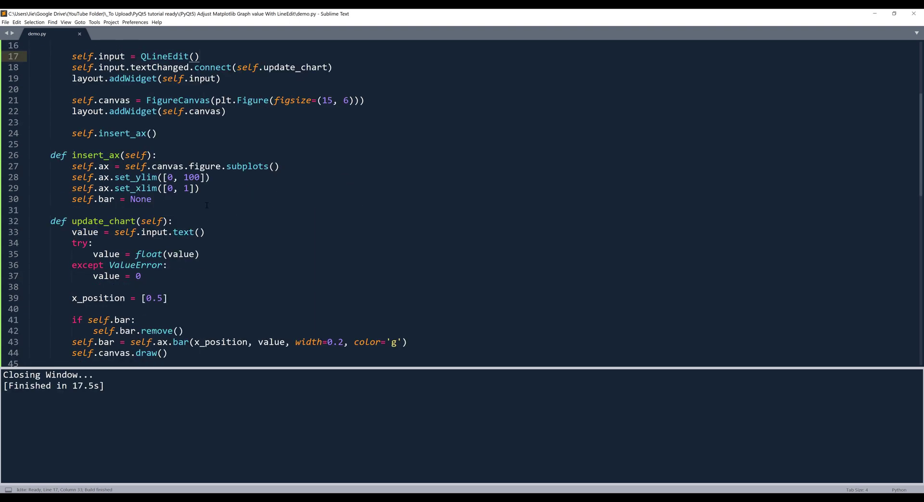
- Define font = {'weight': 'normal', 'size': 16} at the top of insert_ax
left_click(200, 56)
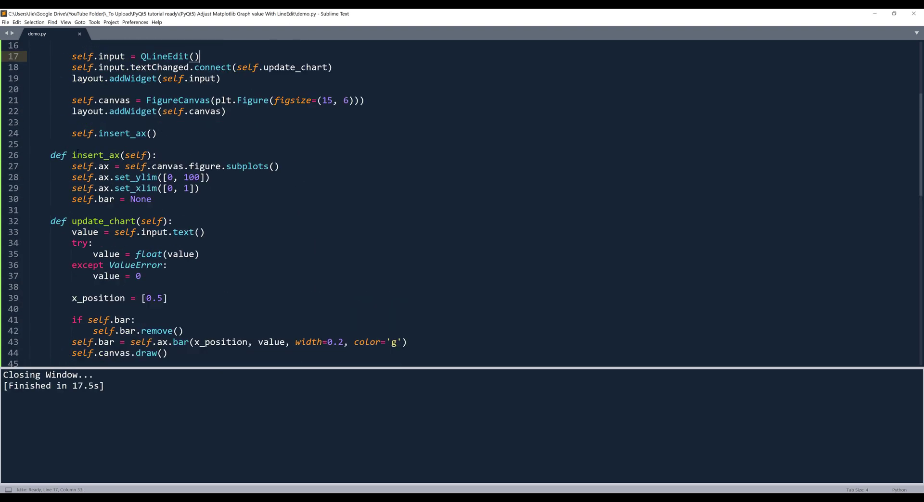
left_click(156, 155)
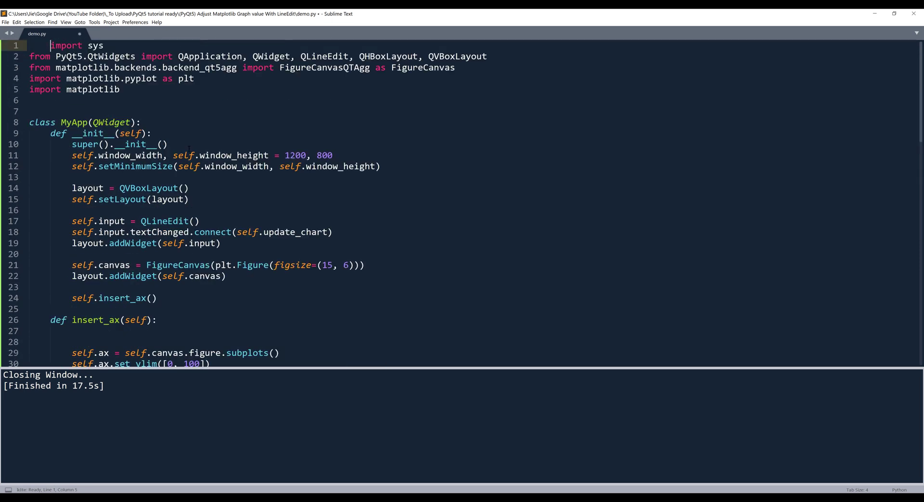
scroll("down", 3)
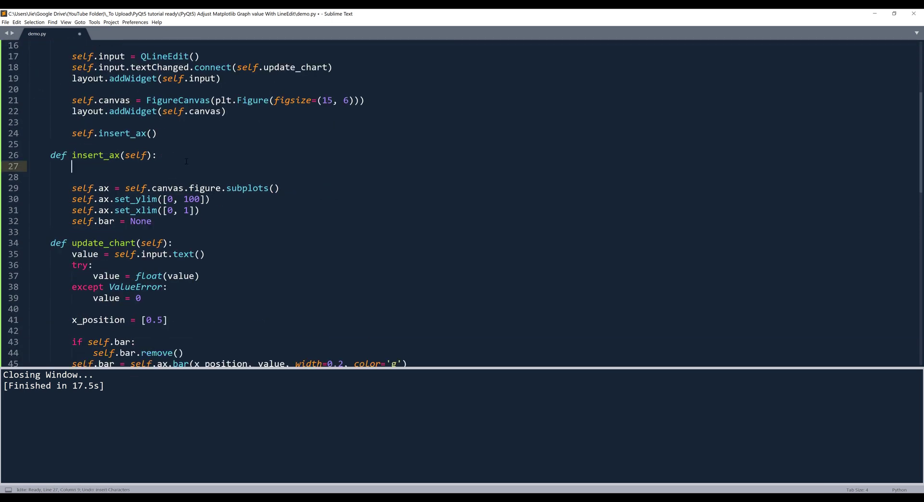
type("font =")
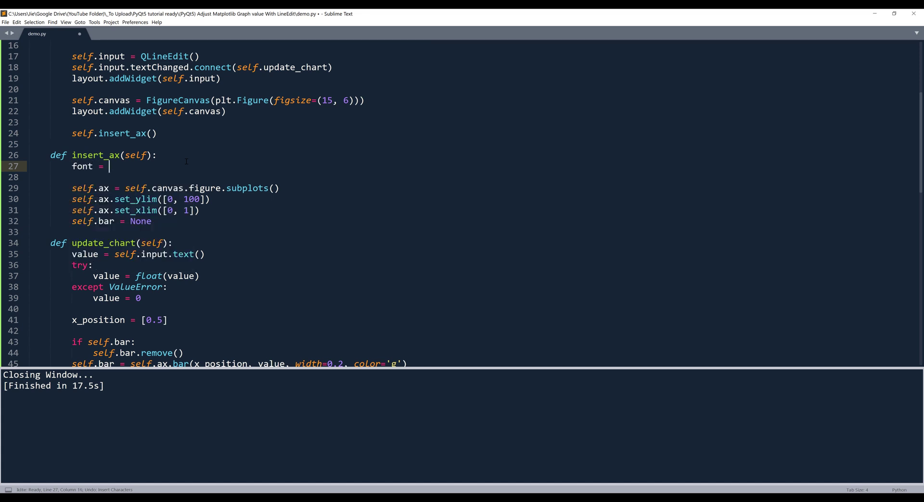
type("{")
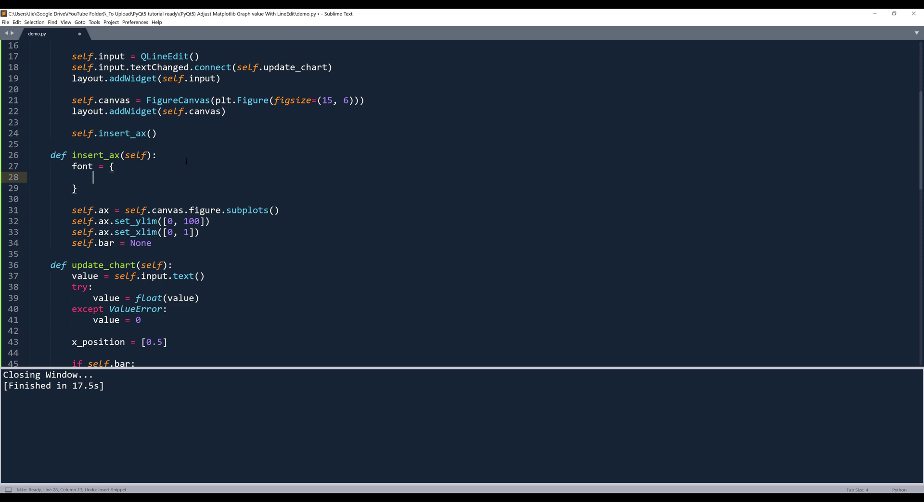
type("'wei'")
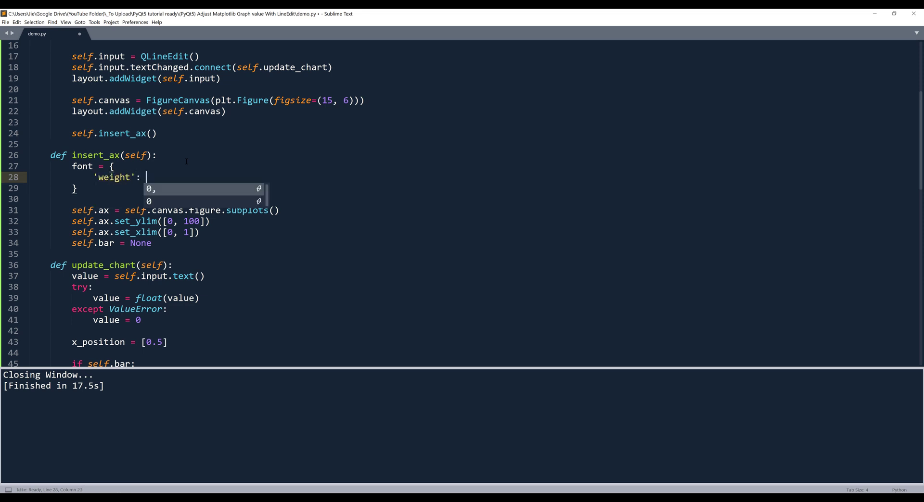
type("'normal',")
type("'size': 1")
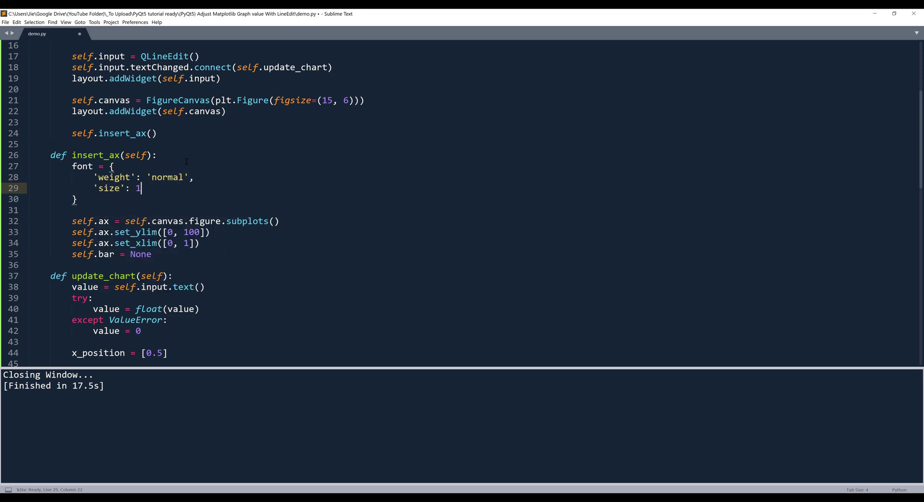
type("6")
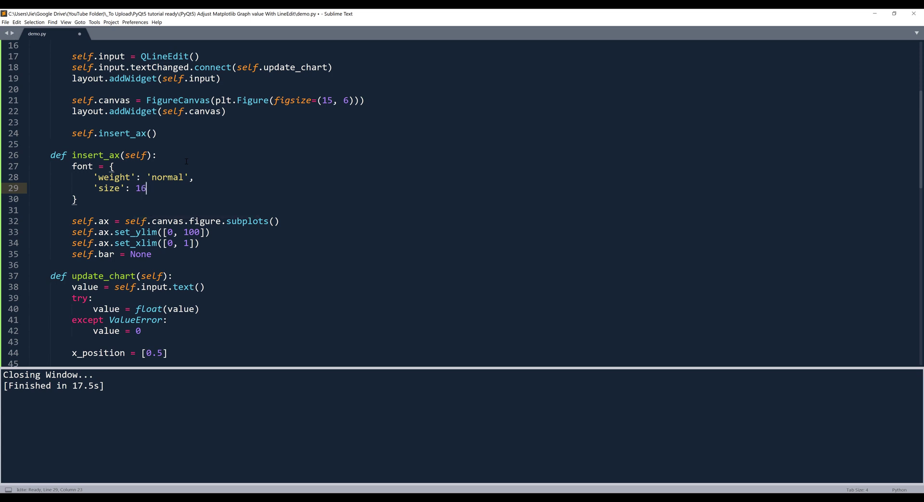
key("enter")
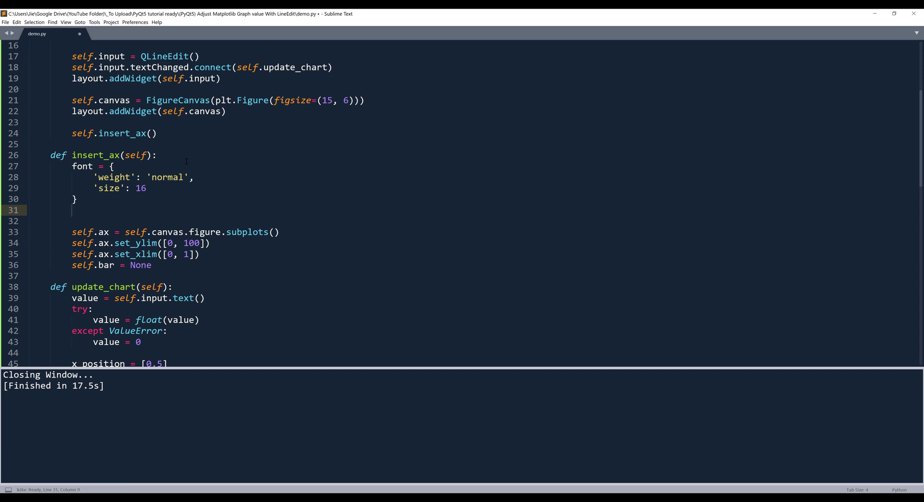
- Apply the font dict with matplotlib.rc('font', **font)
type("mat")
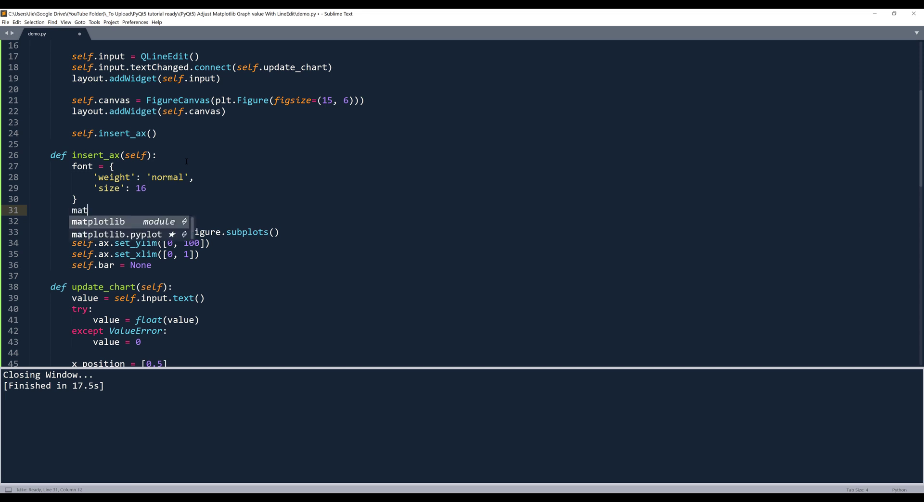
type("platlib.")
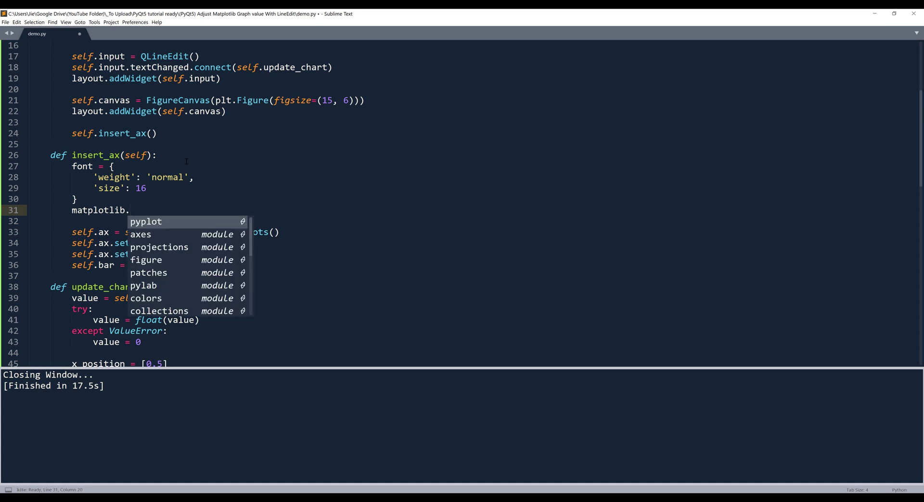
type("r")
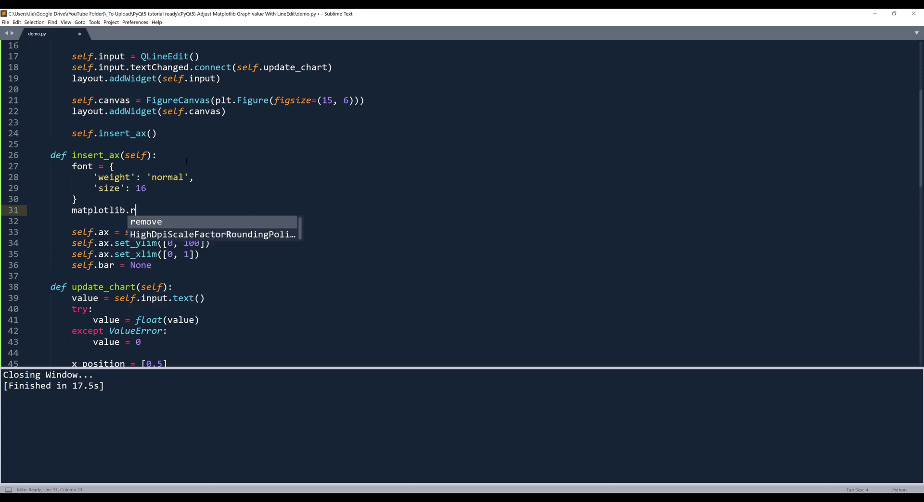
type("c('fo'")
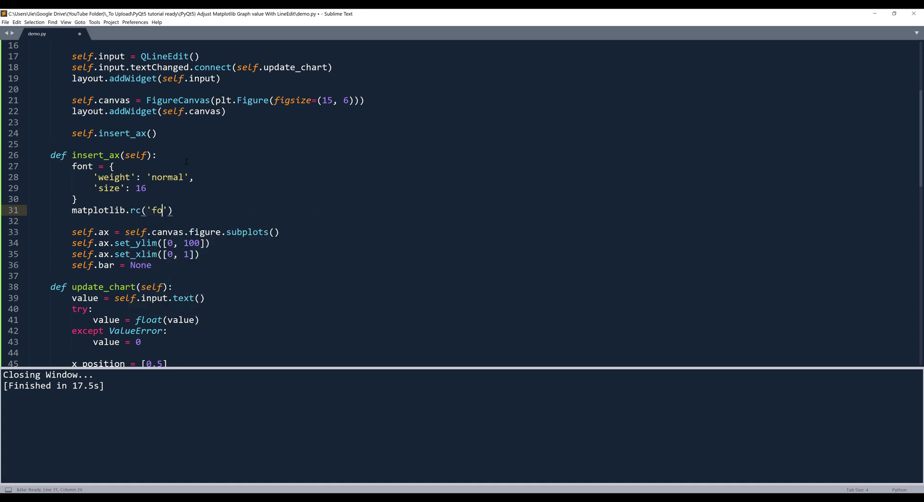
type("nt")
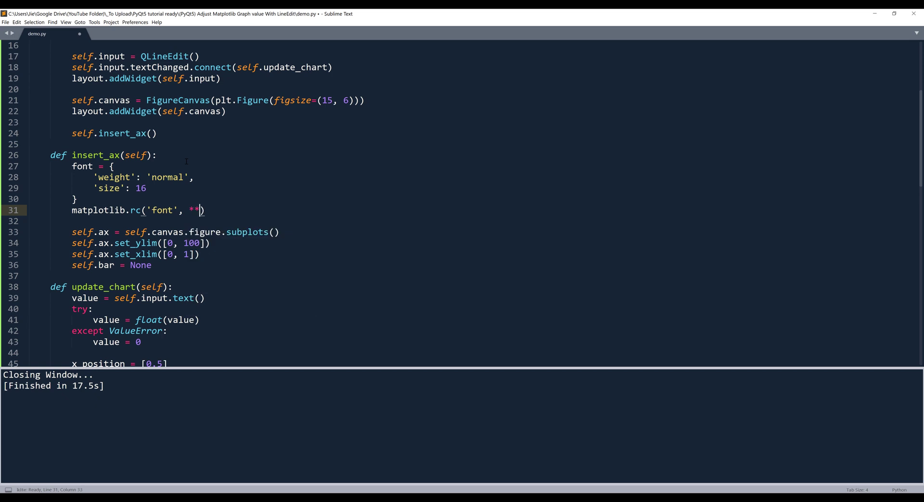
type("font")
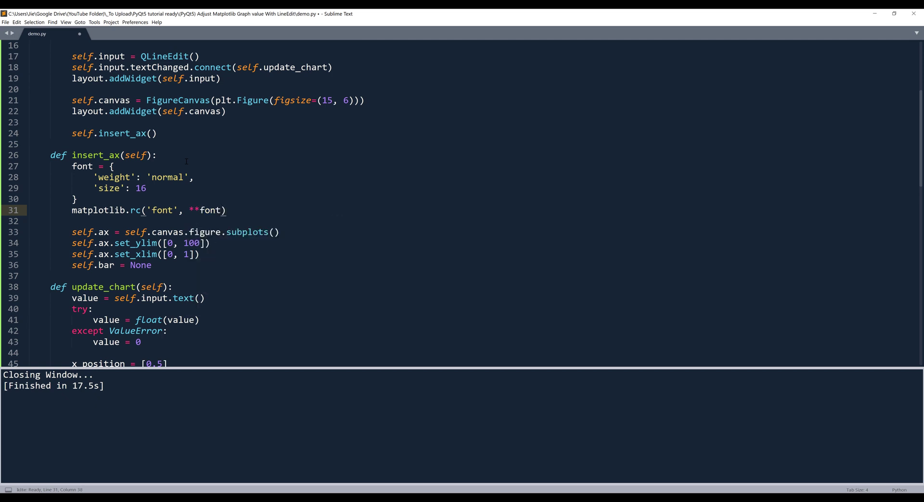
double_click(193, 210)
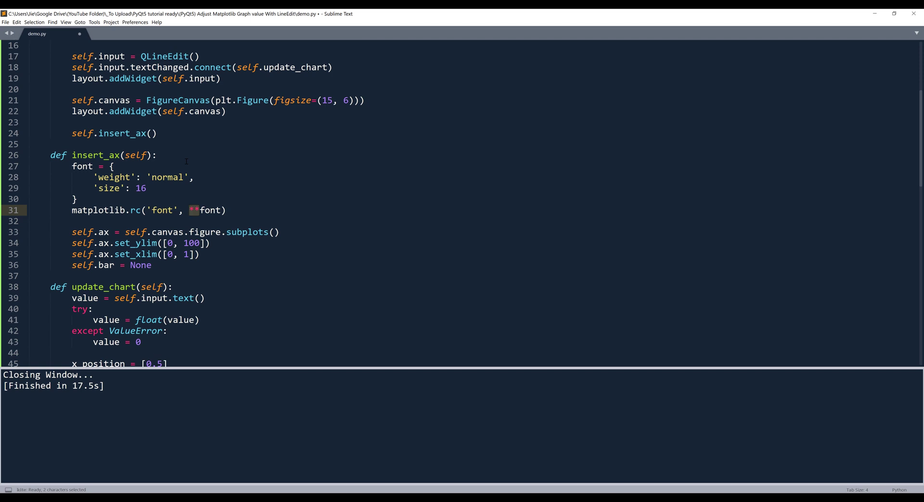
left_click(278, 231)
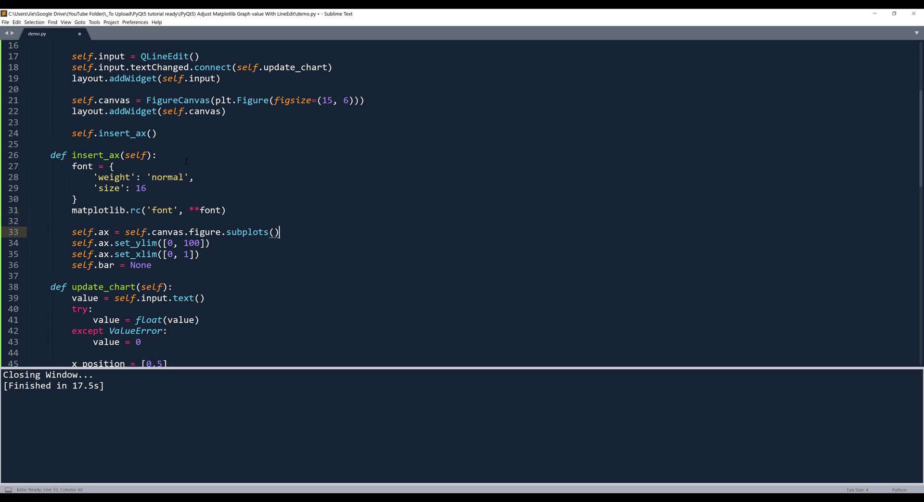
- Run demo.py and test the line edit with 50, abc, then 99
key("ctrl+b")
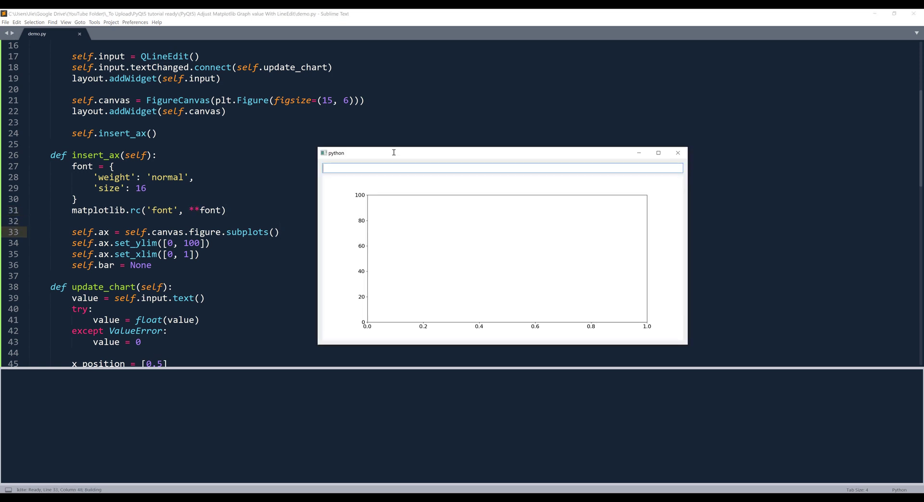
mouse_move(359, 199)
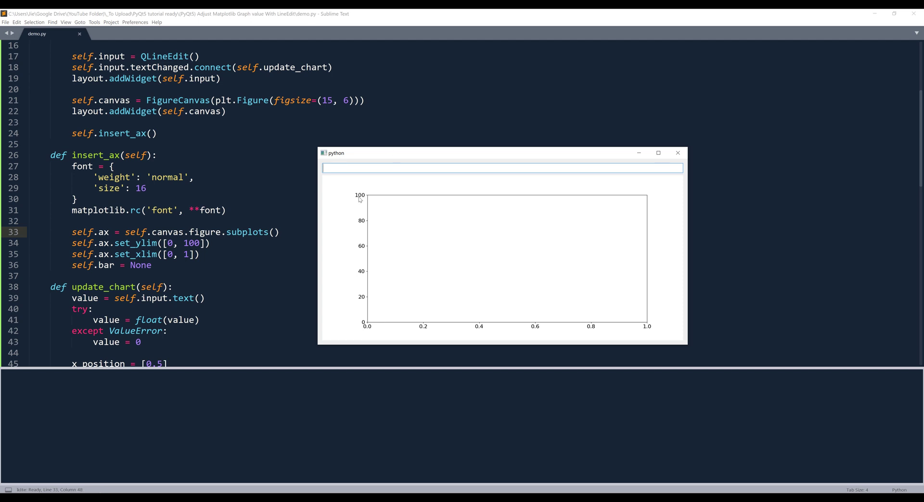
mouse_move(669, 329)
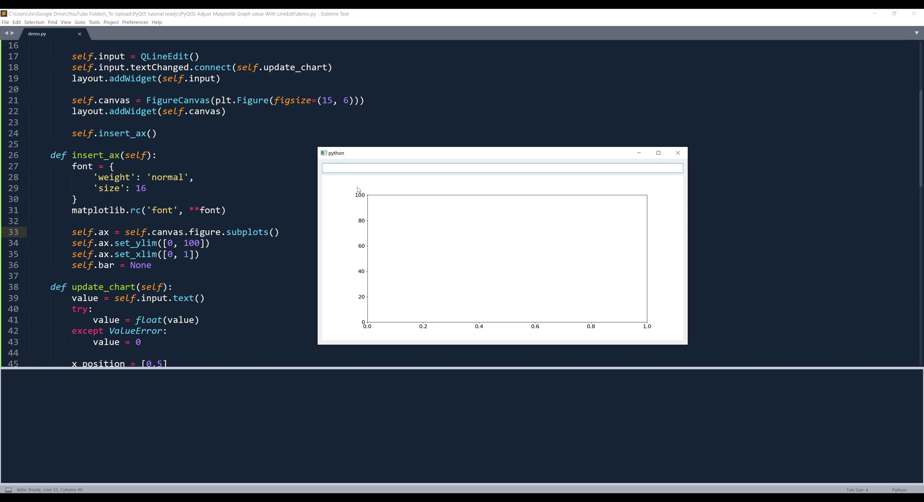
mouse_move(390, 168)
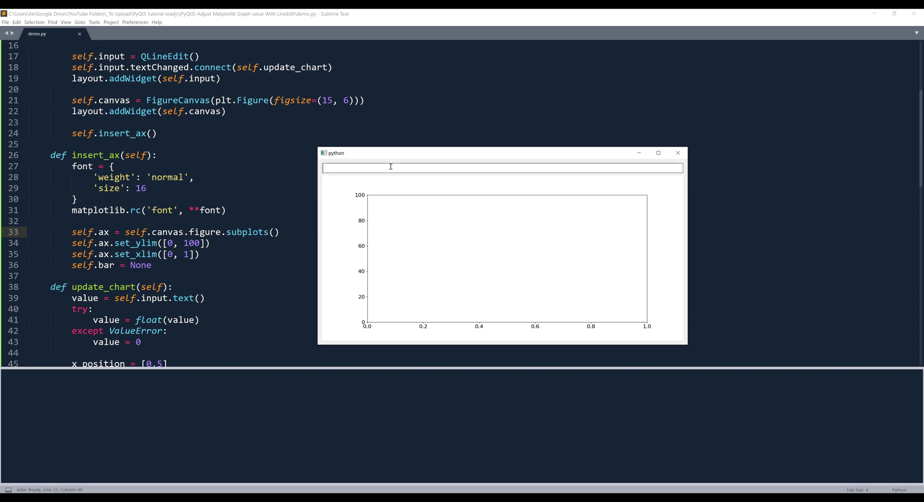
type("50")
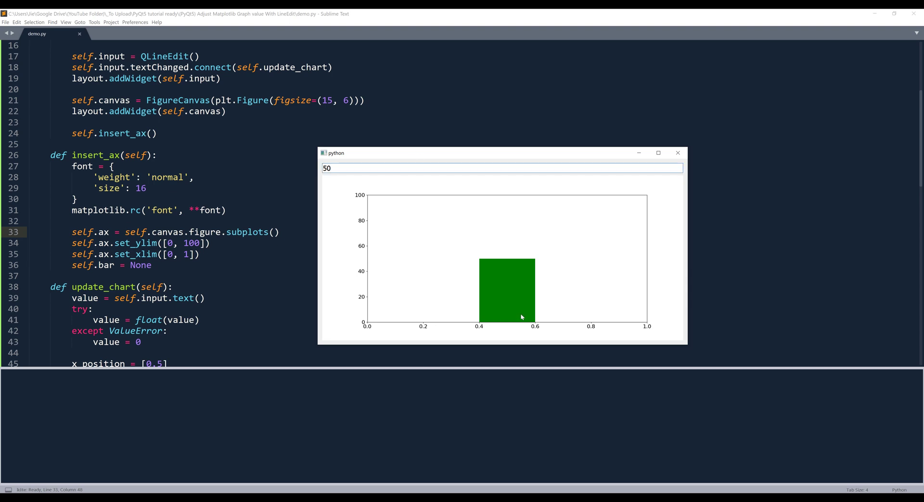
mouse_move(491, 261)
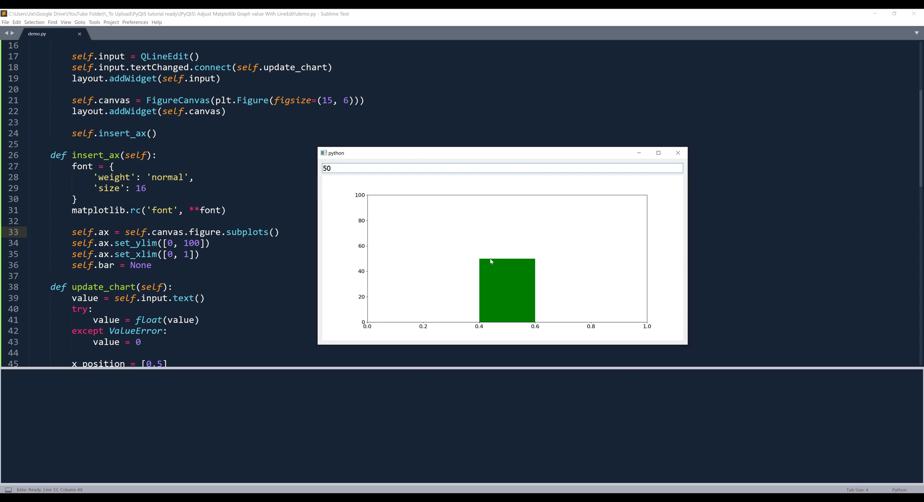
mouse_move(483, 263)
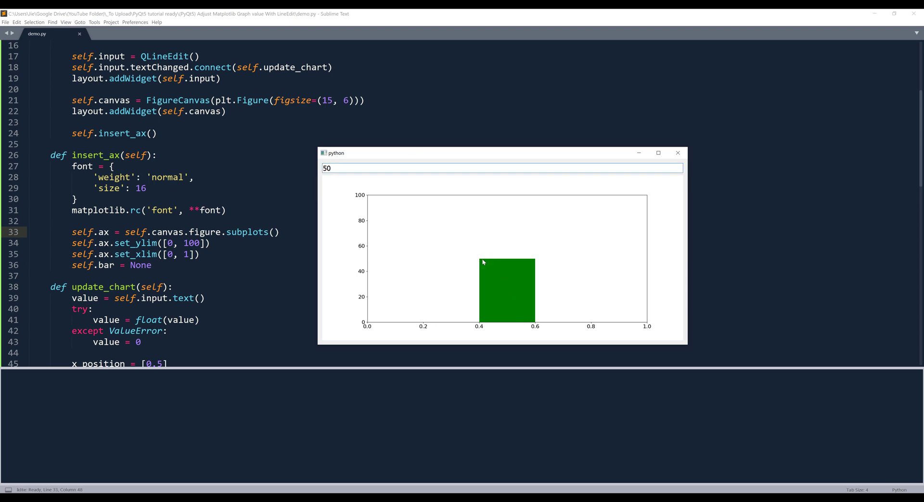
mouse_move(530, 261)
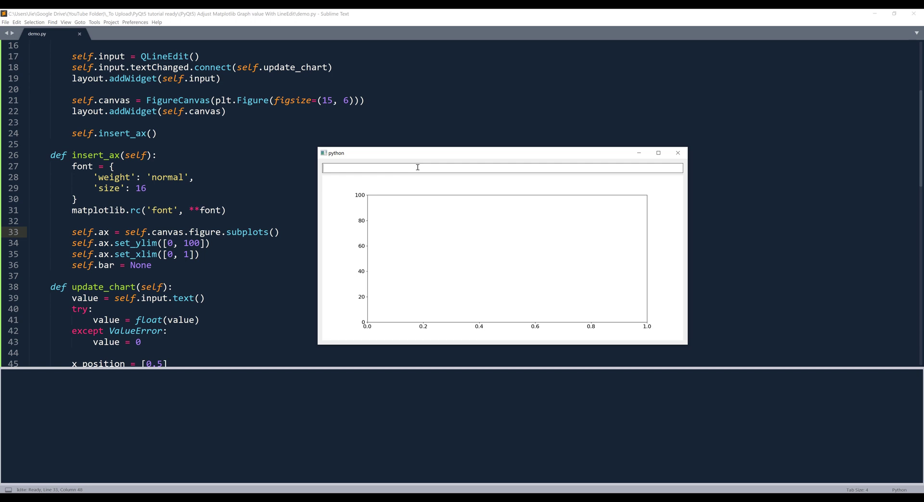
type("abc")
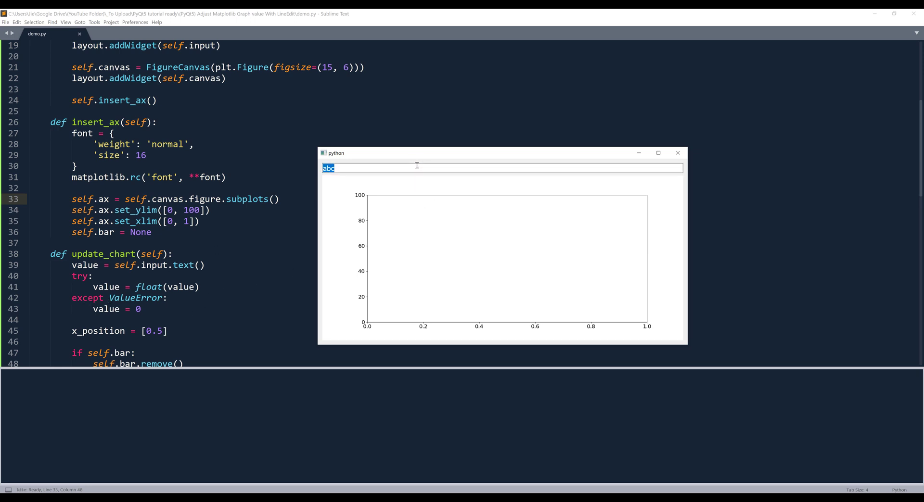
type("99")
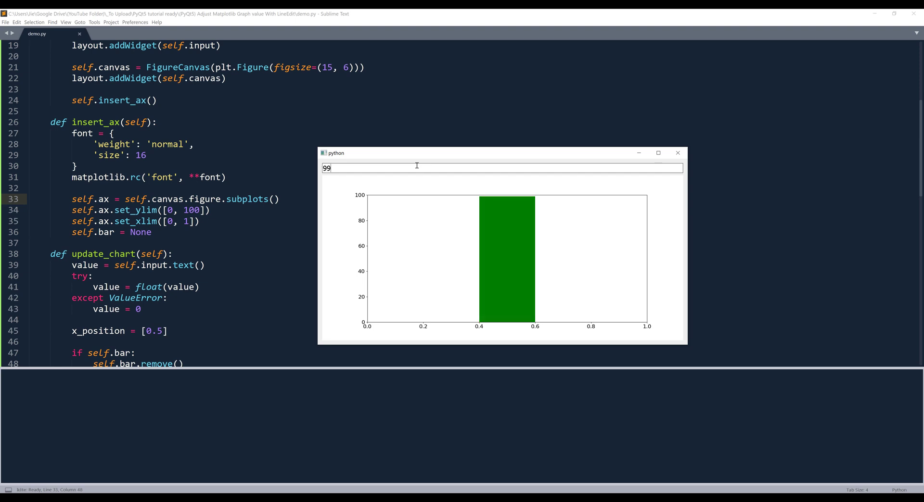
type(".")
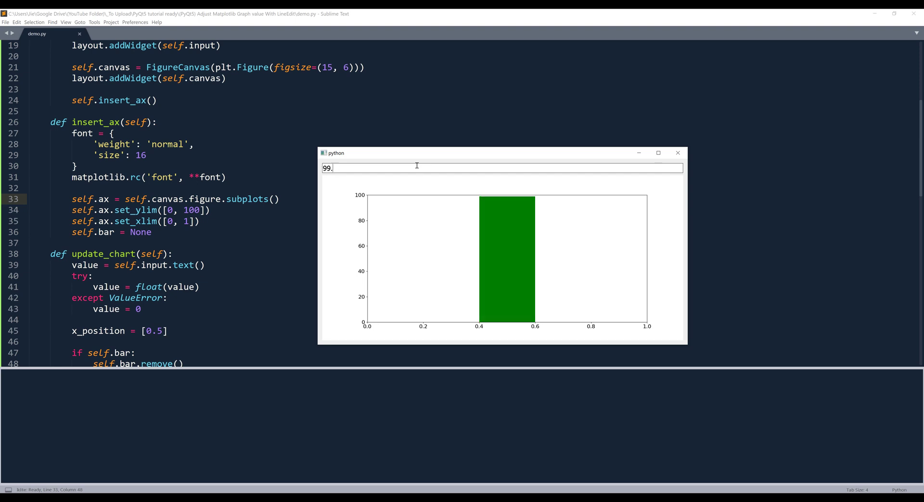
key("backspace")
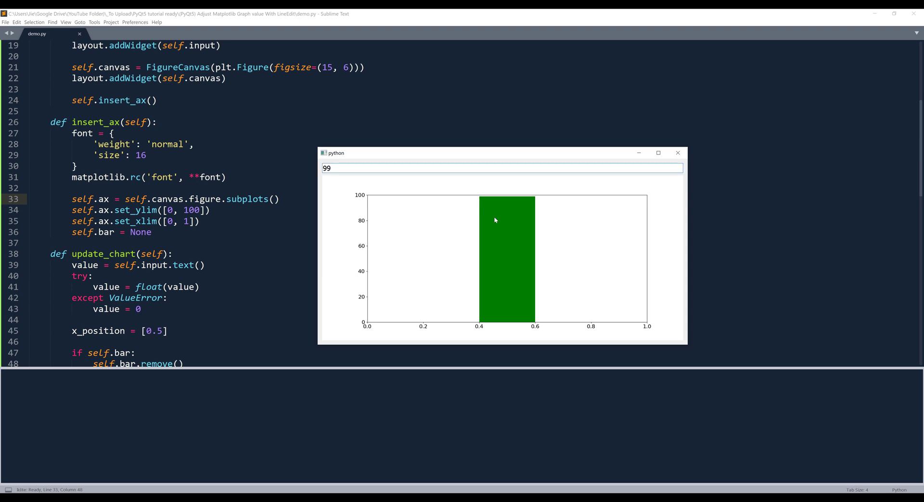
mouse_move(483, 199)
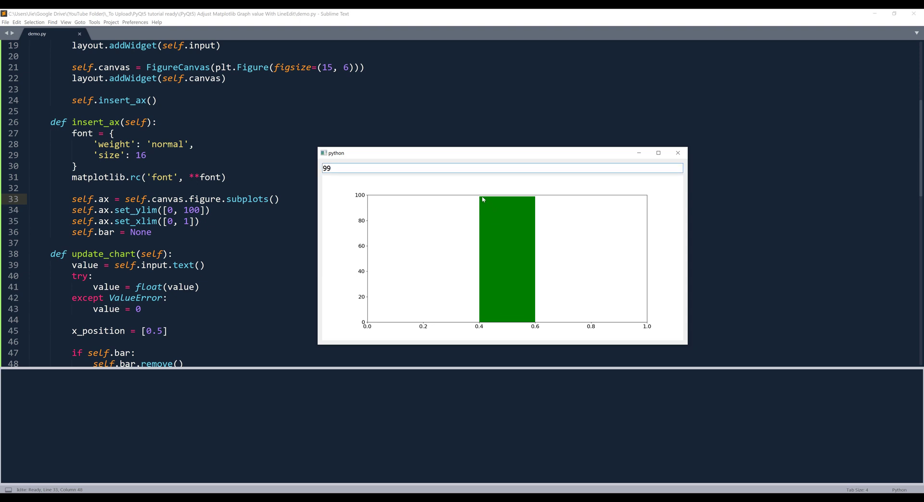
mouse_move(500, 201)
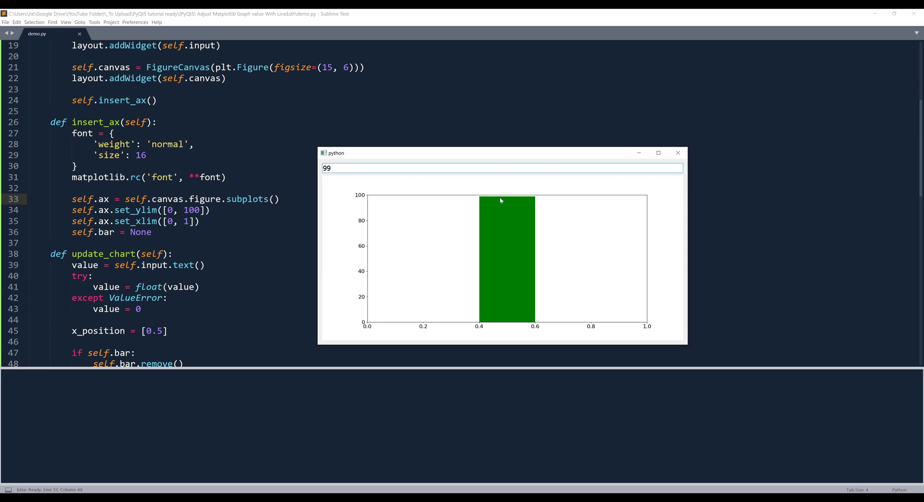